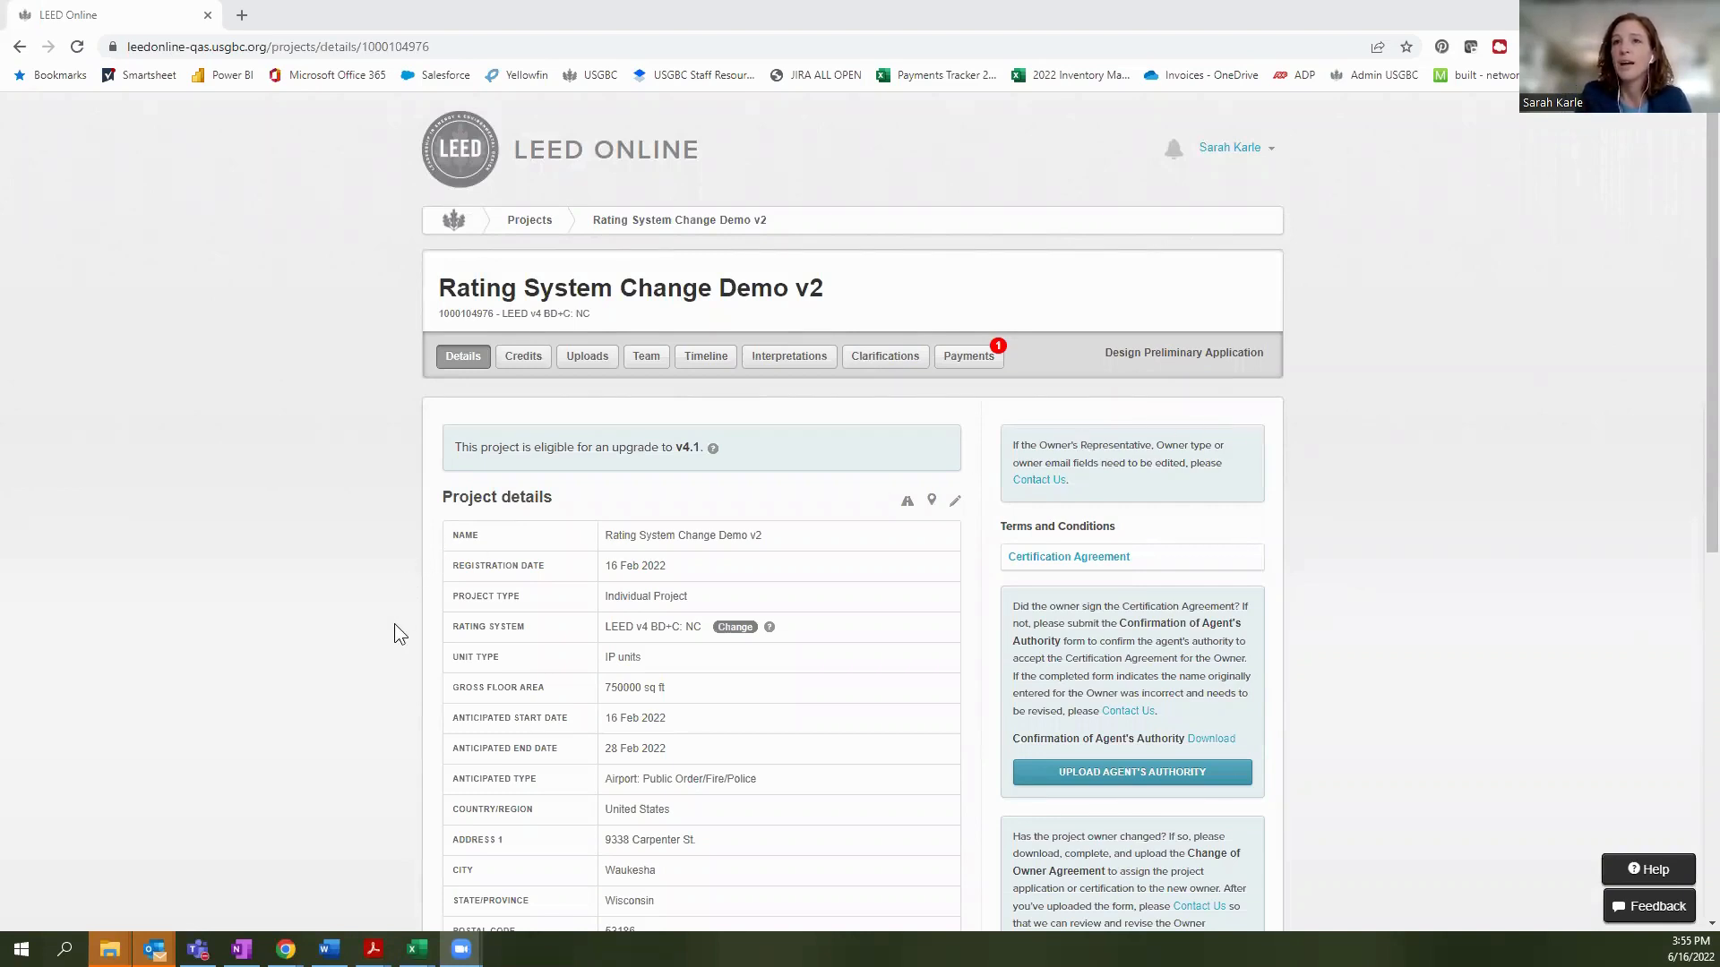
{"action": "mouse_move", "coordinate": [455, 636]}
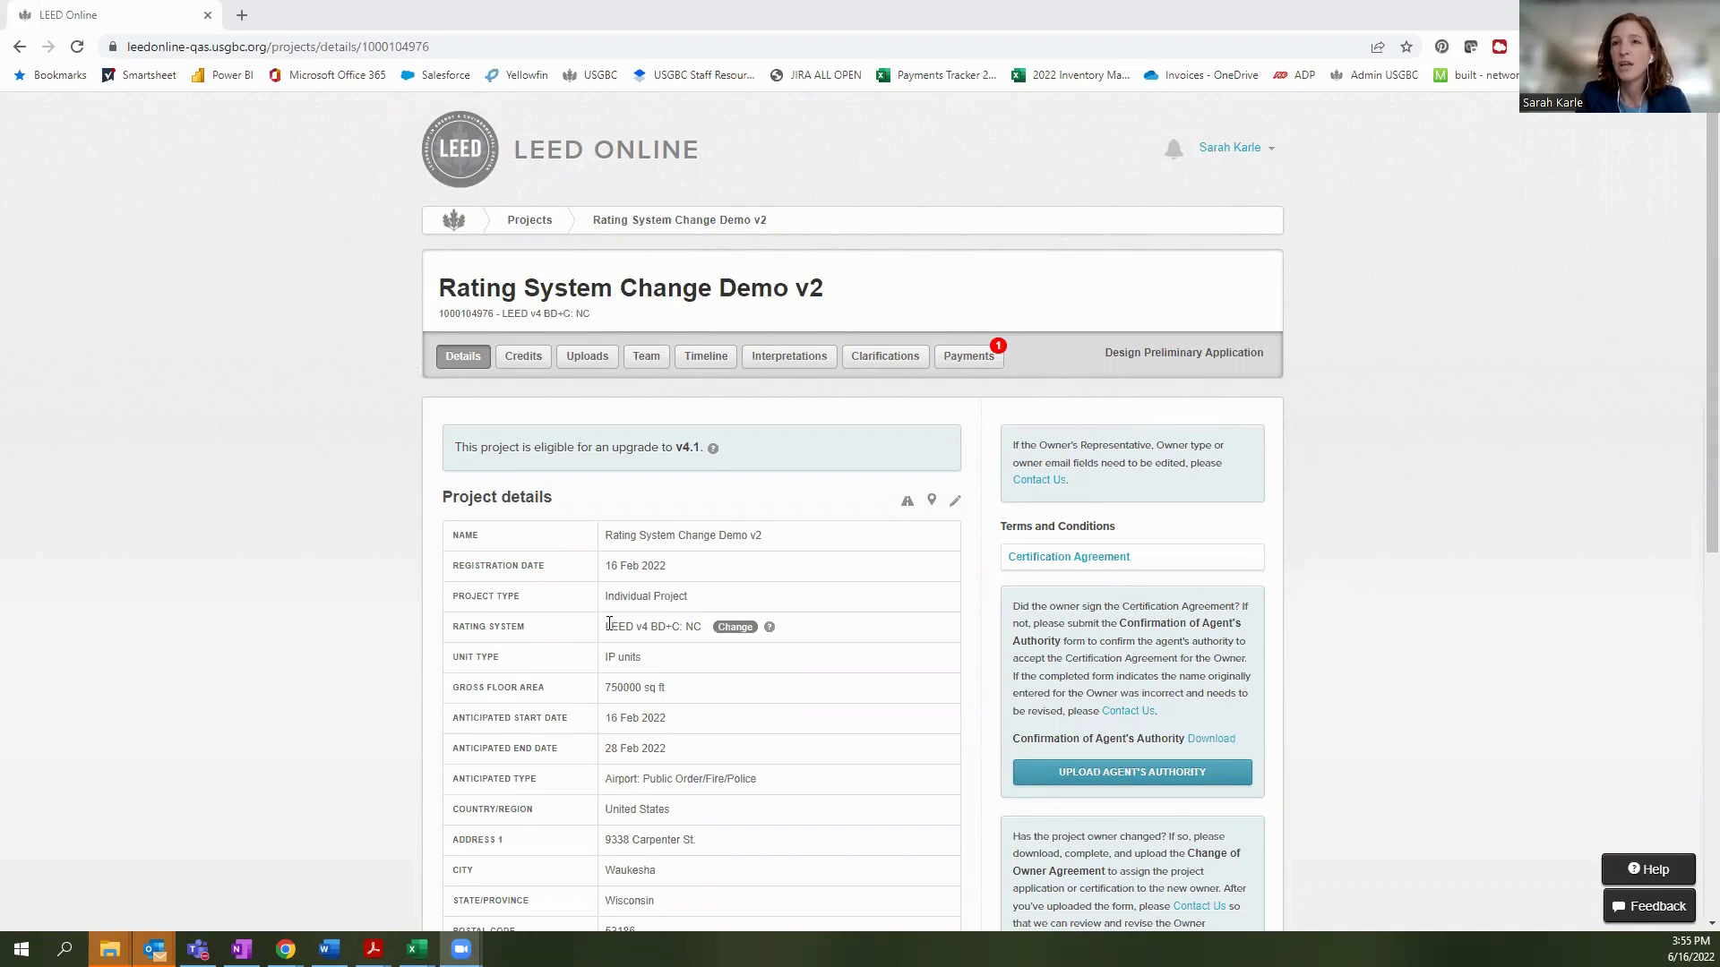
{"action": "mouse_move", "coordinate": [624, 641]}
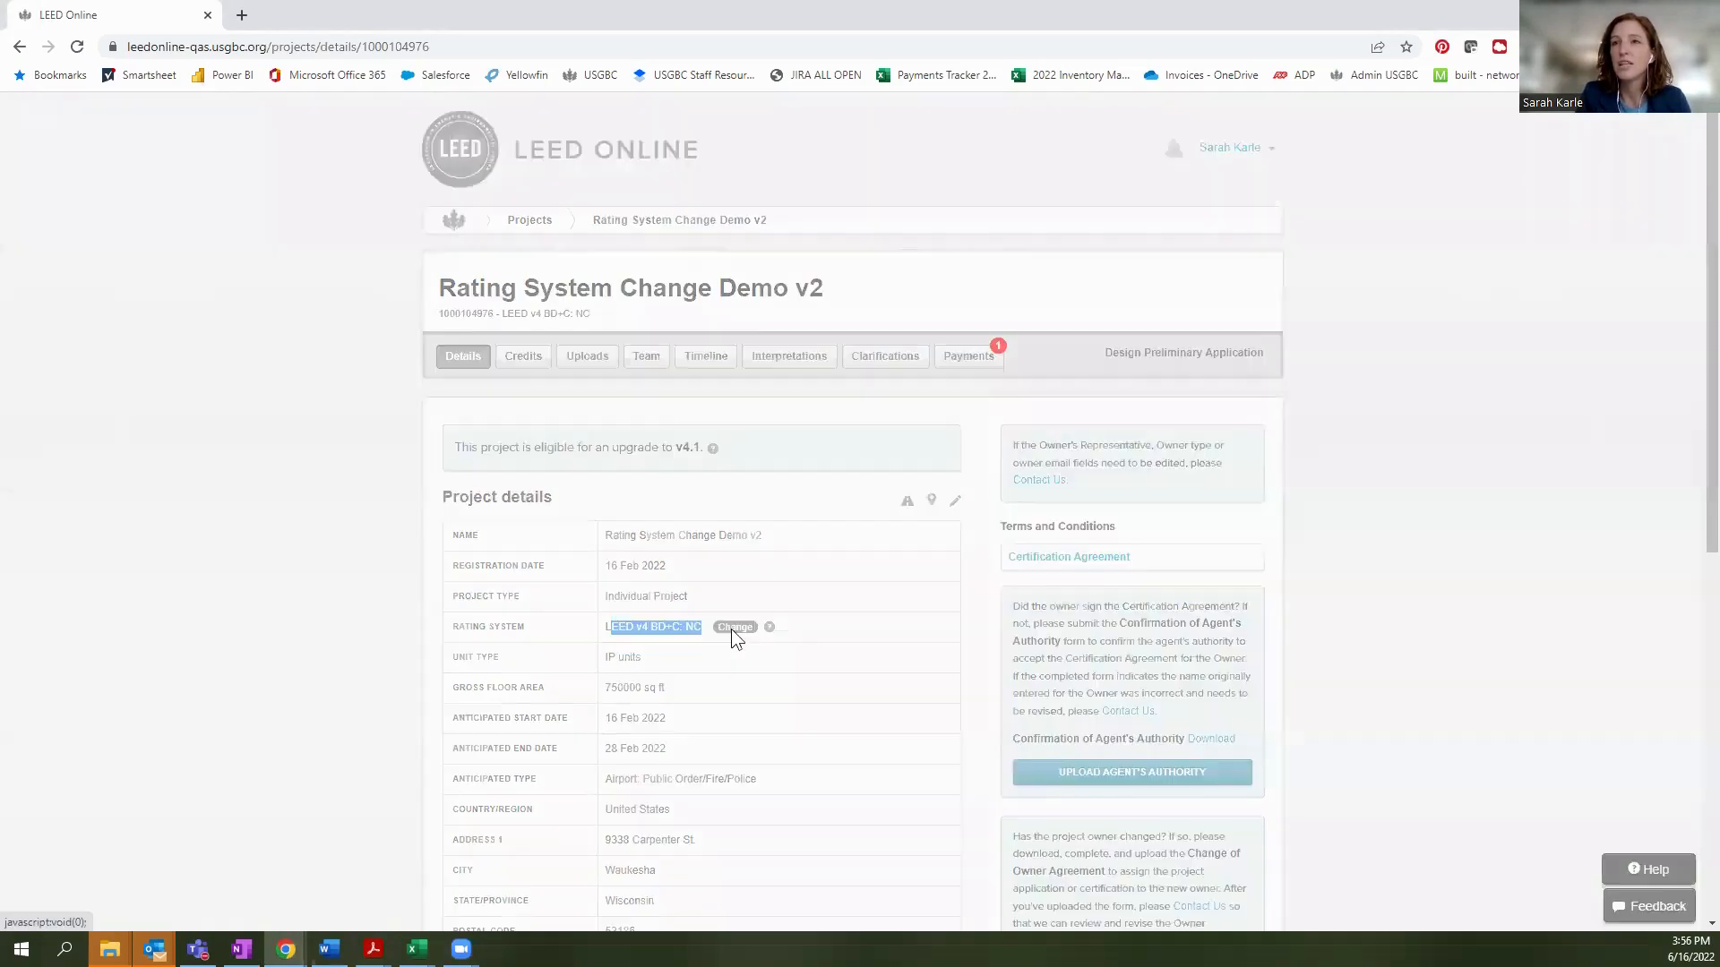
Change the rating system selection to LEED v4.1 BD+C: New Construction.
{"action": "left_click", "coordinate": [733, 626]}
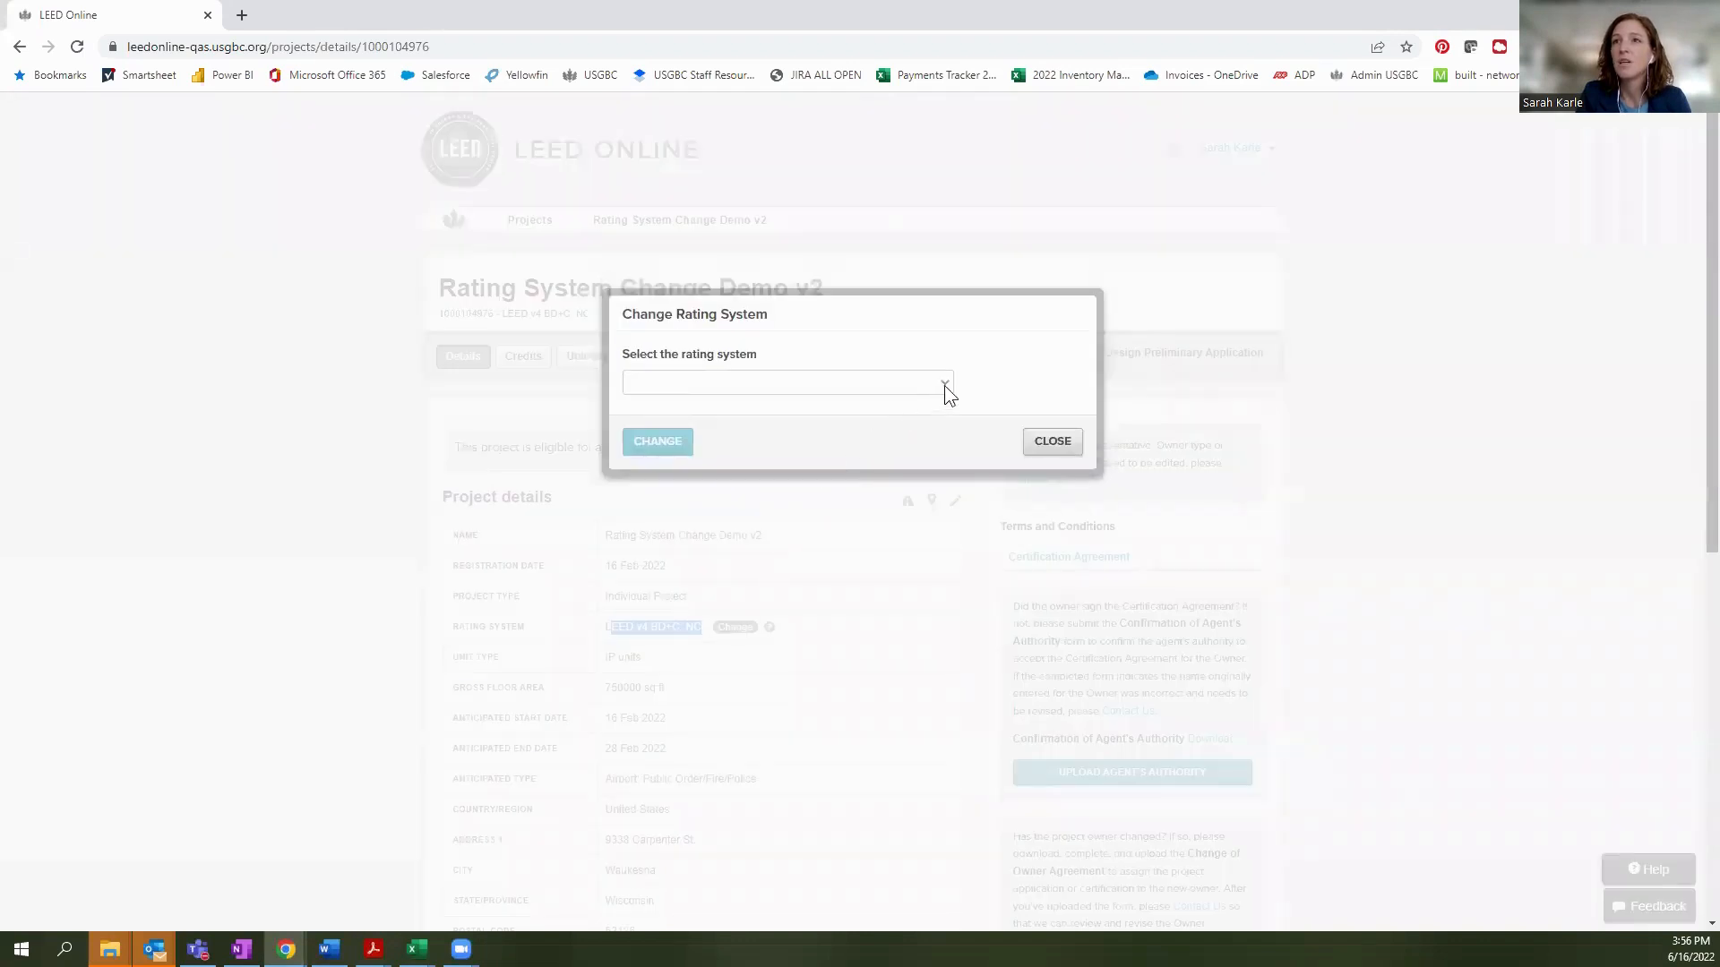
{"action": "left_click", "coordinate": [786, 381]}
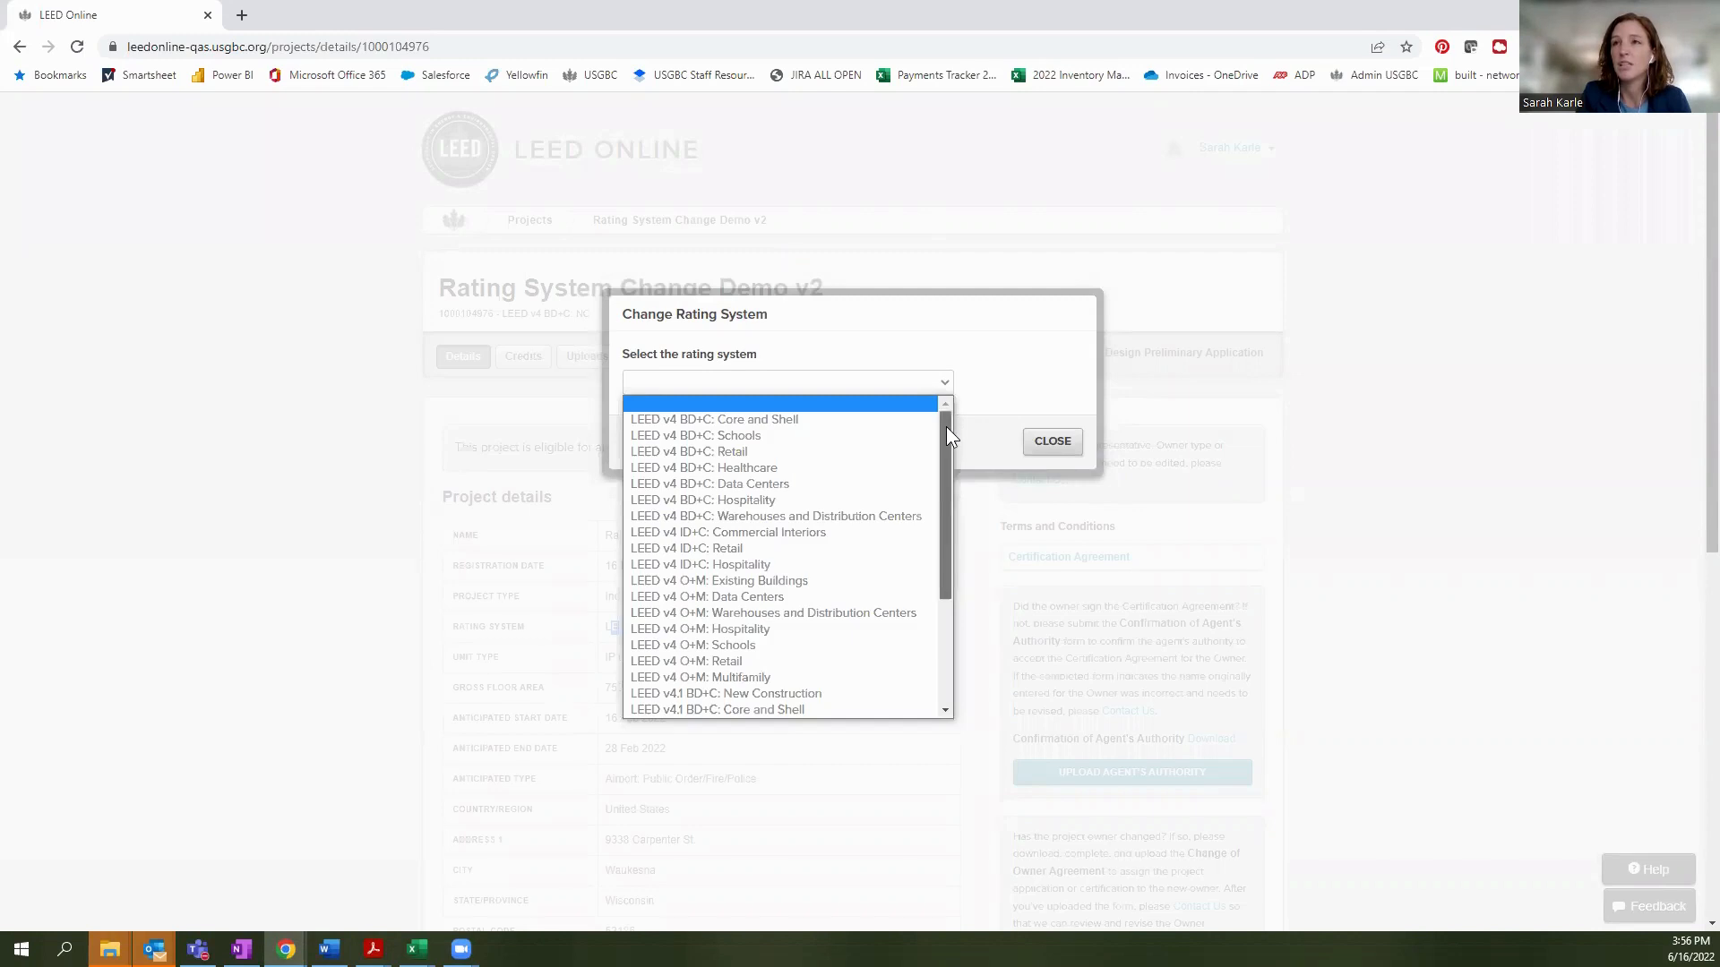
{"action": "scroll", "scroll_direction": "down", "scroll_amount": 3}
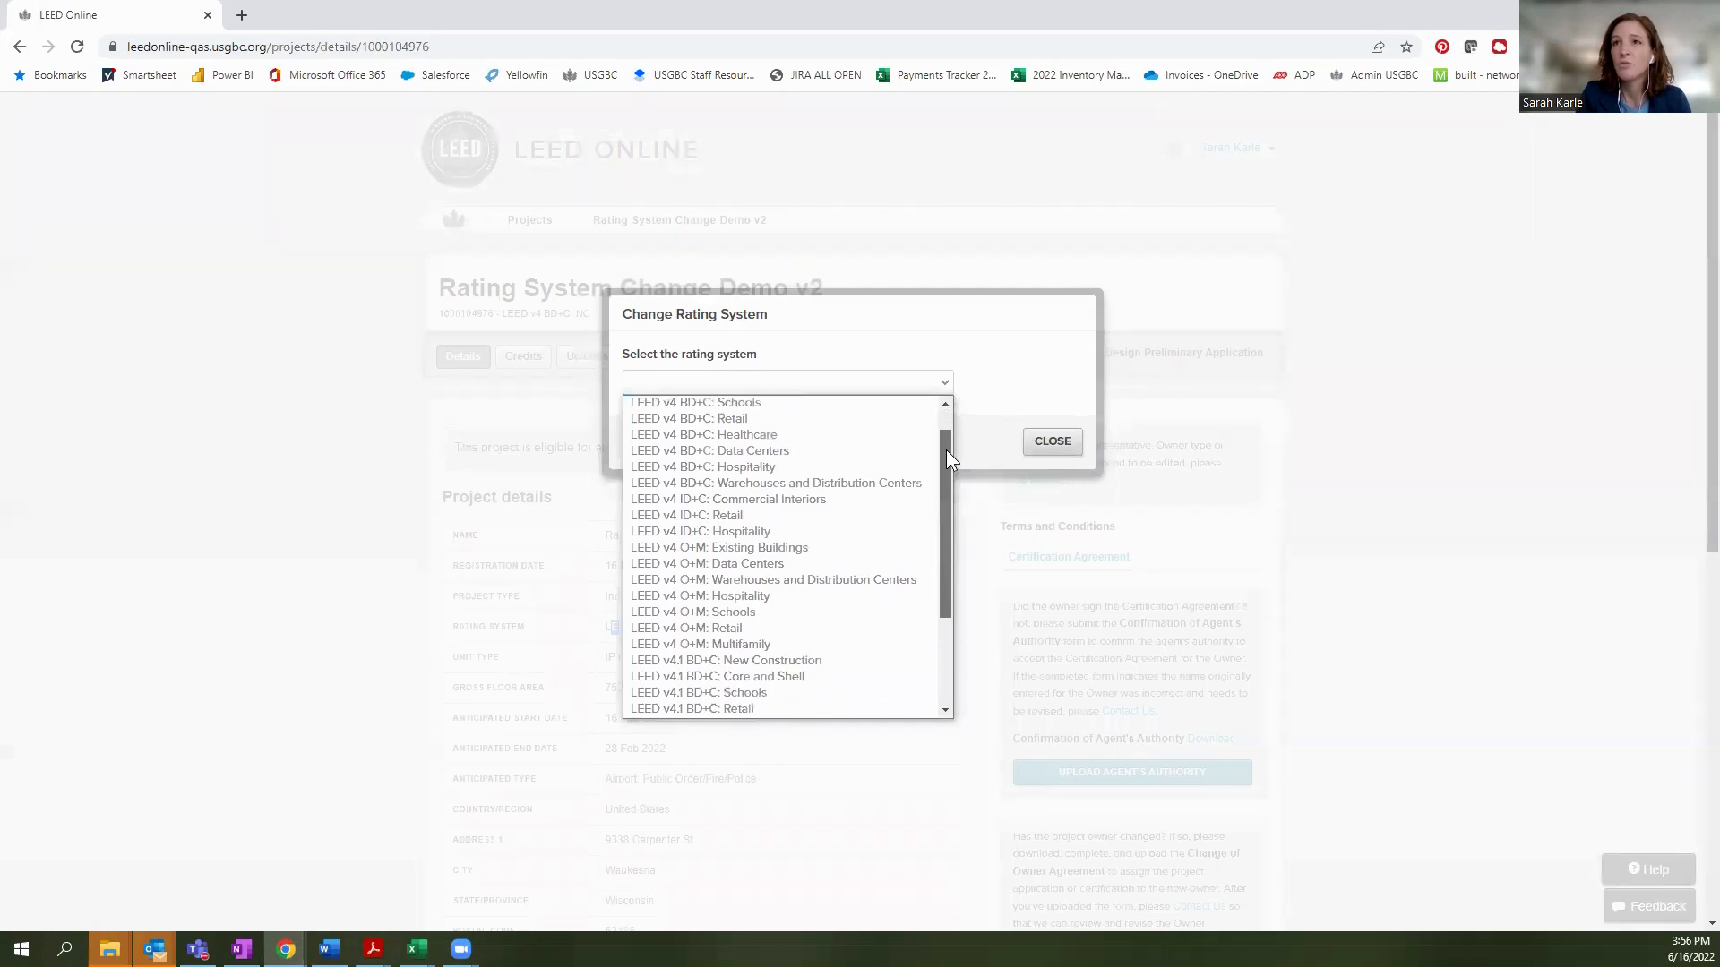
{"action": "scroll", "scroll_direction": "down", "scroll_amount": 3}
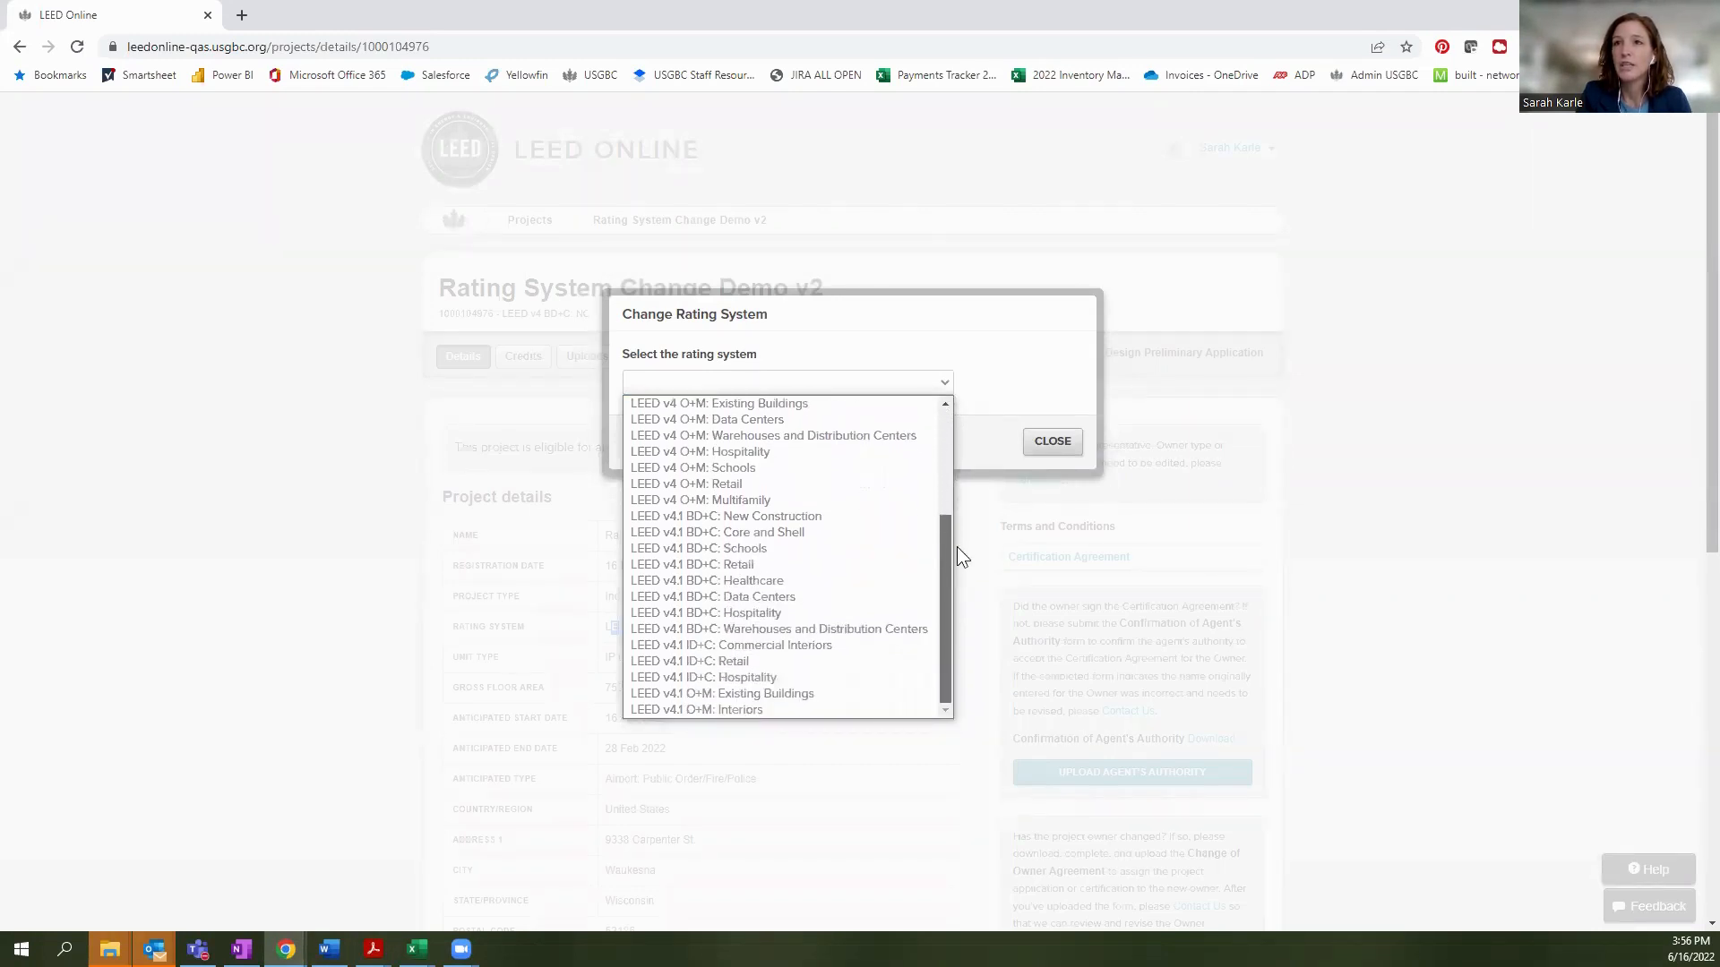
{"action": "left_click", "coordinate": [725, 516]}
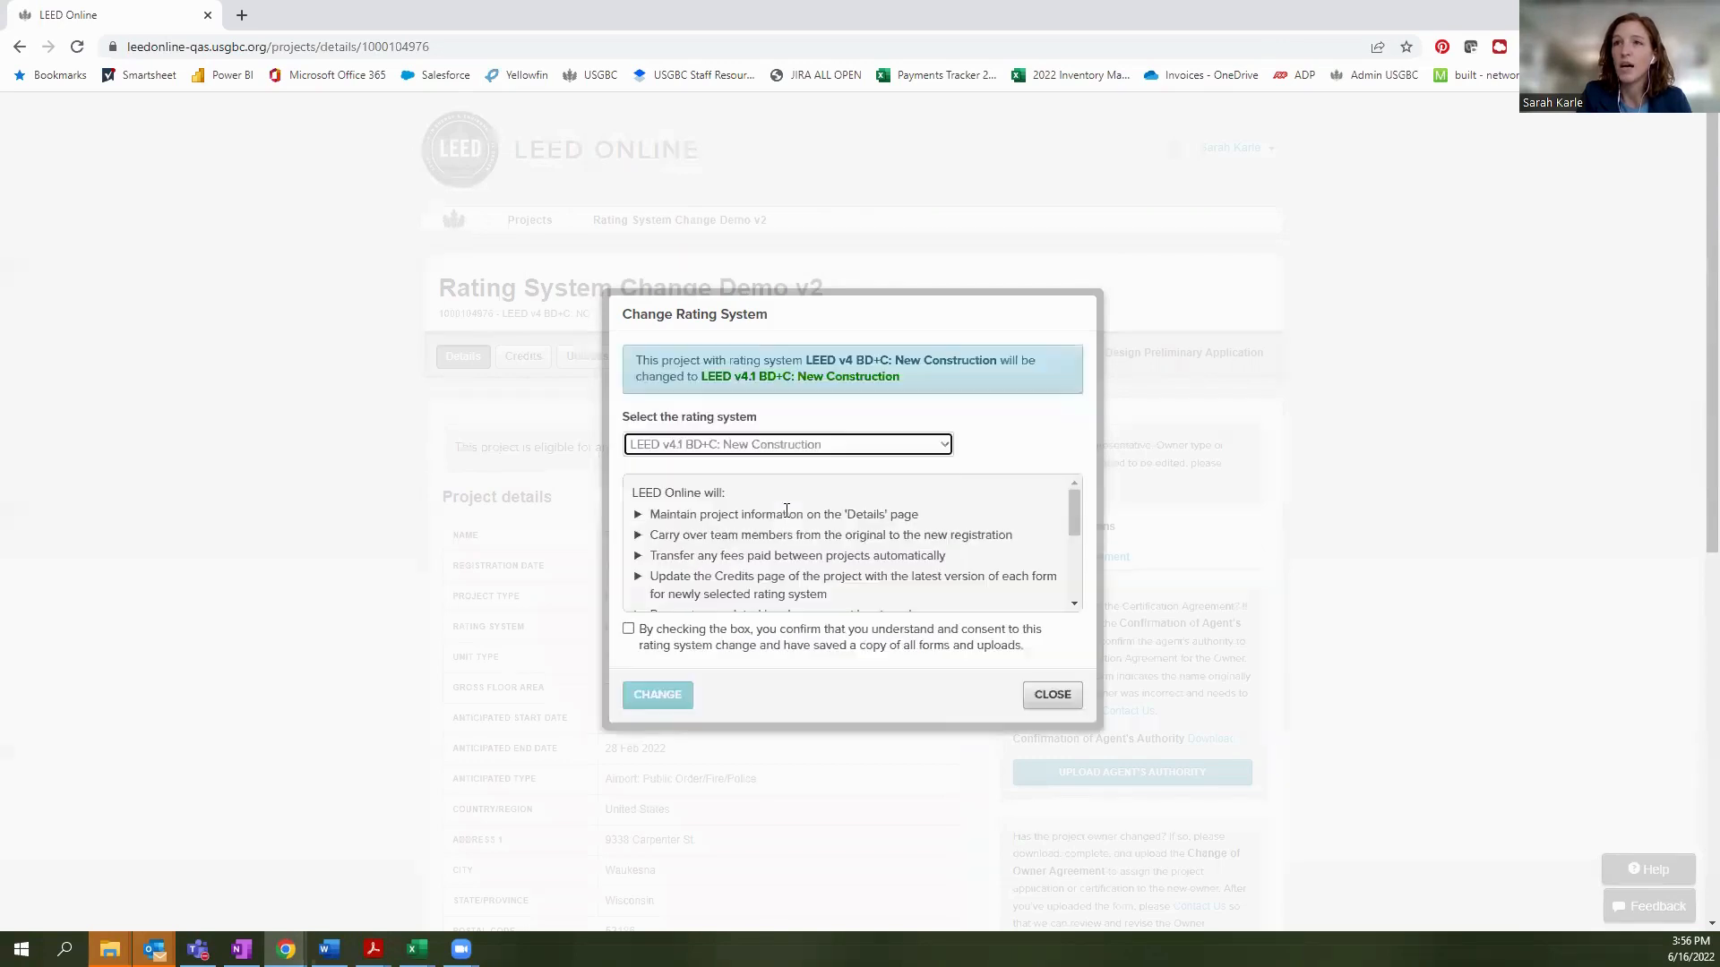
{"action": "mouse_move", "coordinate": [664, 352]}
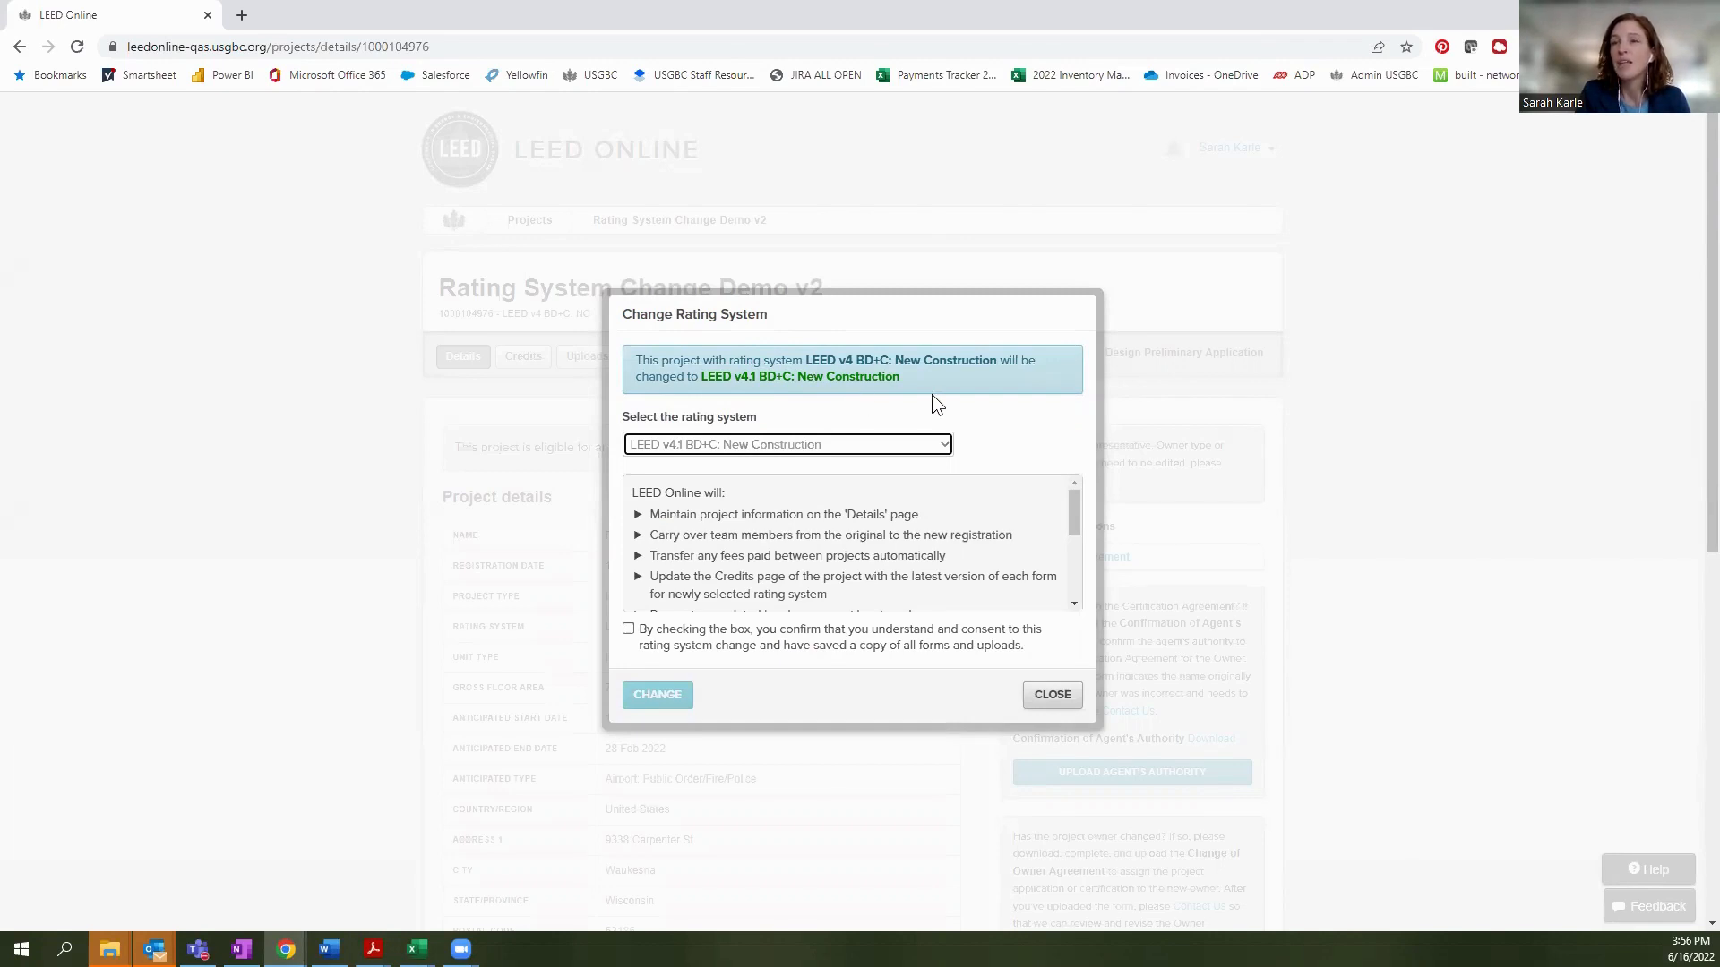
{"action": "mouse_move", "coordinate": [1053, 428]}
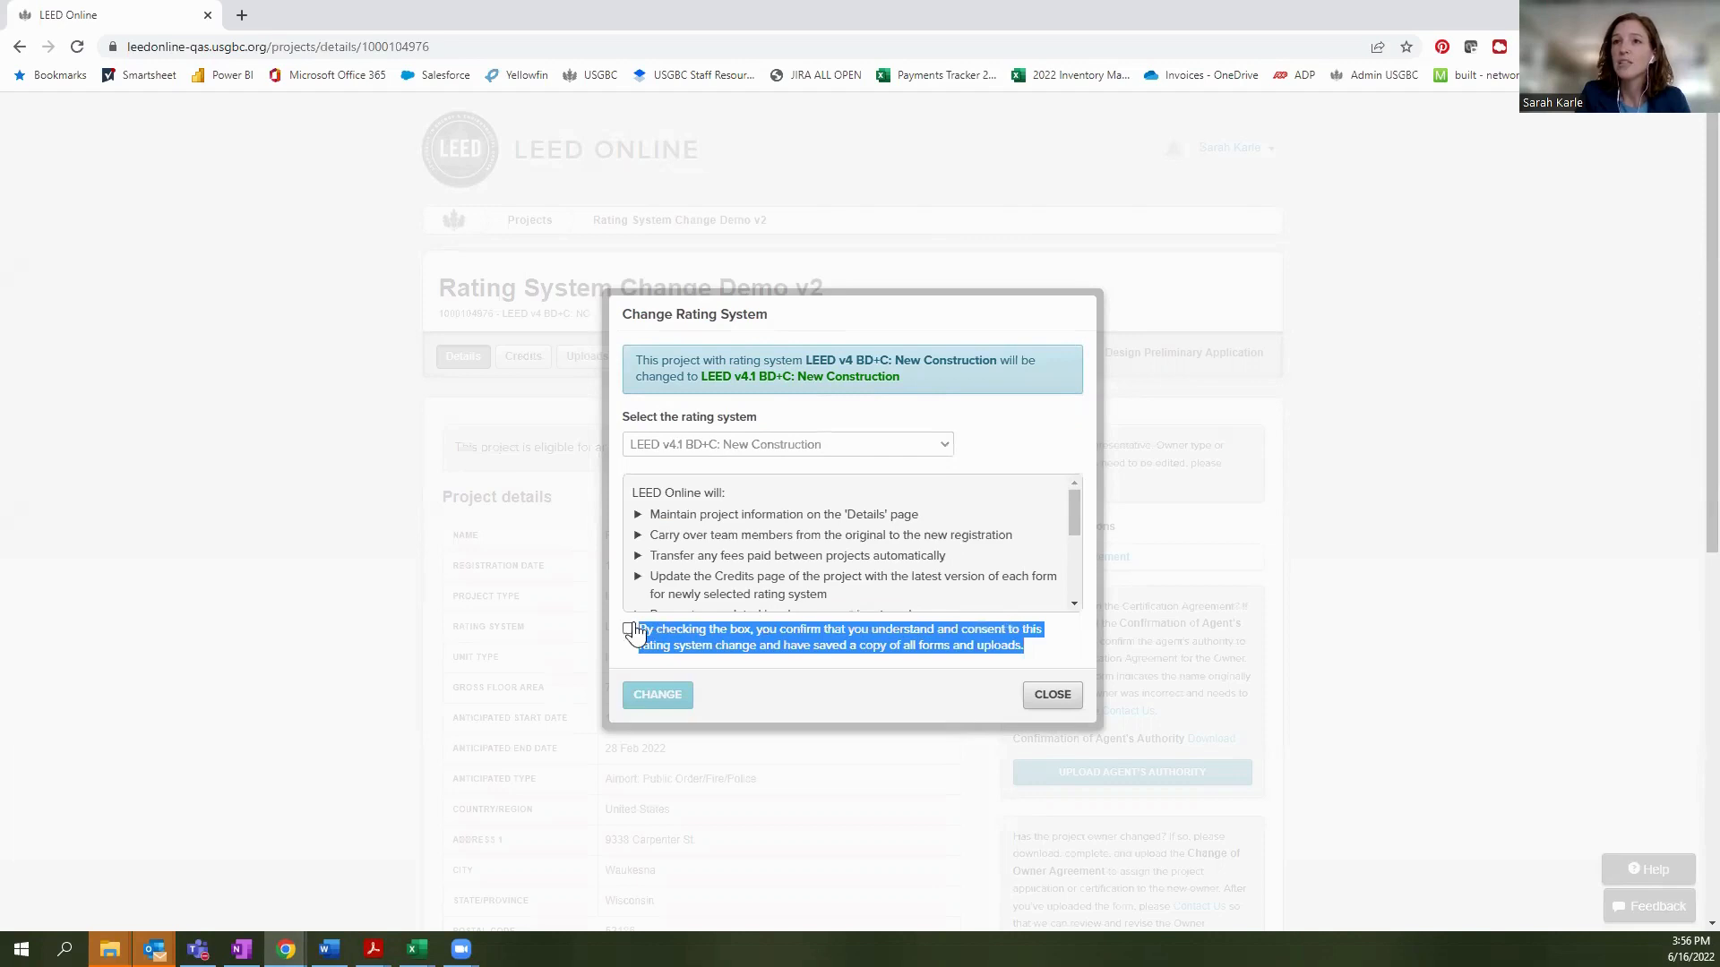
Tick the consent checkbox in the Change Rating System dialog.
{"action": "left_click", "coordinate": [629, 628]}
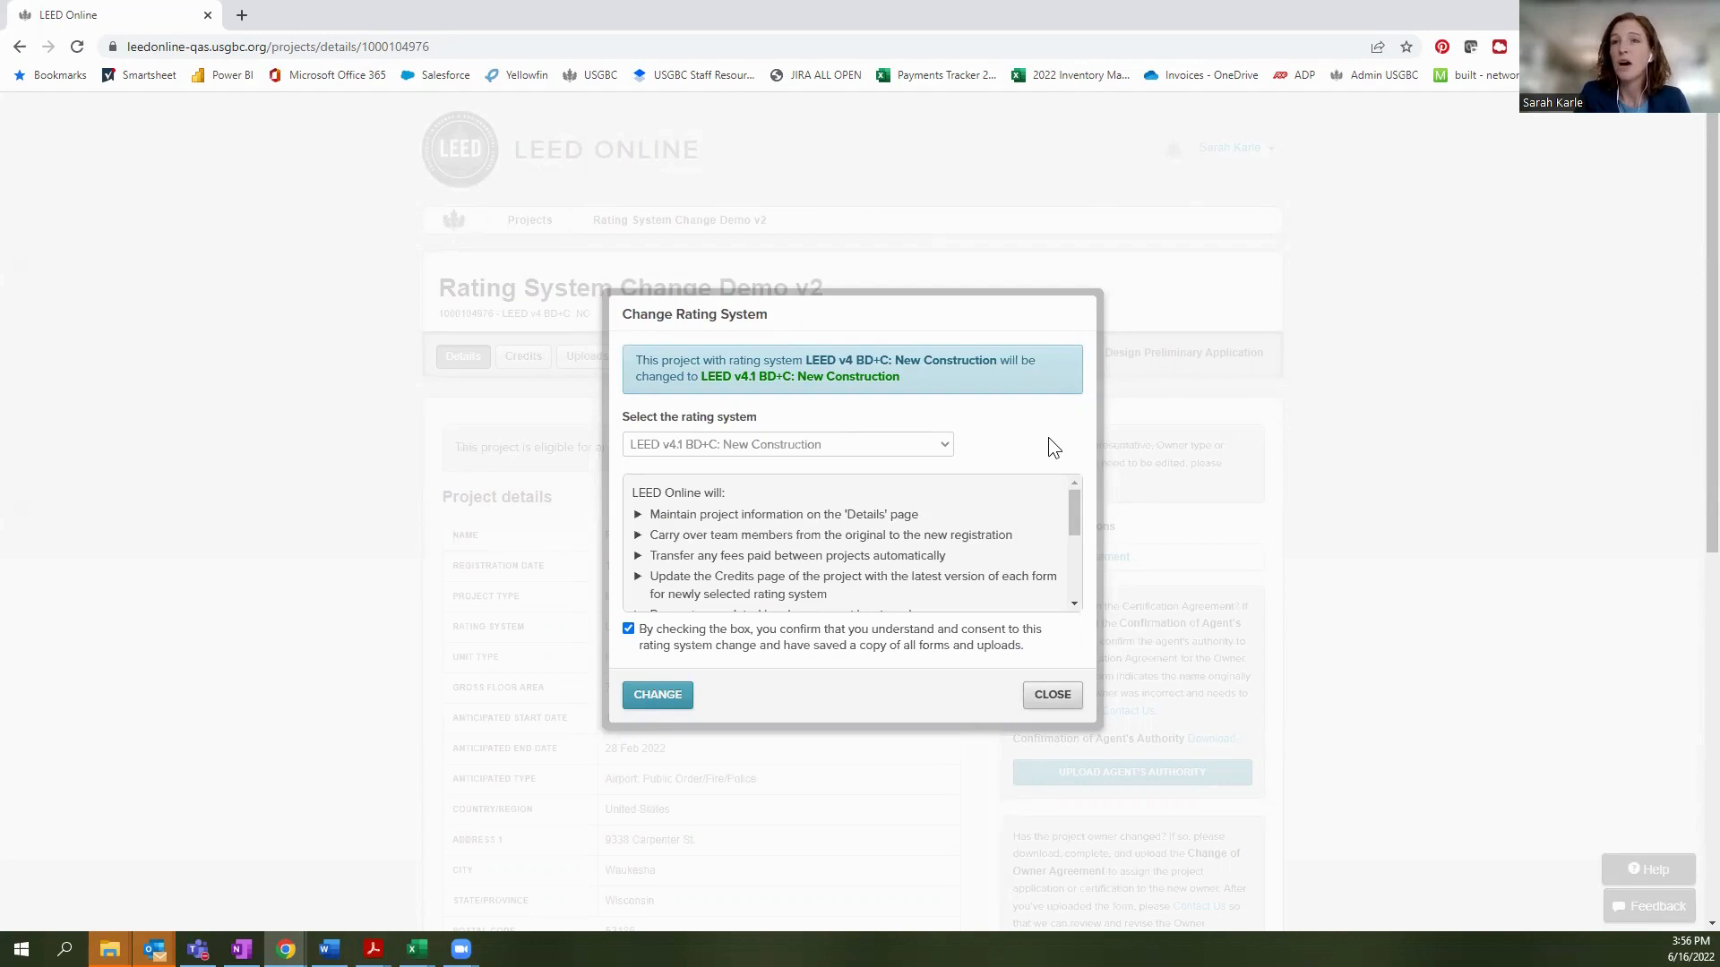
{"action": "mouse_move", "coordinate": [610, 459]}
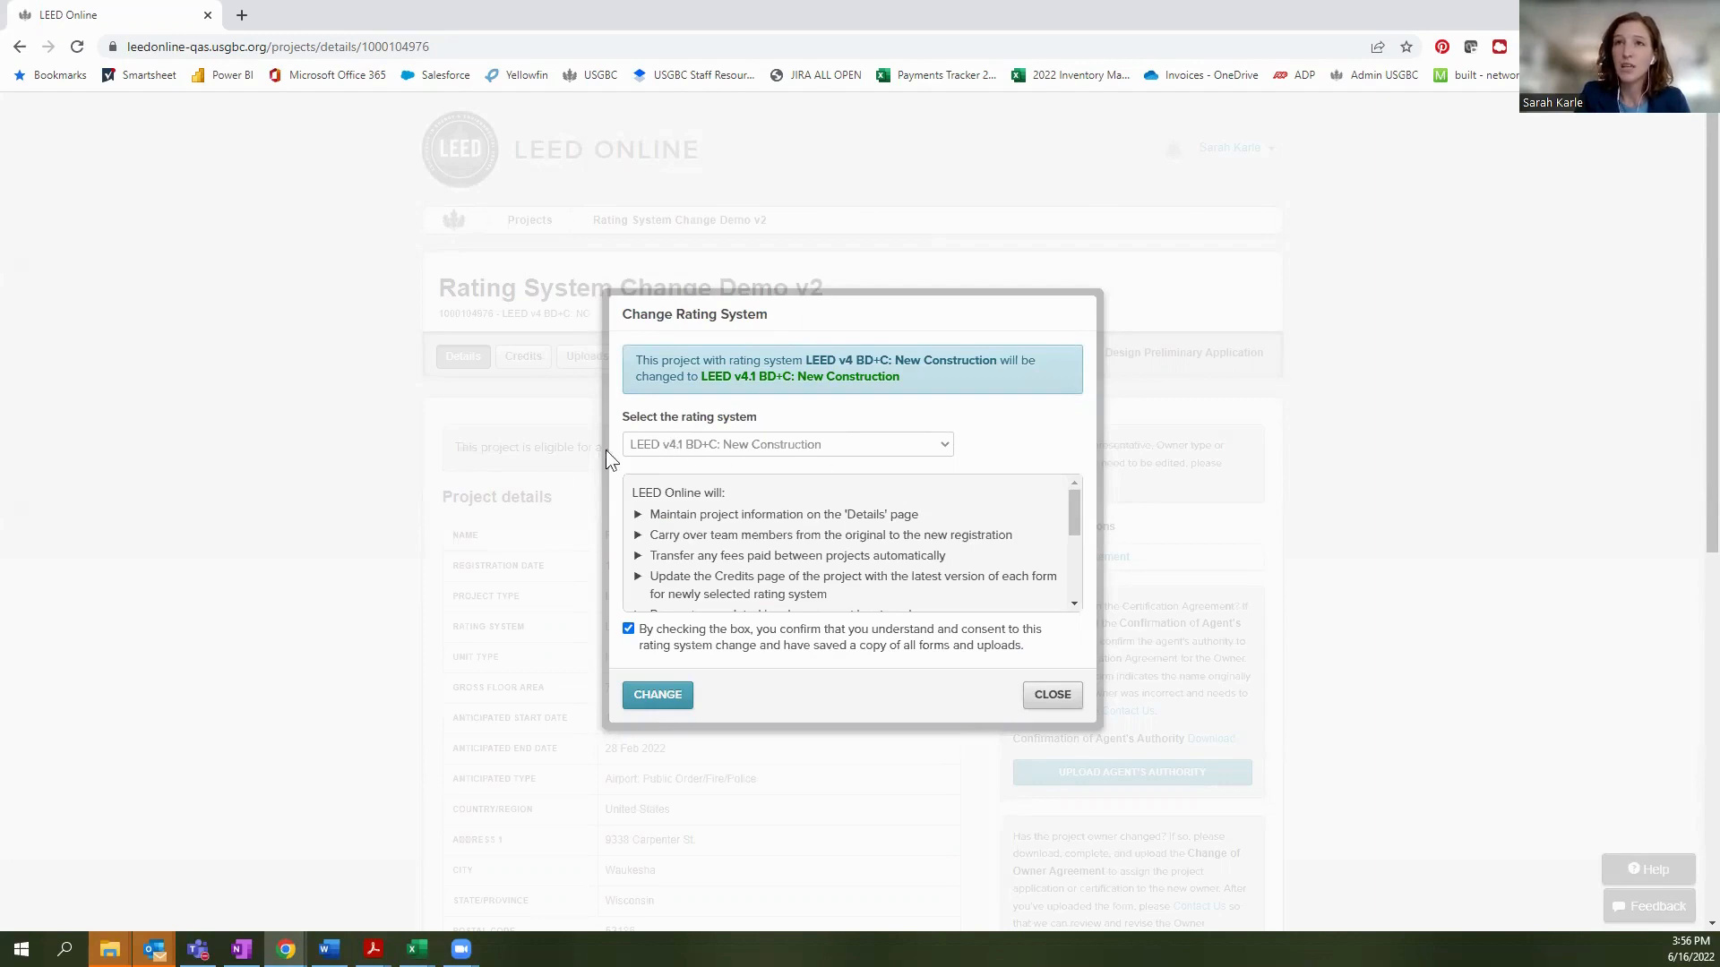
{"action": "mouse_move", "coordinate": [983, 458]}
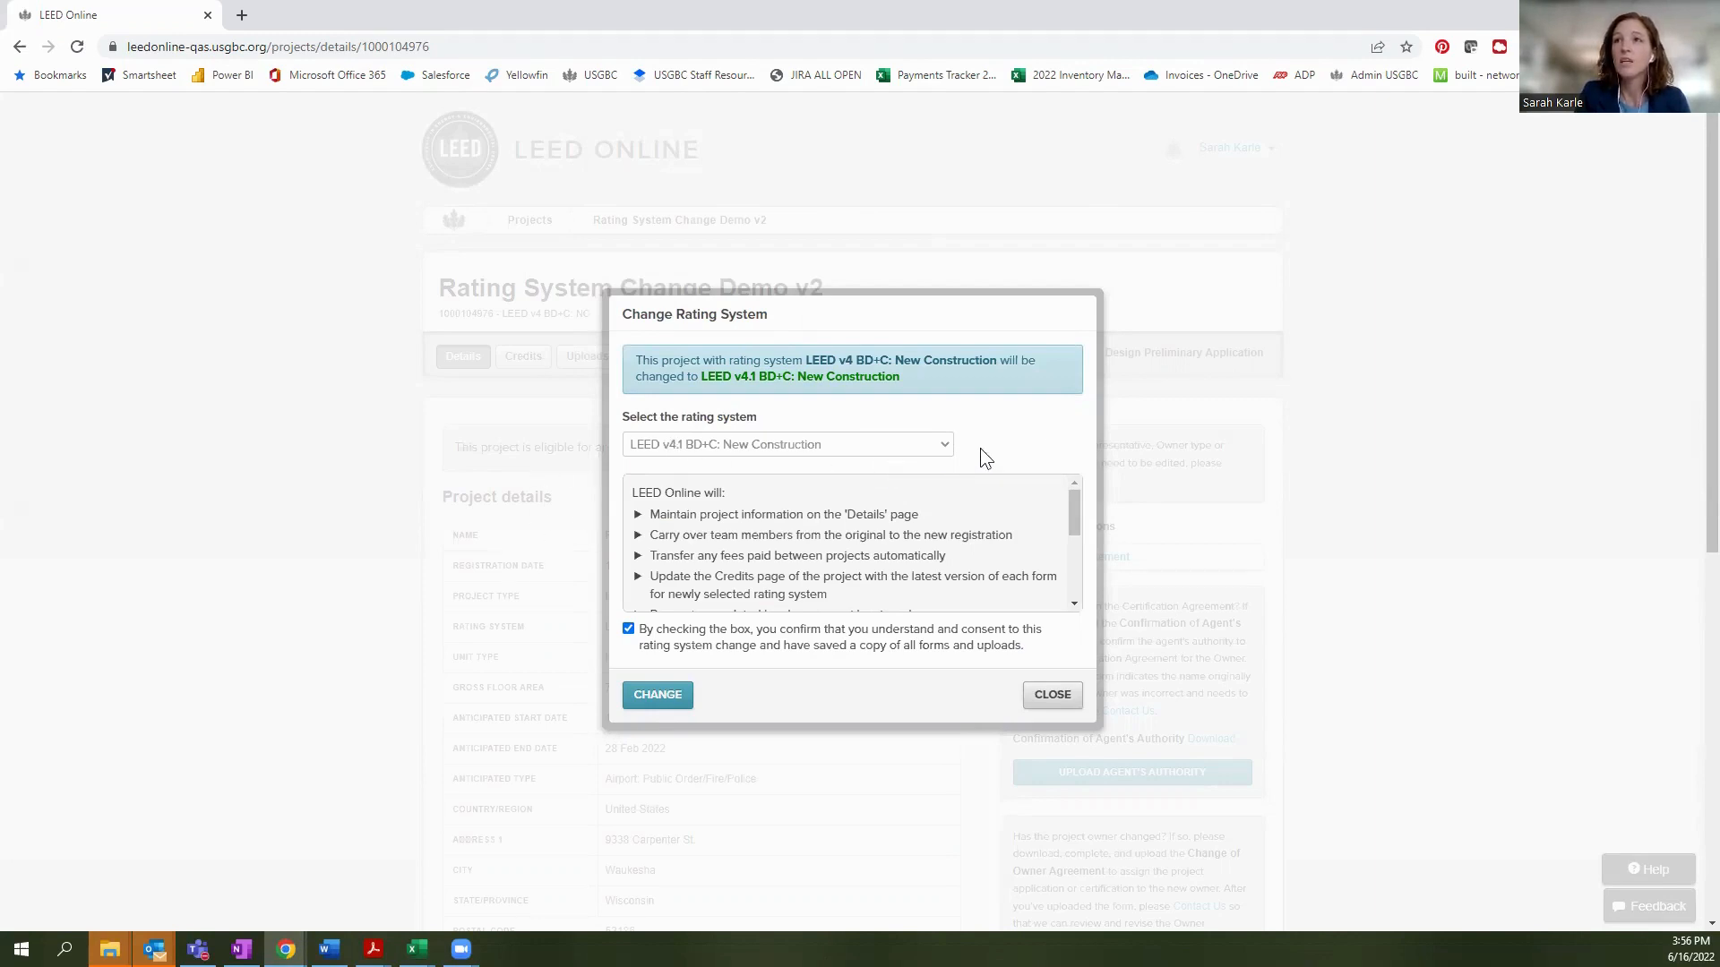
{"action": "mouse_move", "coordinate": [996, 458]}
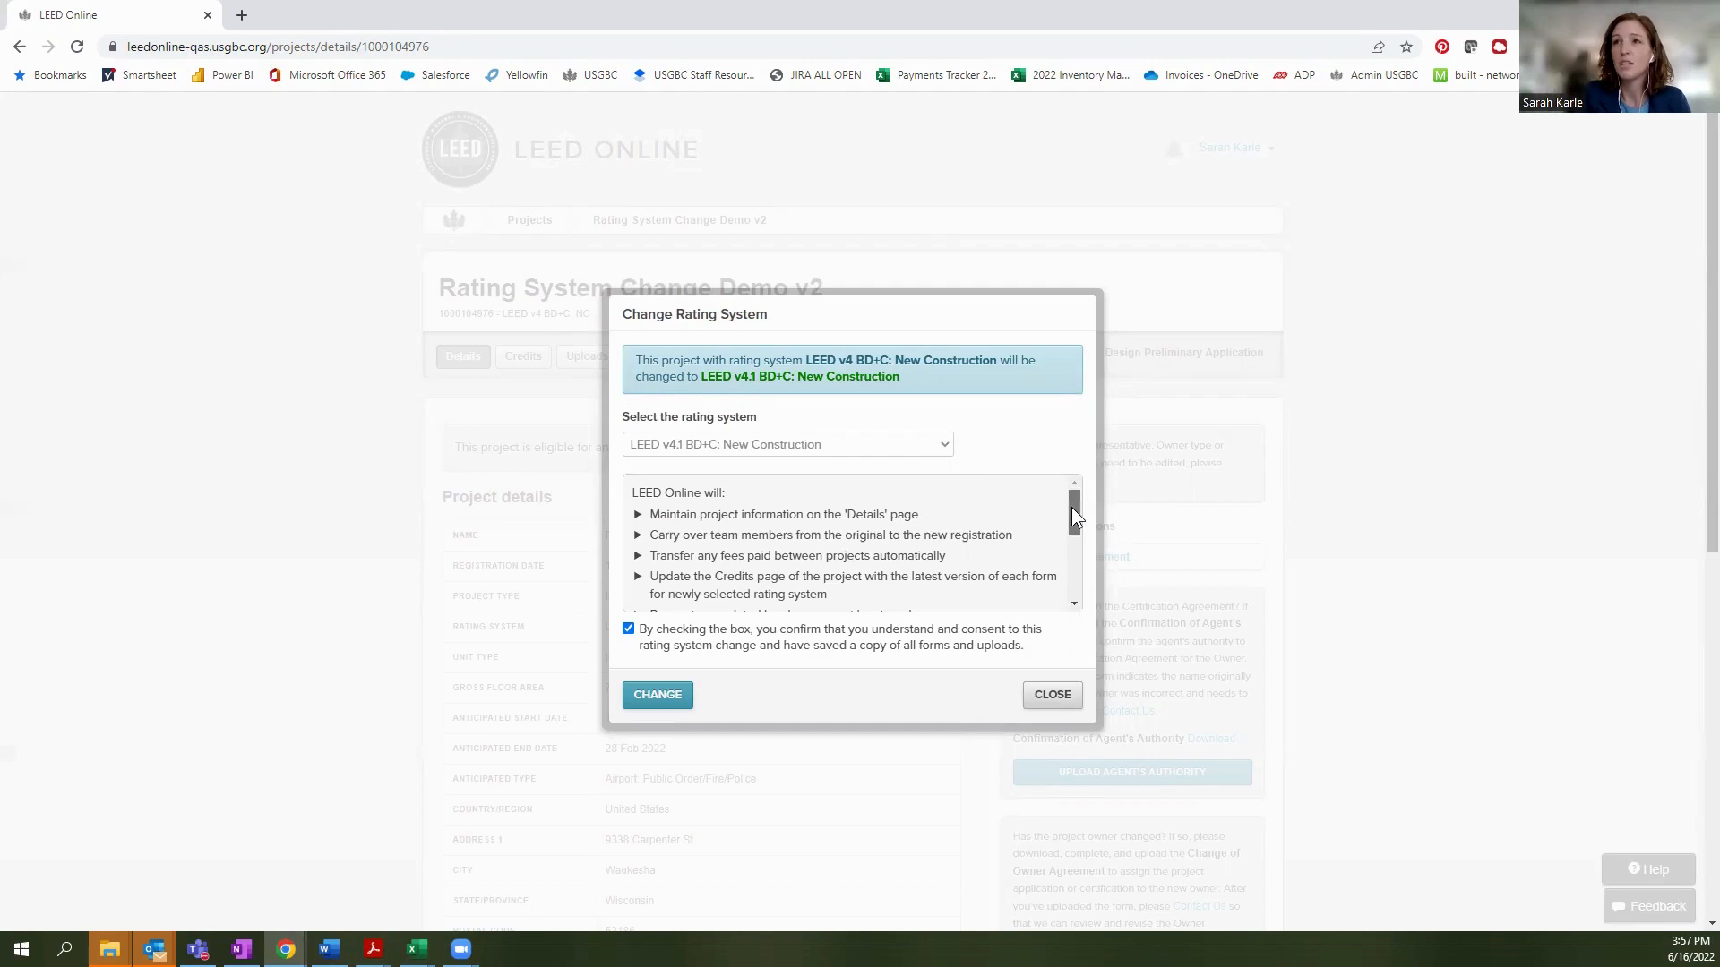
{"action": "scroll", "scroll_direction": "down", "scroll_amount": 3}
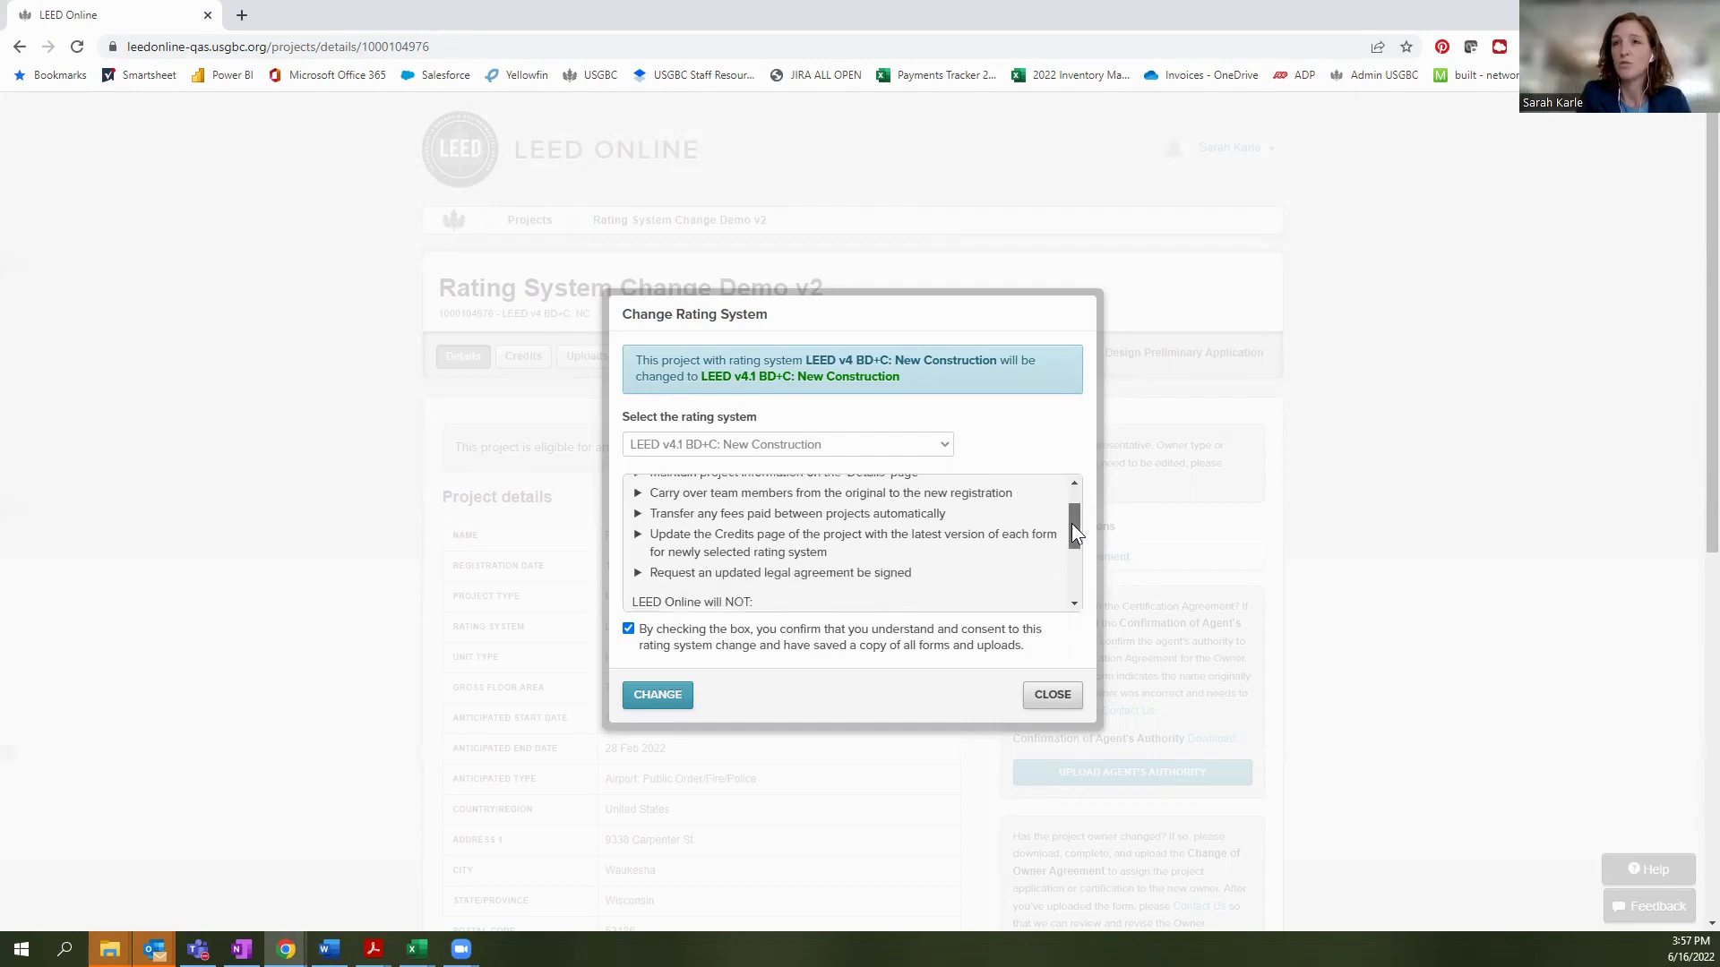
{"action": "scroll", "scroll_direction": "down", "scroll_amount": 3}
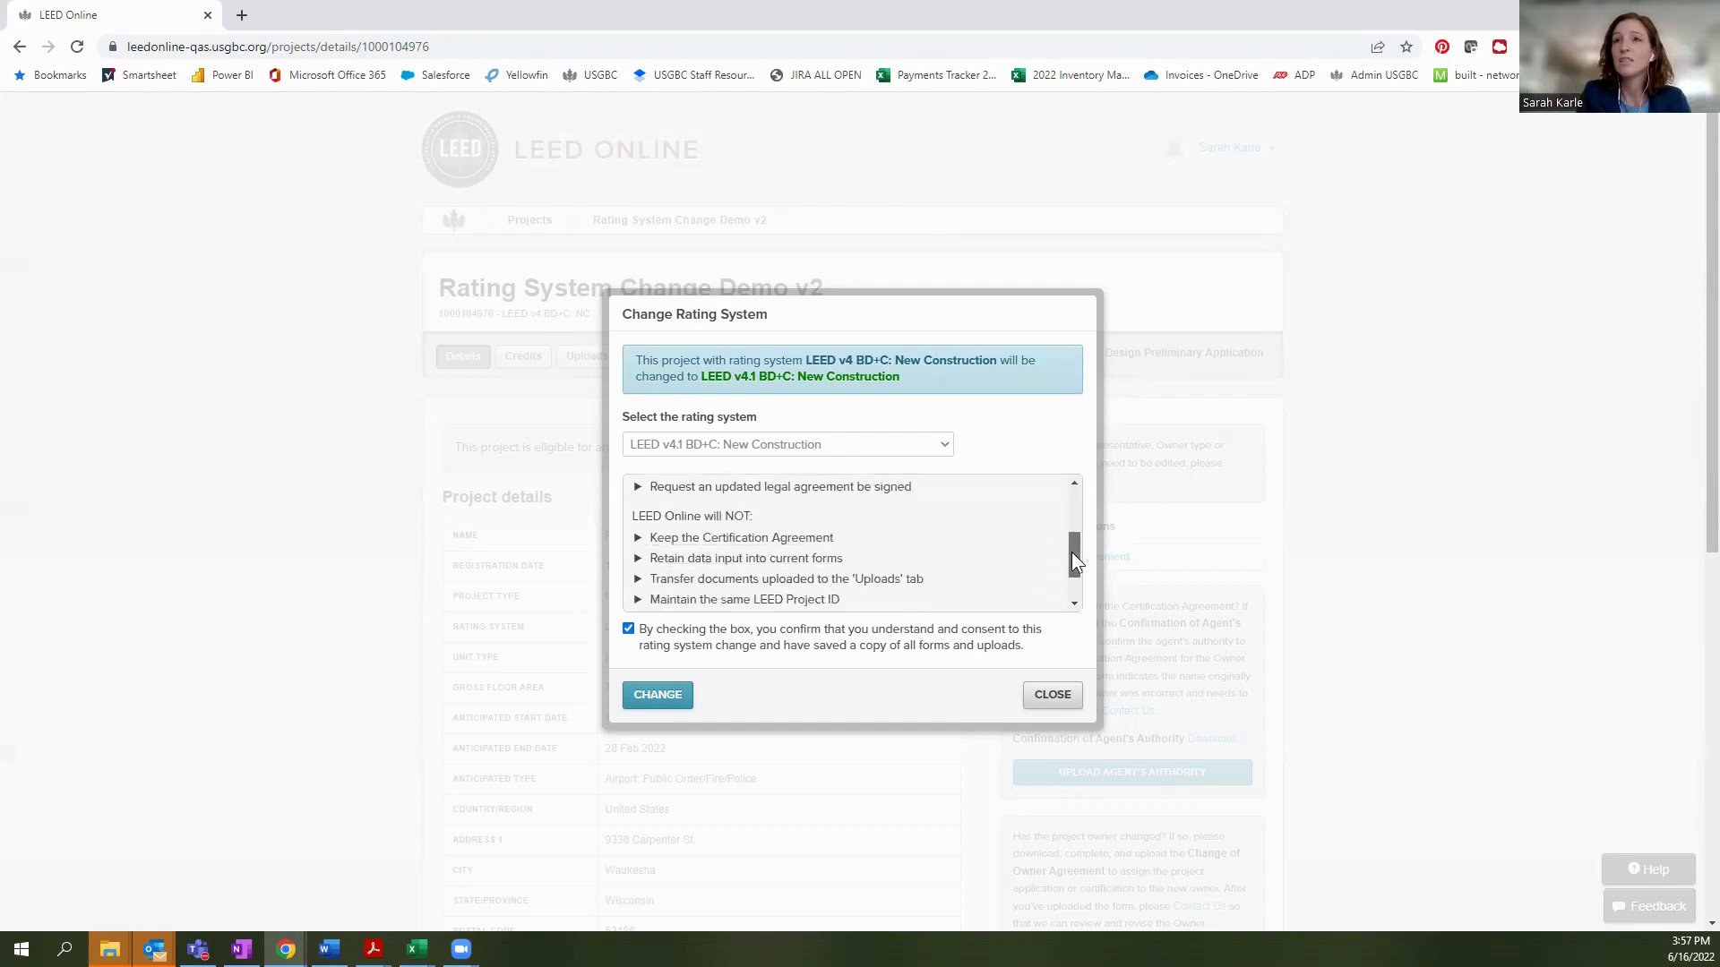
{"action": "scroll", "scroll_direction": "down", "scroll_amount": 3}
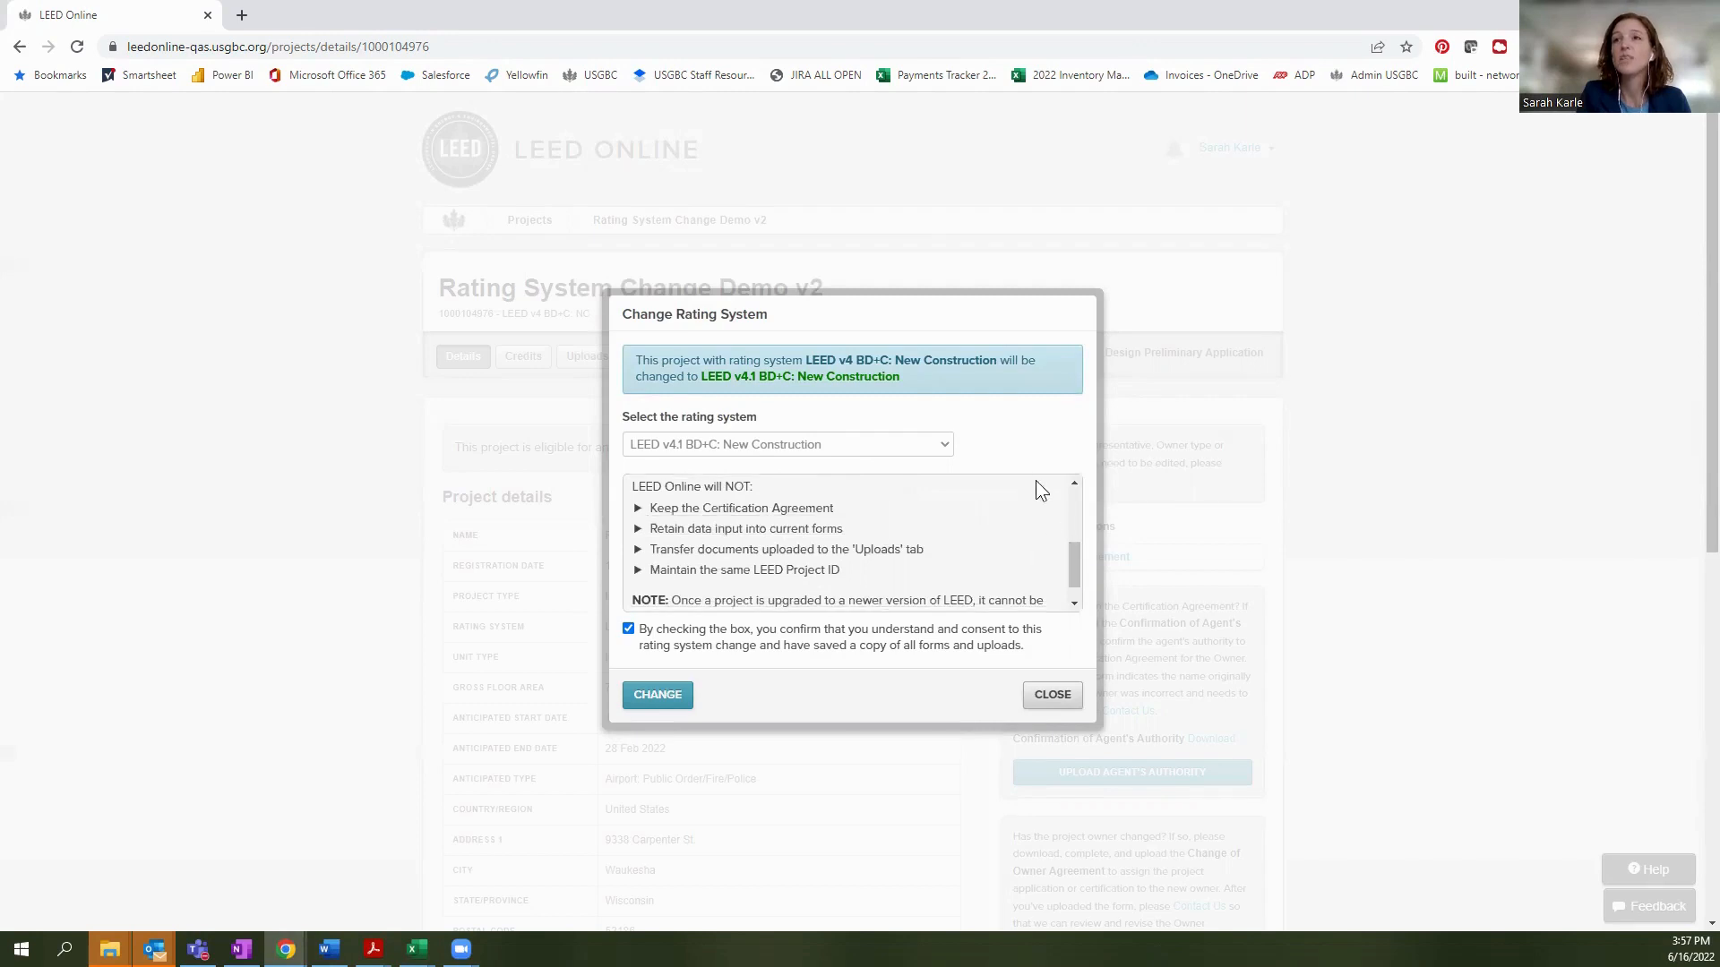
{"action": "mouse_move", "coordinate": [1026, 448]}
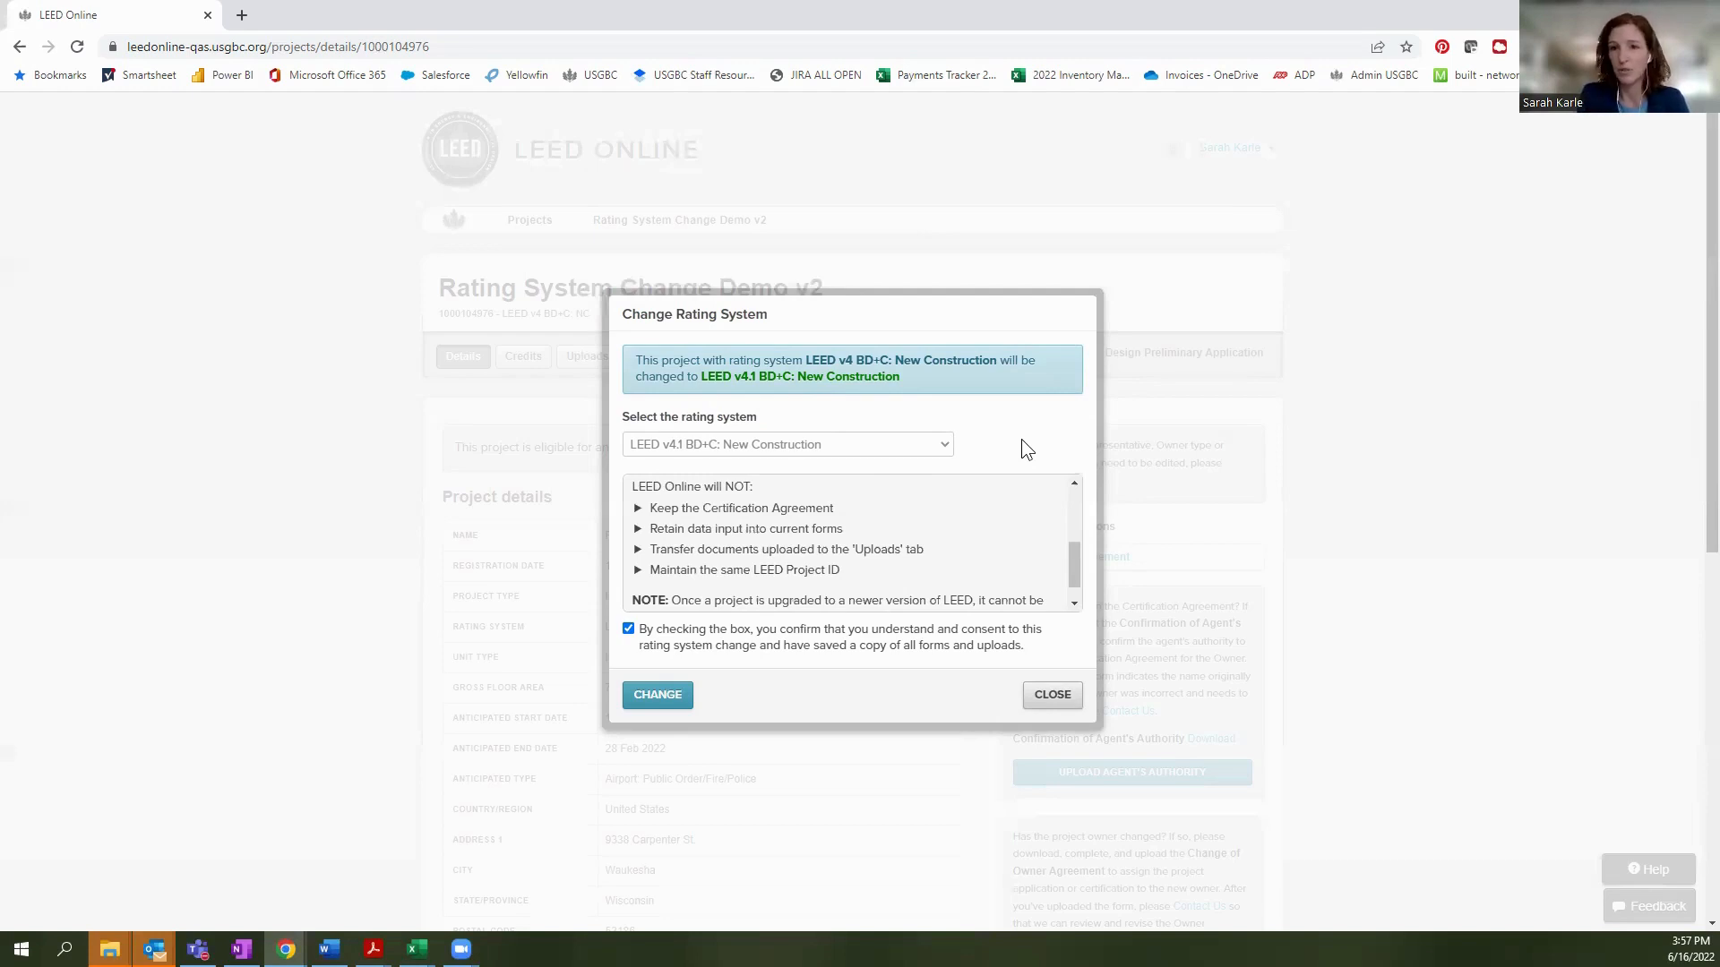
{"action": "mouse_move", "coordinate": [1053, 474]}
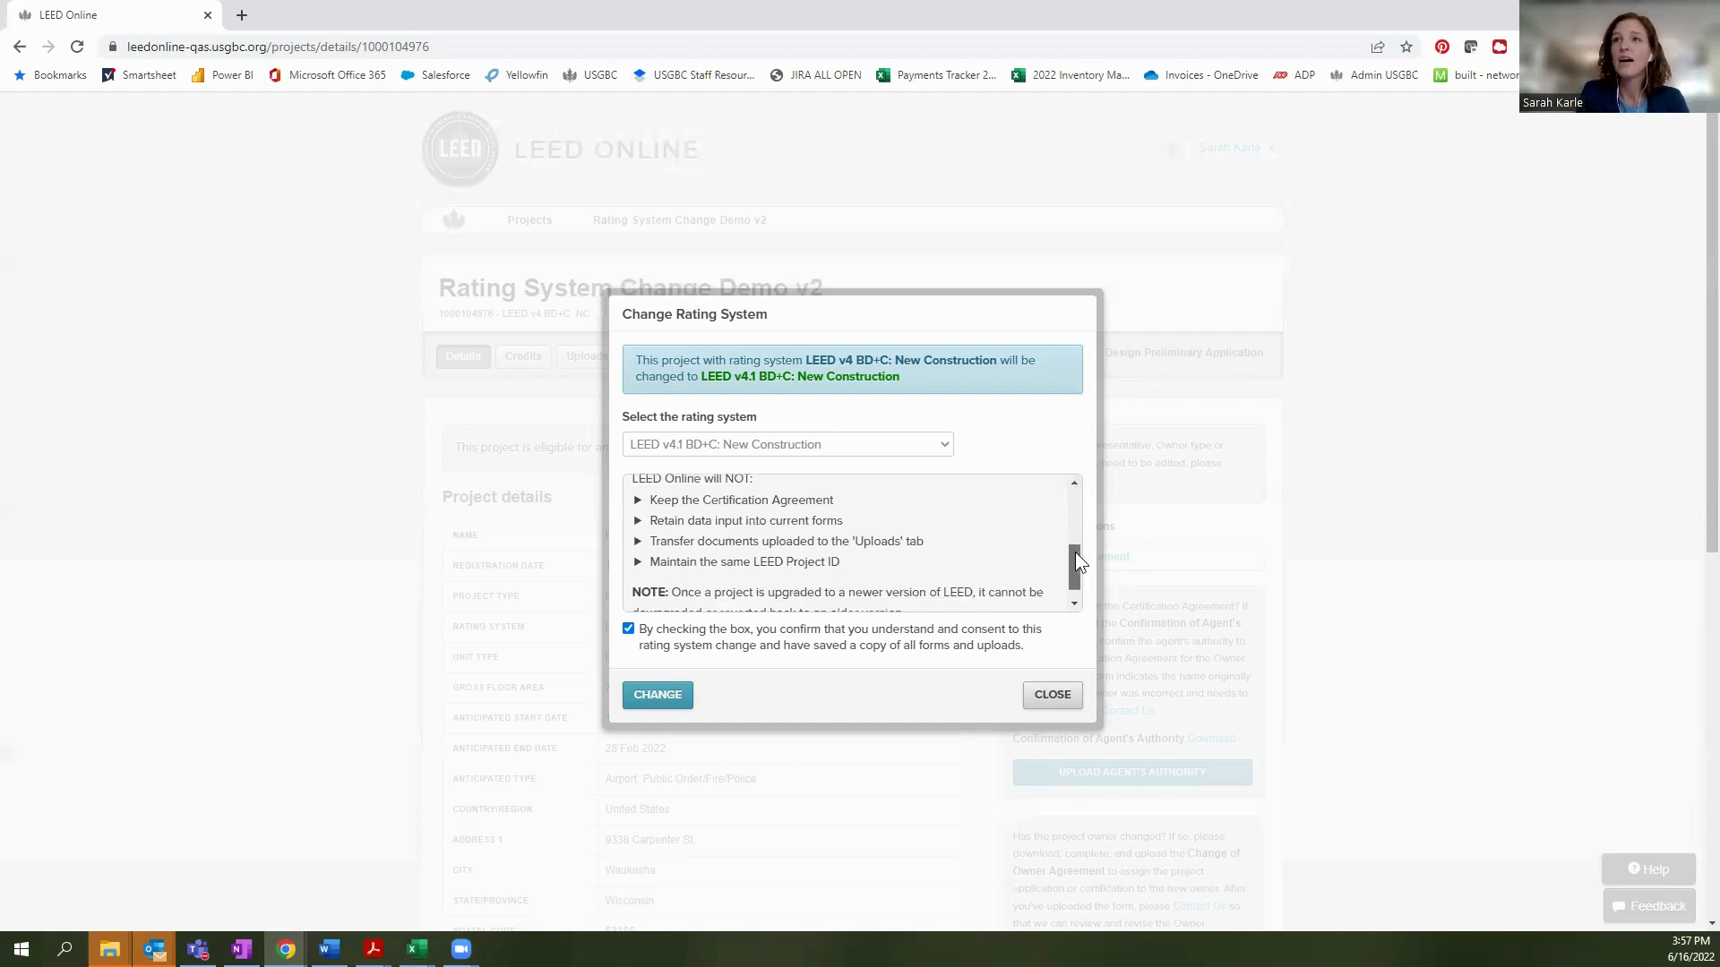
{"action": "scroll", "scroll_direction": "down", "scroll_amount": 3}
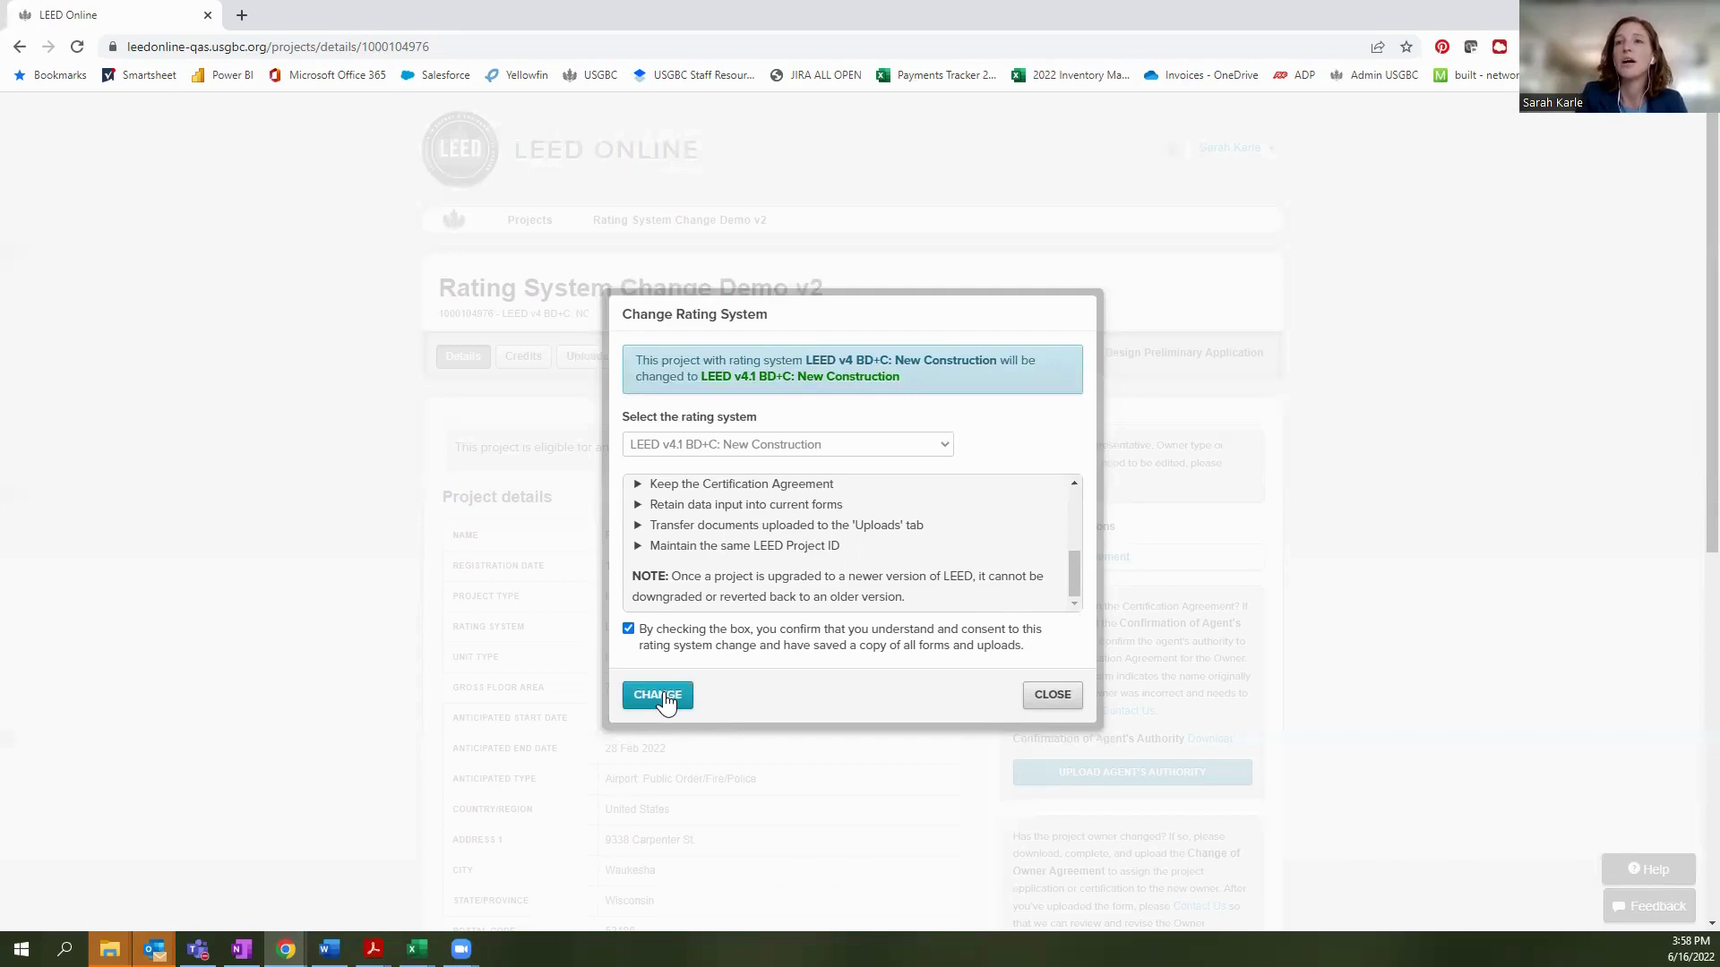
Confirm the v4.1 rating system change and agree to the LEED Certification Agreement.
{"action": "left_click", "coordinate": [656, 695]}
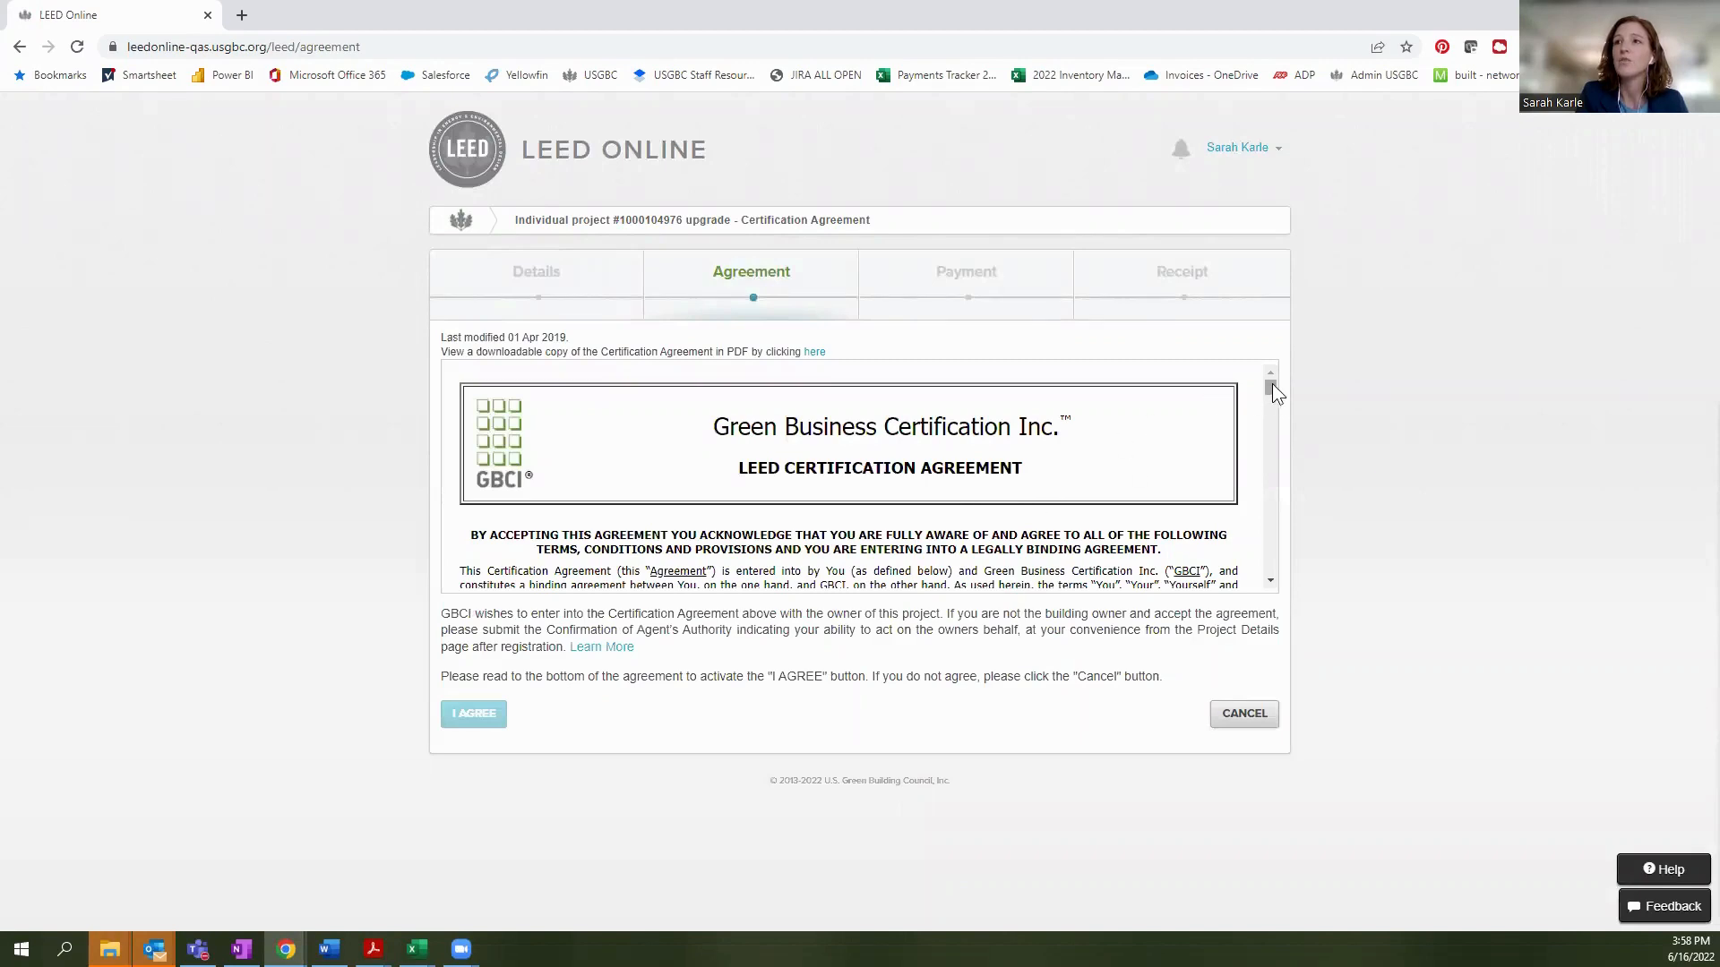
{"action": "scroll", "scroll_direction": "down", "scroll_amount": 3}
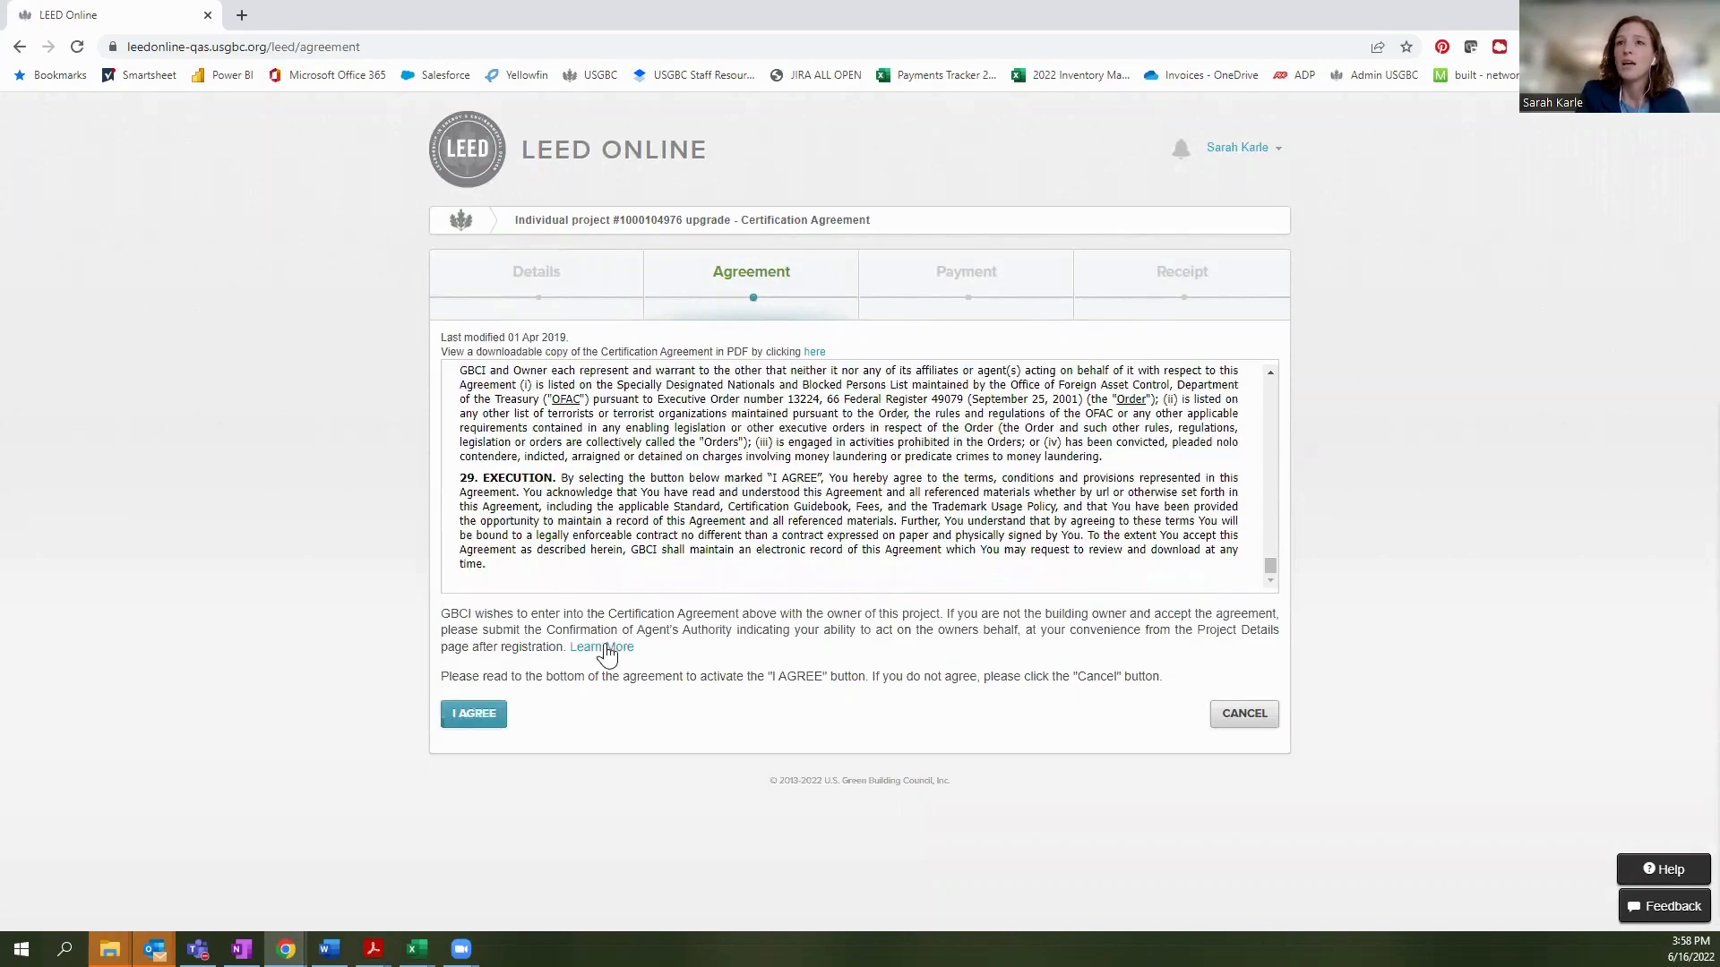
{"action": "left_click", "coordinate": [472, 713]}
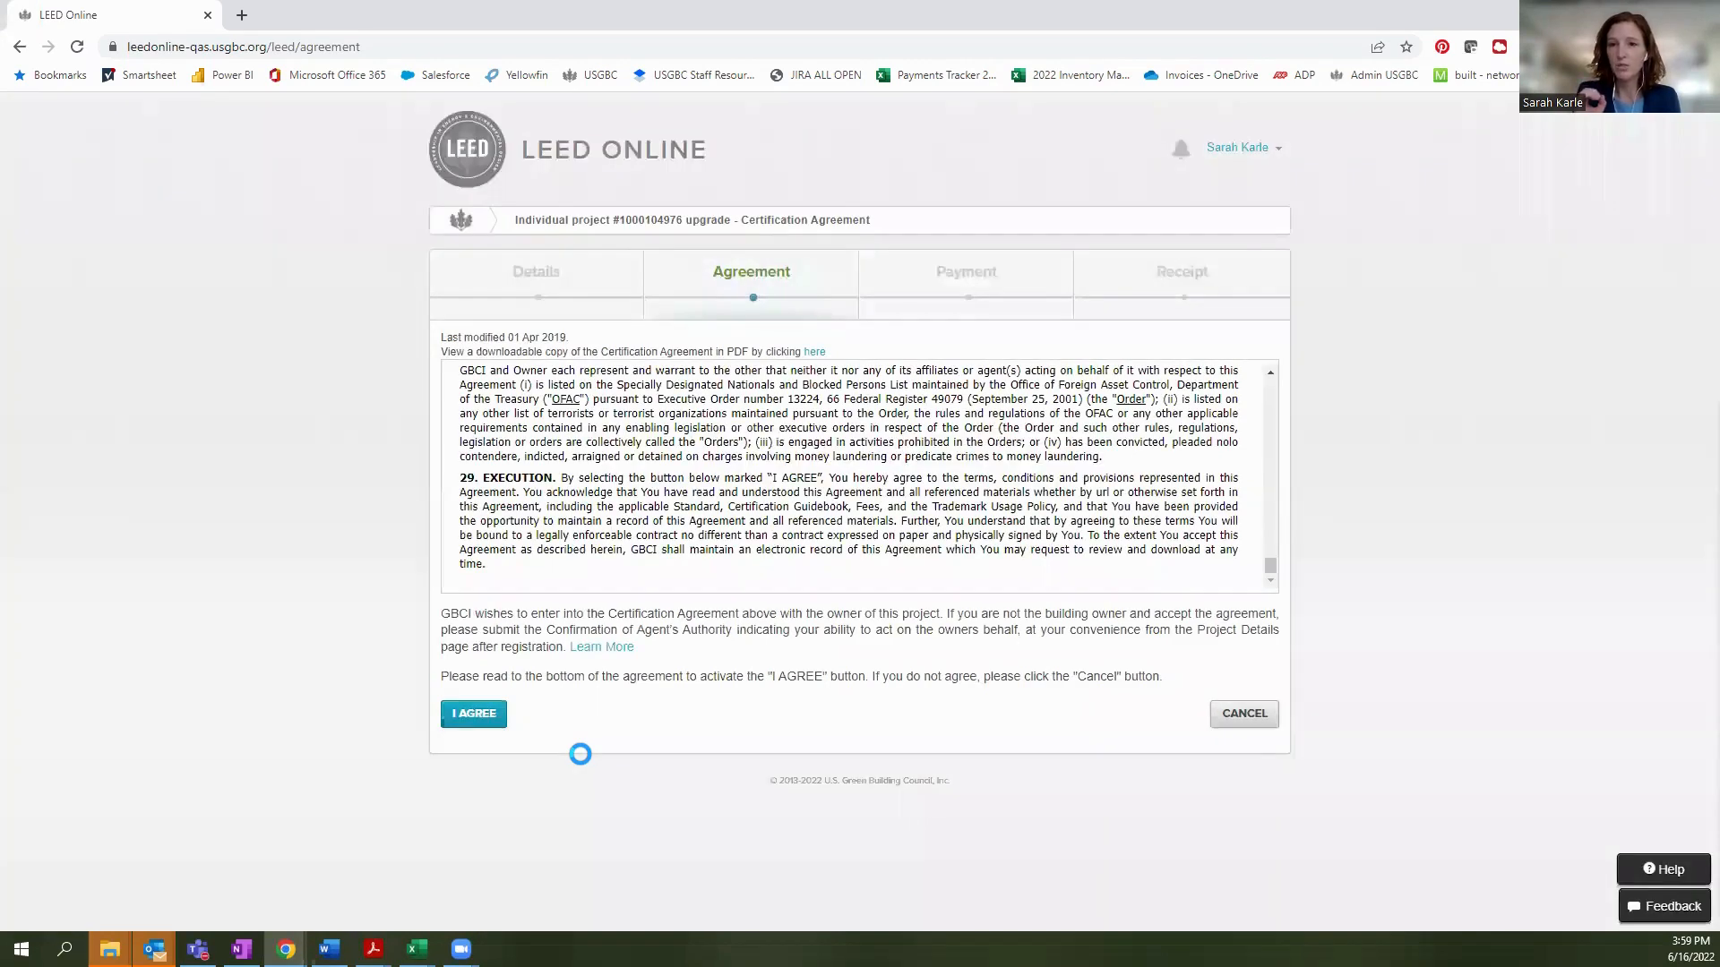
{"action": "left_click", "coordinate": [473, 713]}
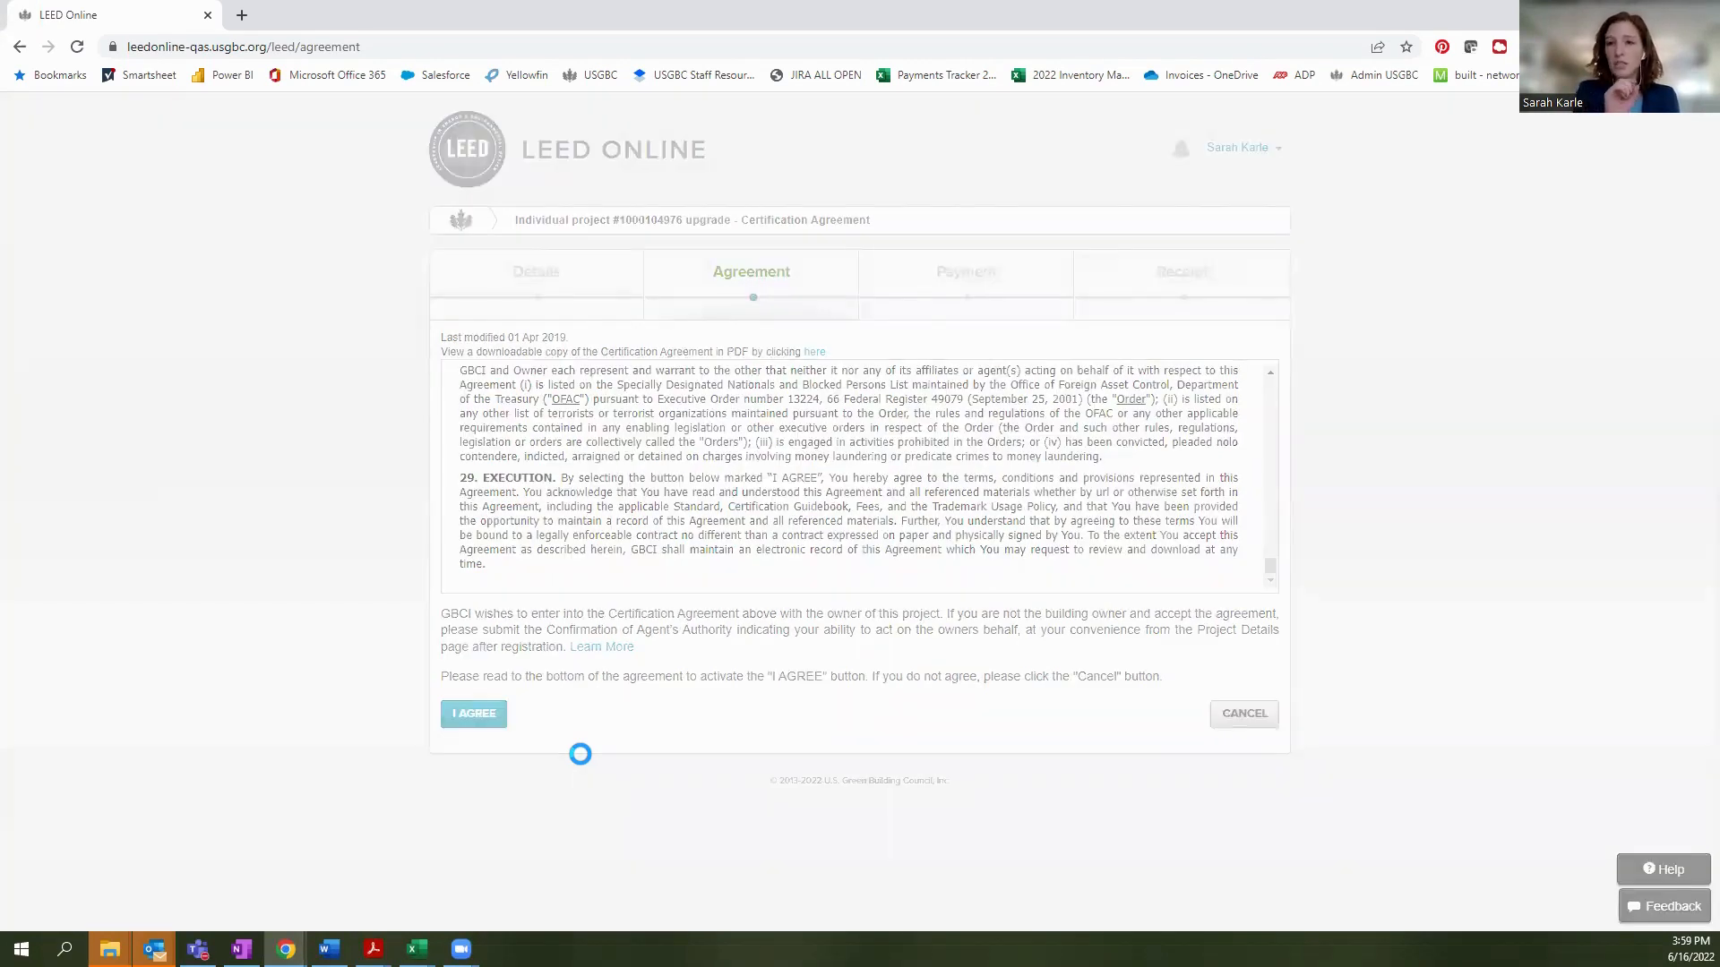
{"action": "left_click", "coordinate": [473, 714]}
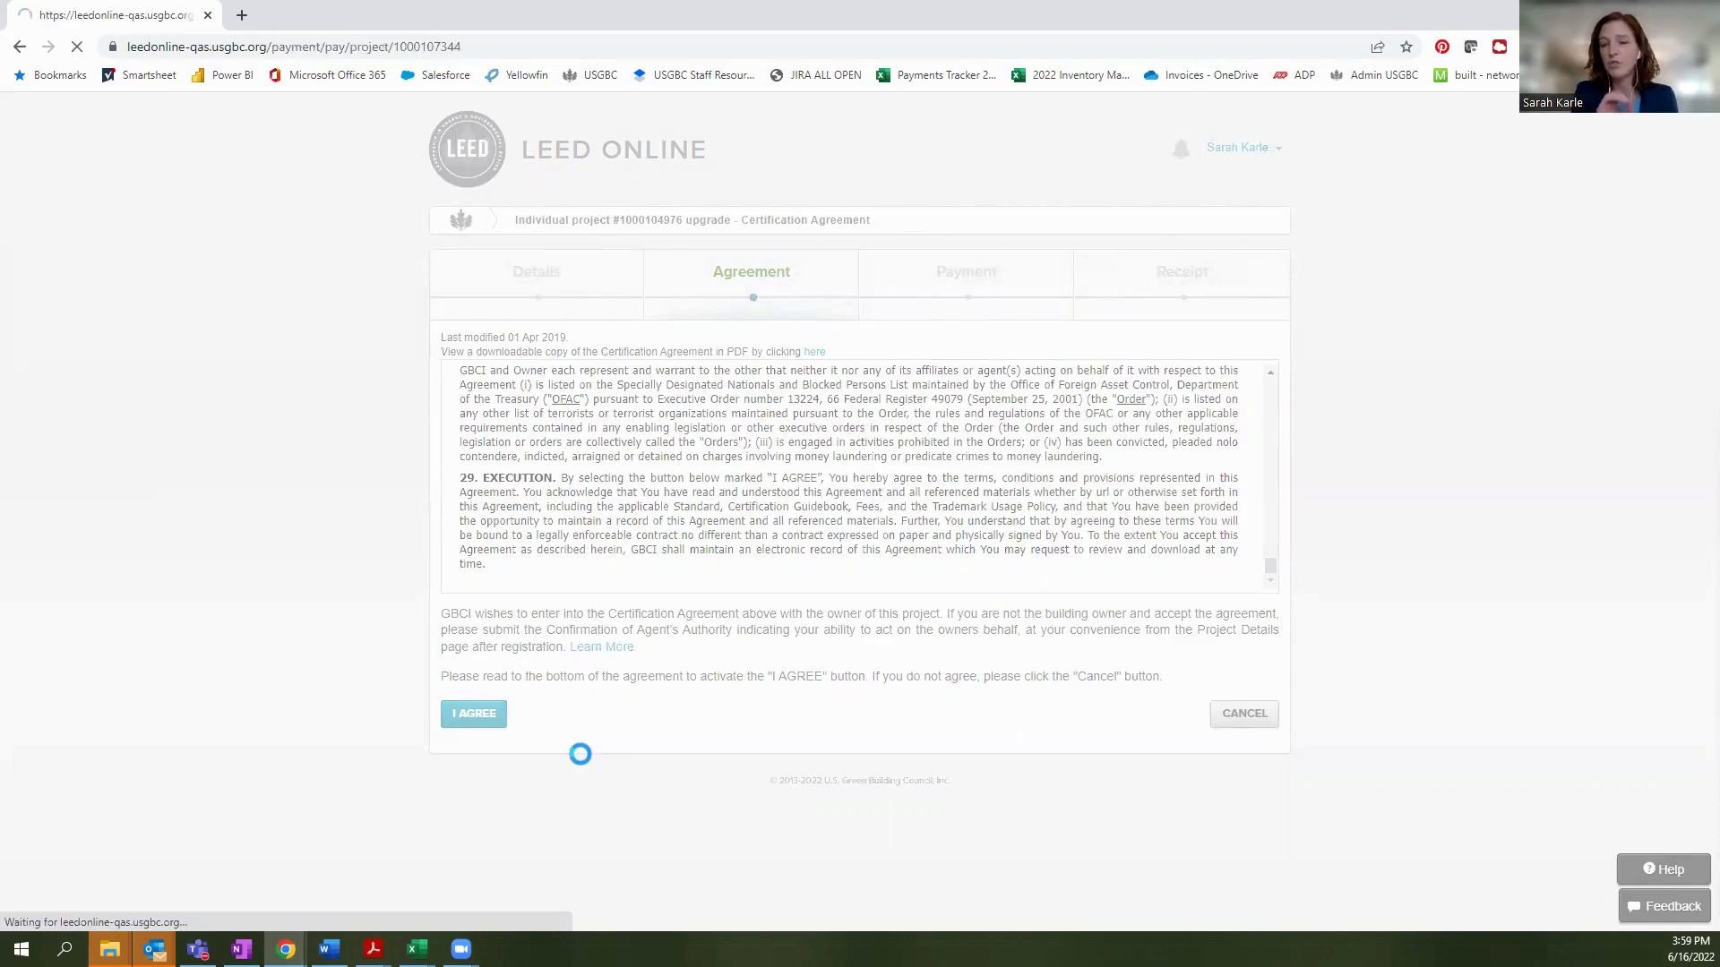
{"action": "left_click", "coordinate": [473, 713]}
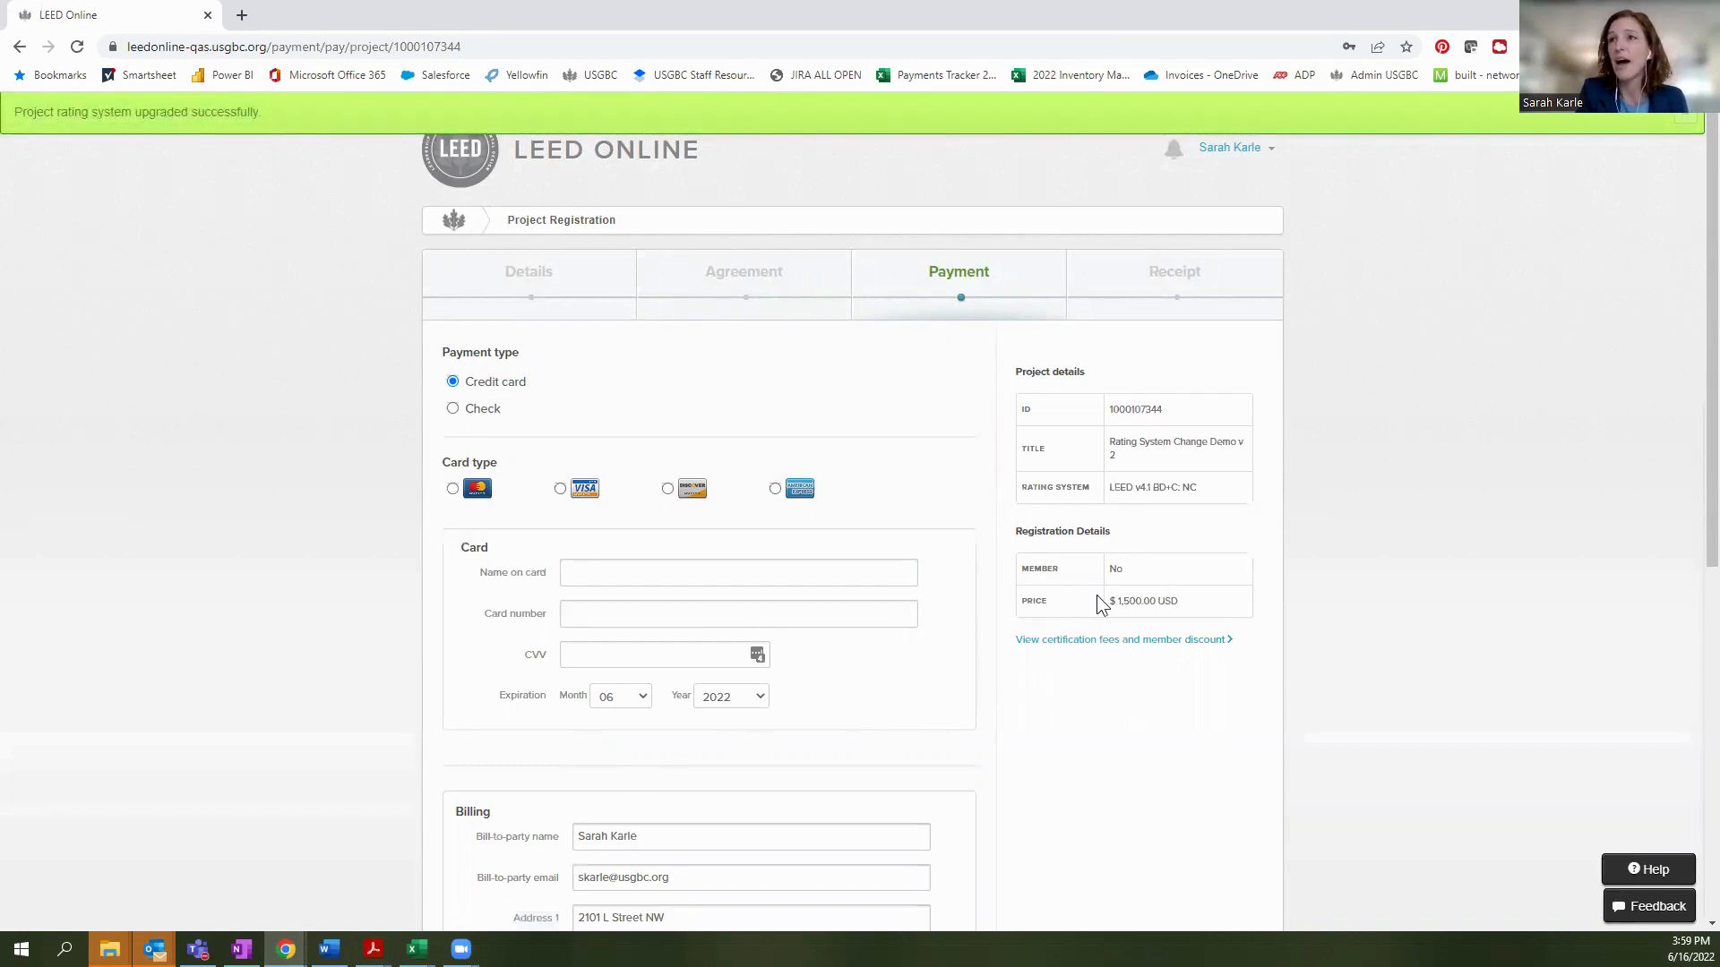
Choose Check as the payment type and fill the billing postal code 20037.
{"action": "left_click", "coordinate": [452, 408]}
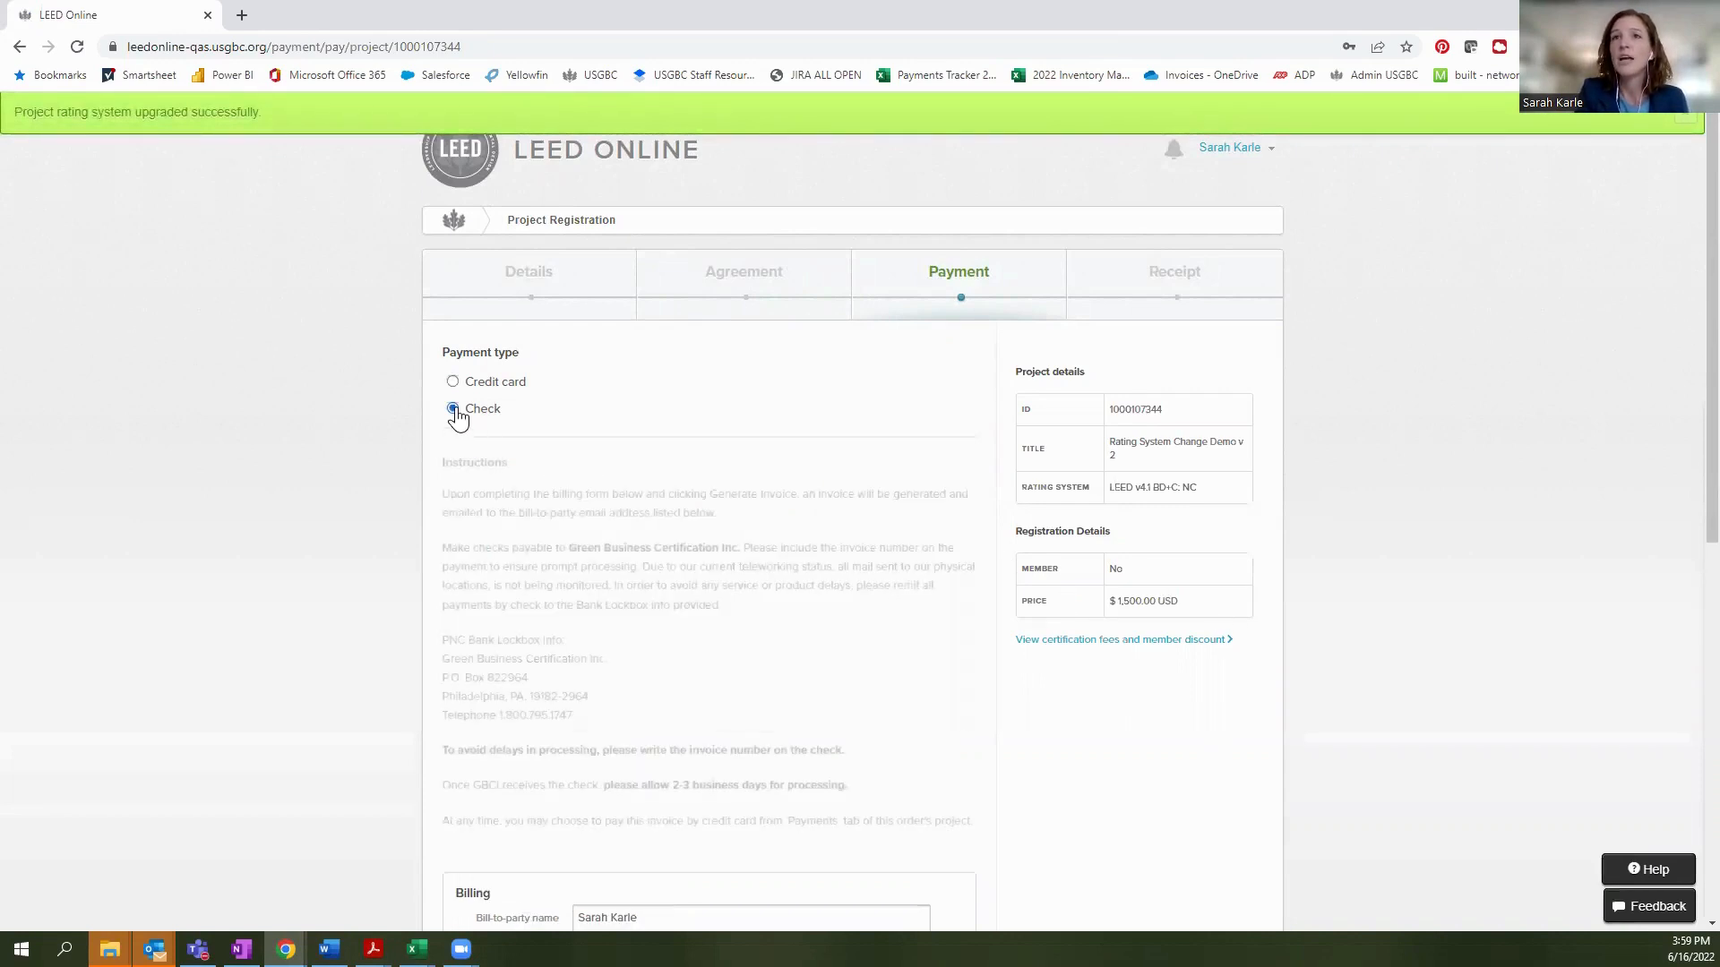
{"action": "scroll", "scroll_direction": "down", "scroll_amount": 3}
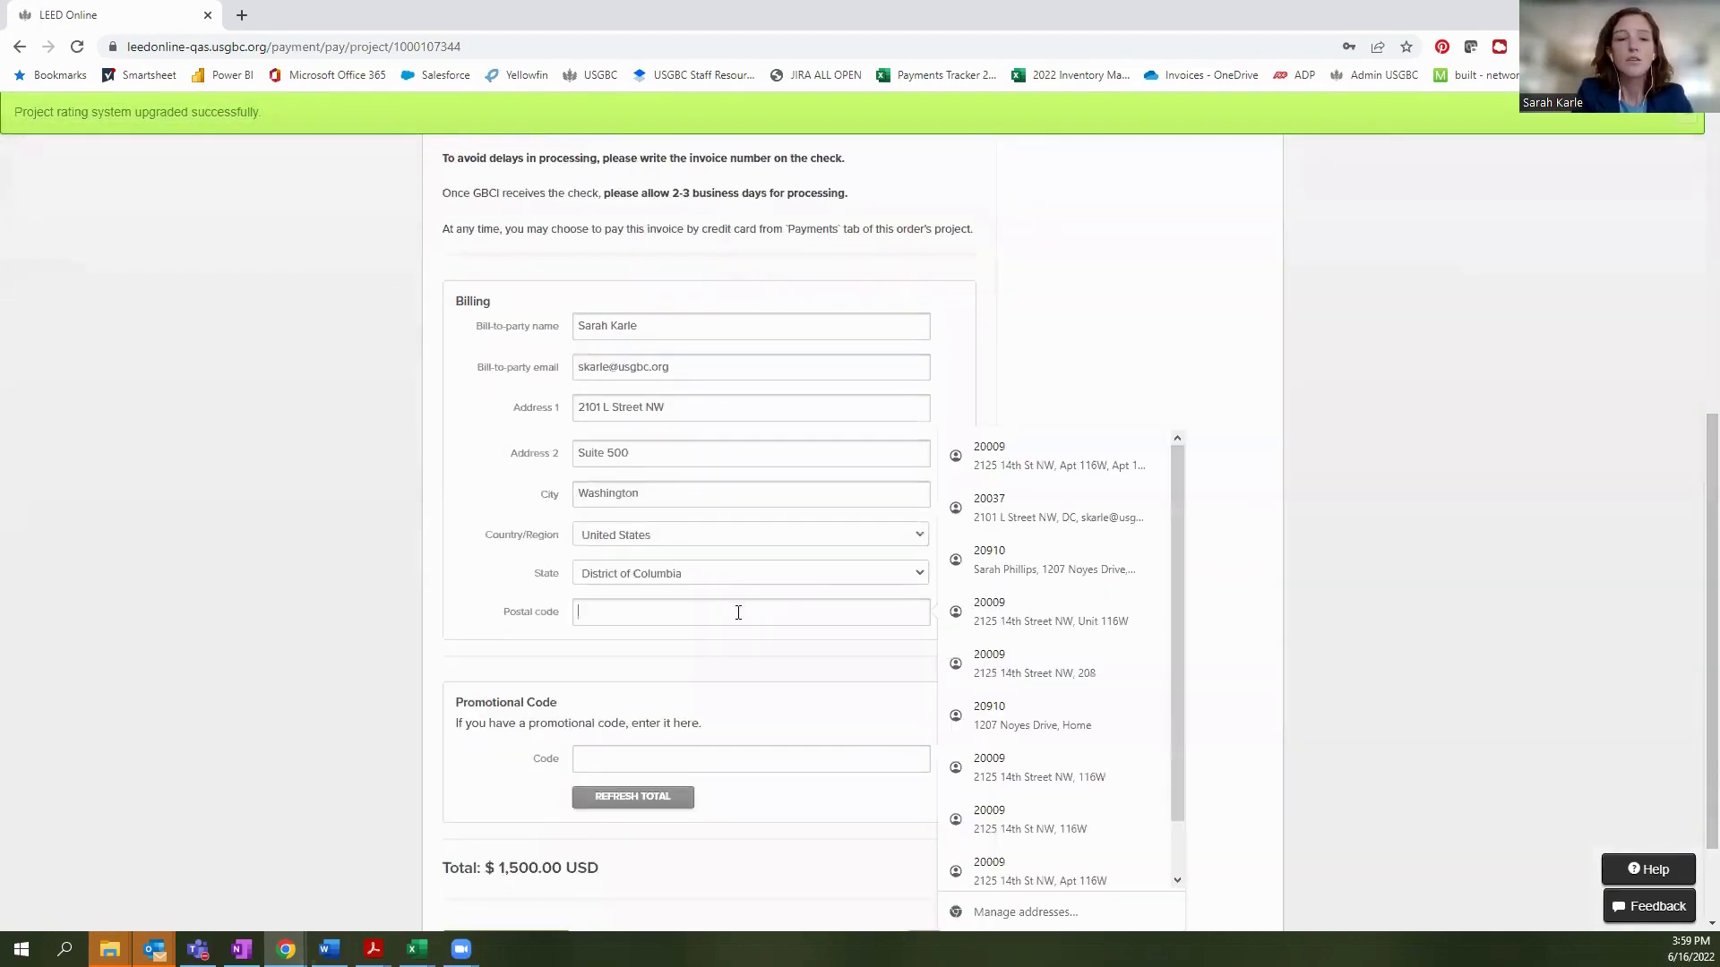
{"action": "type", "text": "20037"}
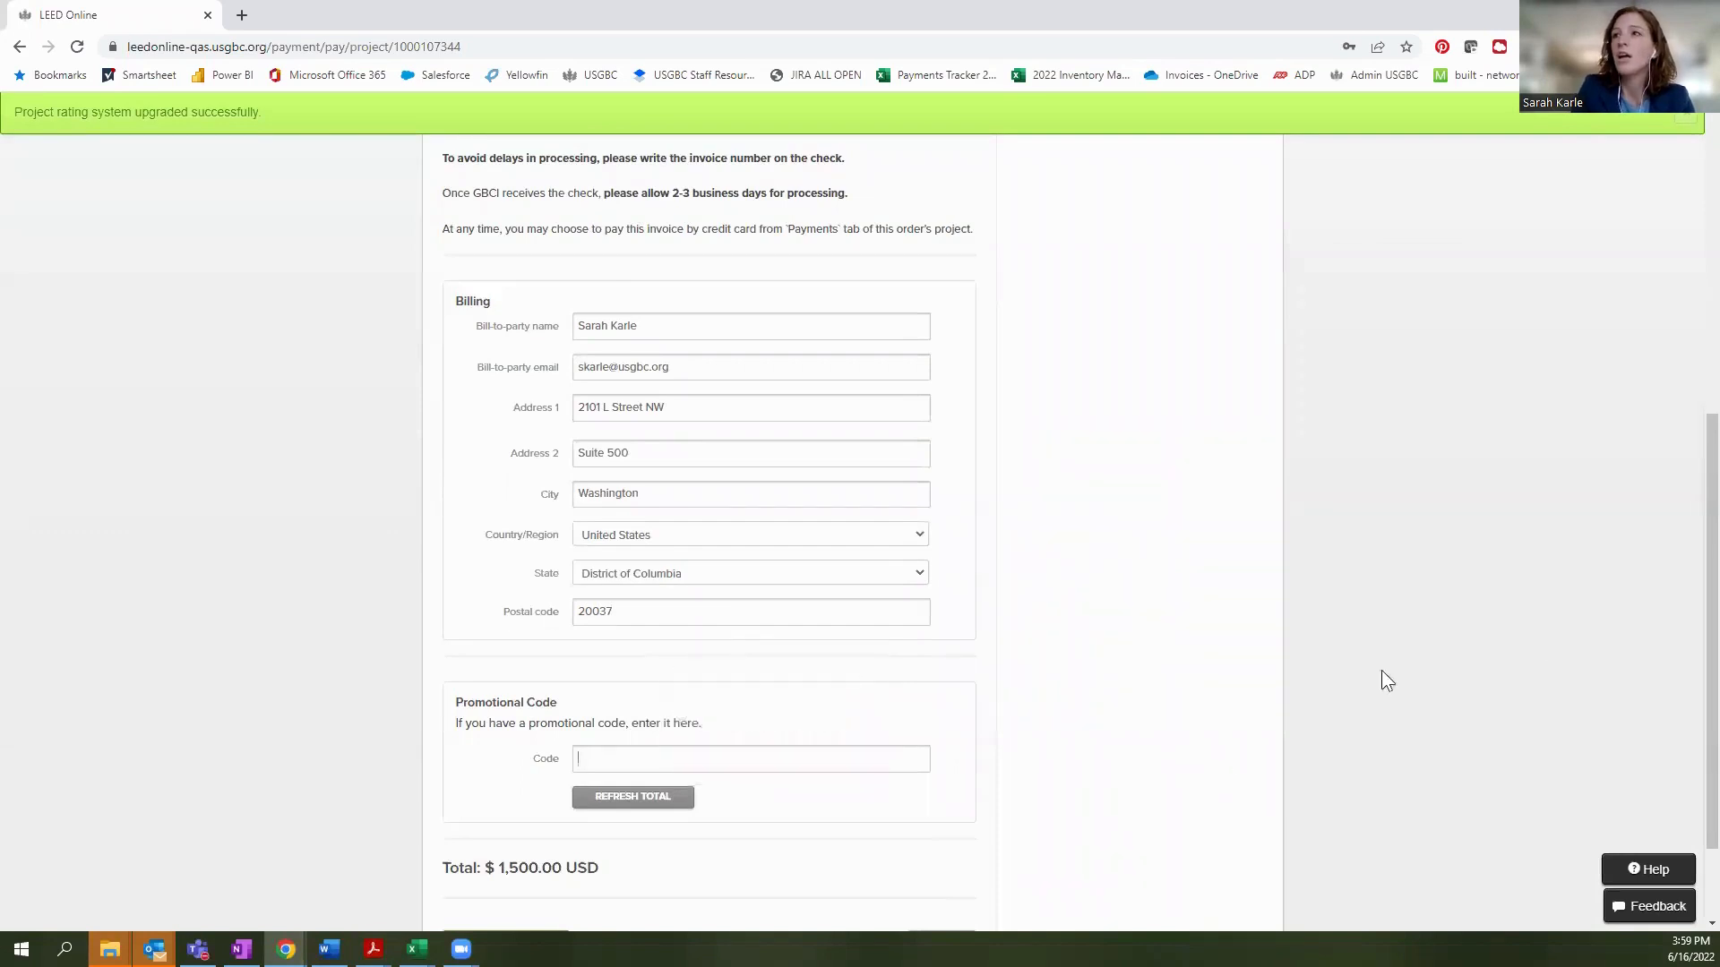
{"action": "scroll", "scroll_direction": "down", "scroll_amount": 3}
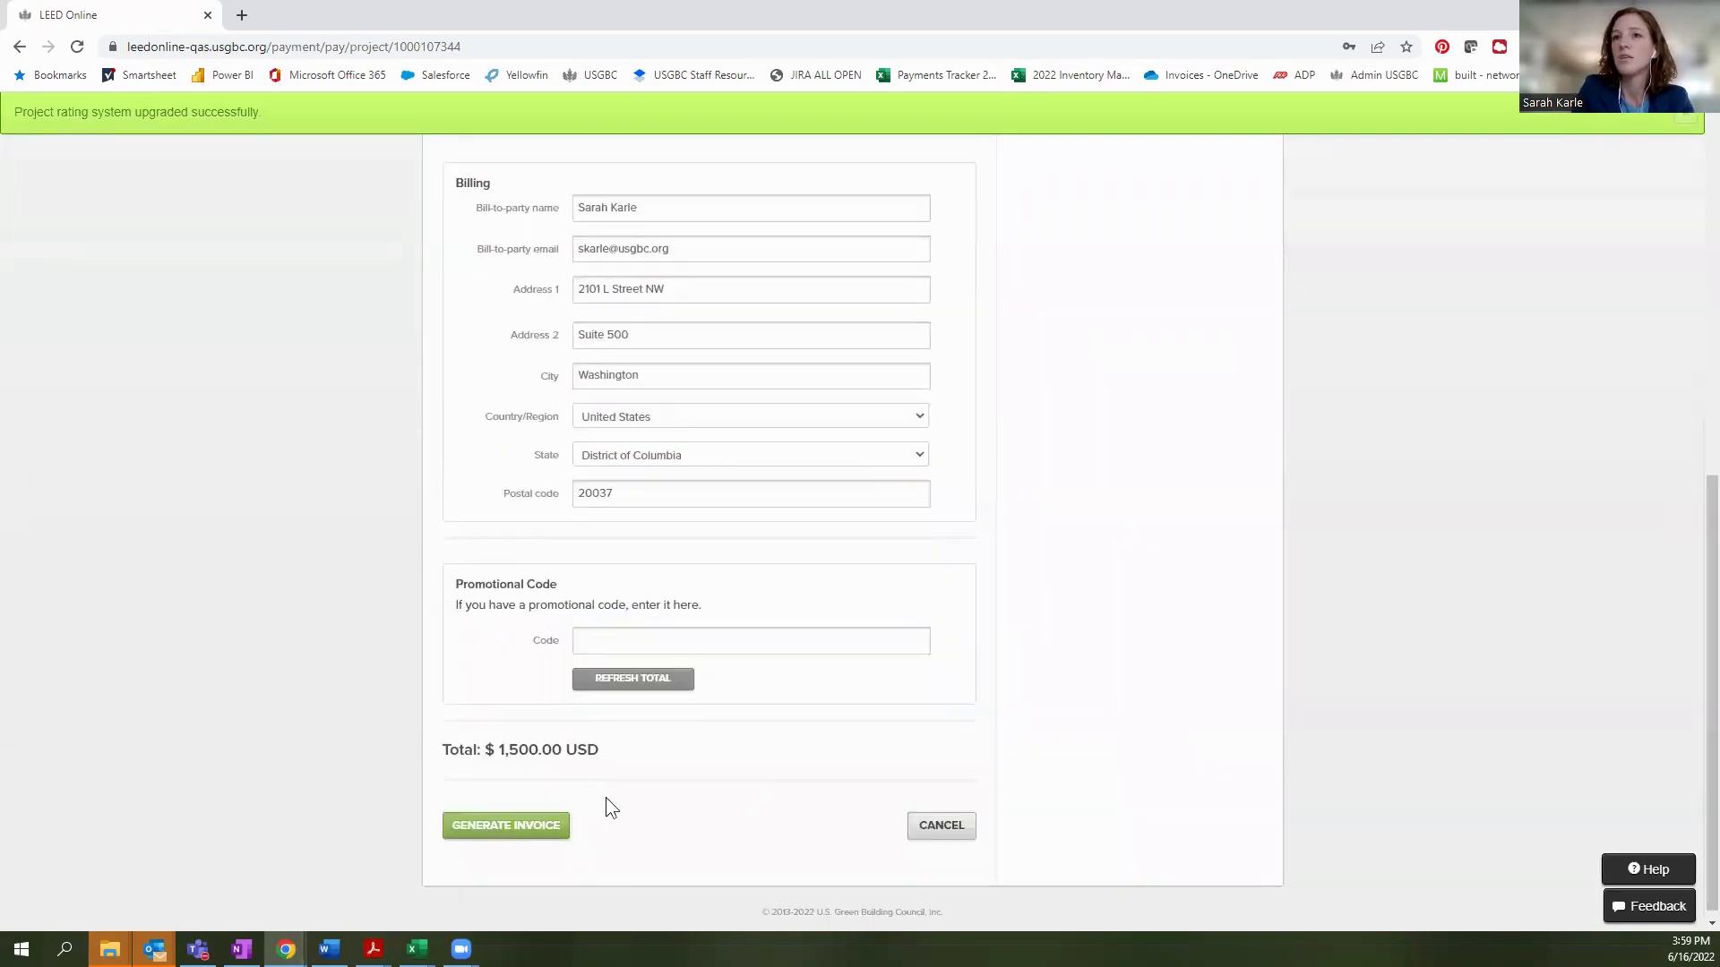
Generate the $1,500 check invoice and bring up the order 11132196 receipt.
{"action": "left_click", "coordinate": [505, 825]}
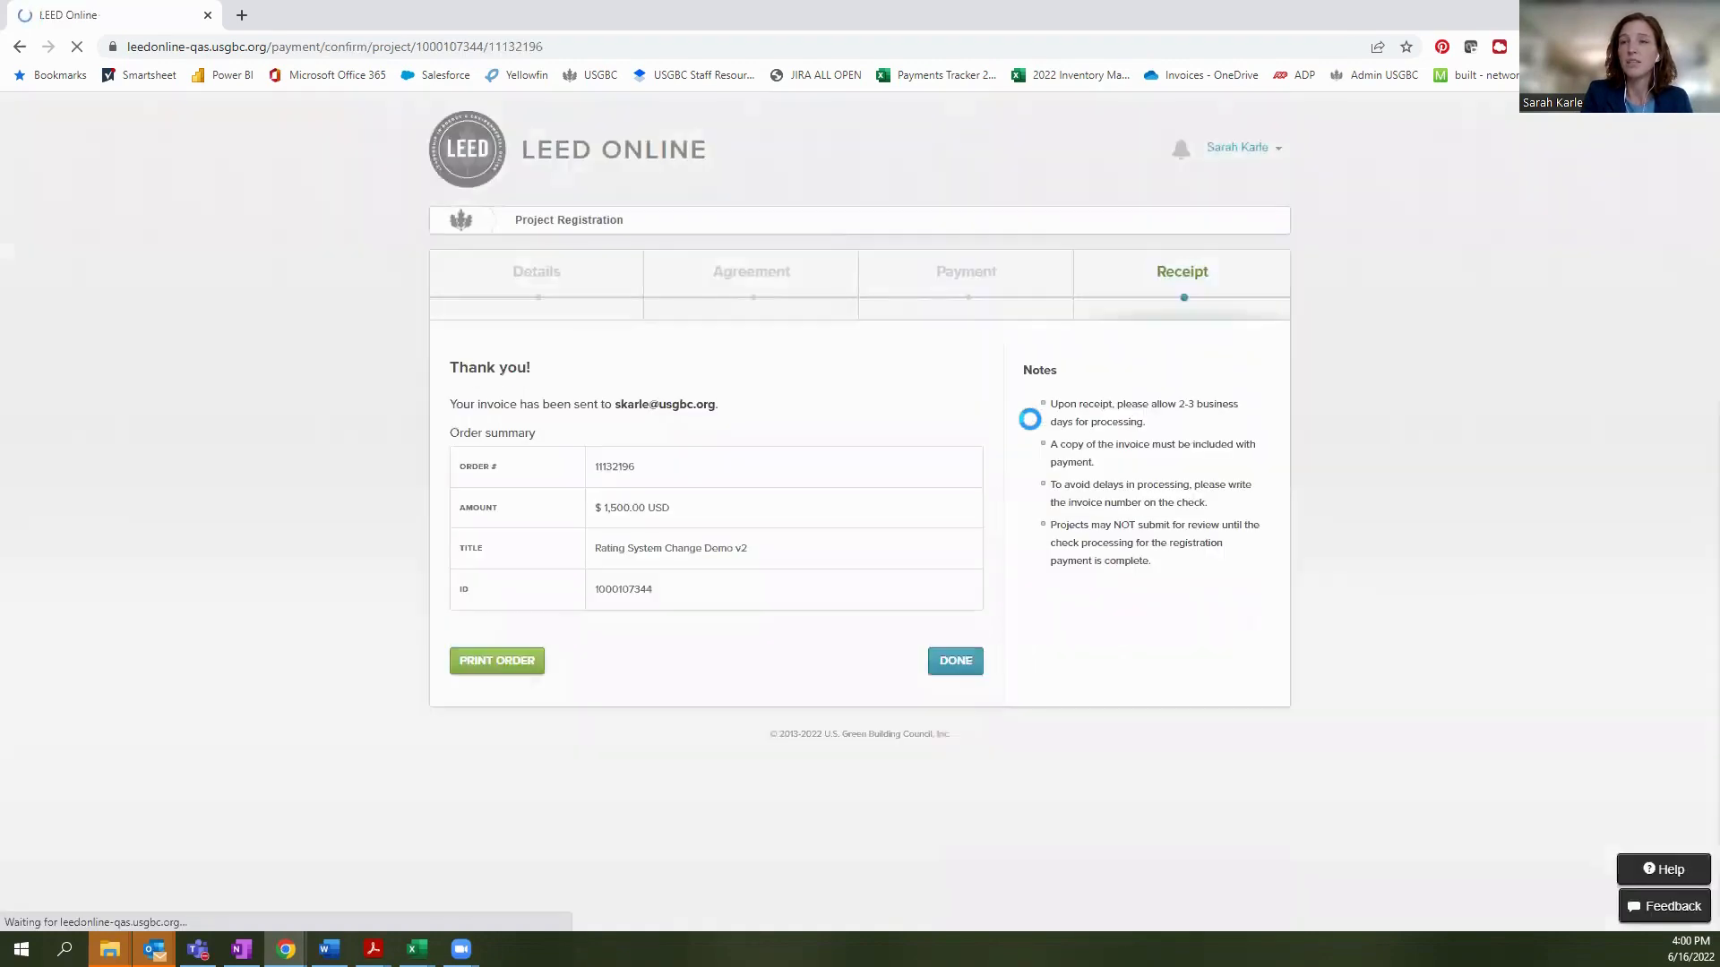
Leave the receipt and view Rating System Change Demo v2's payments list.
{"action": "left_click", "coordinate": [954, 660]}
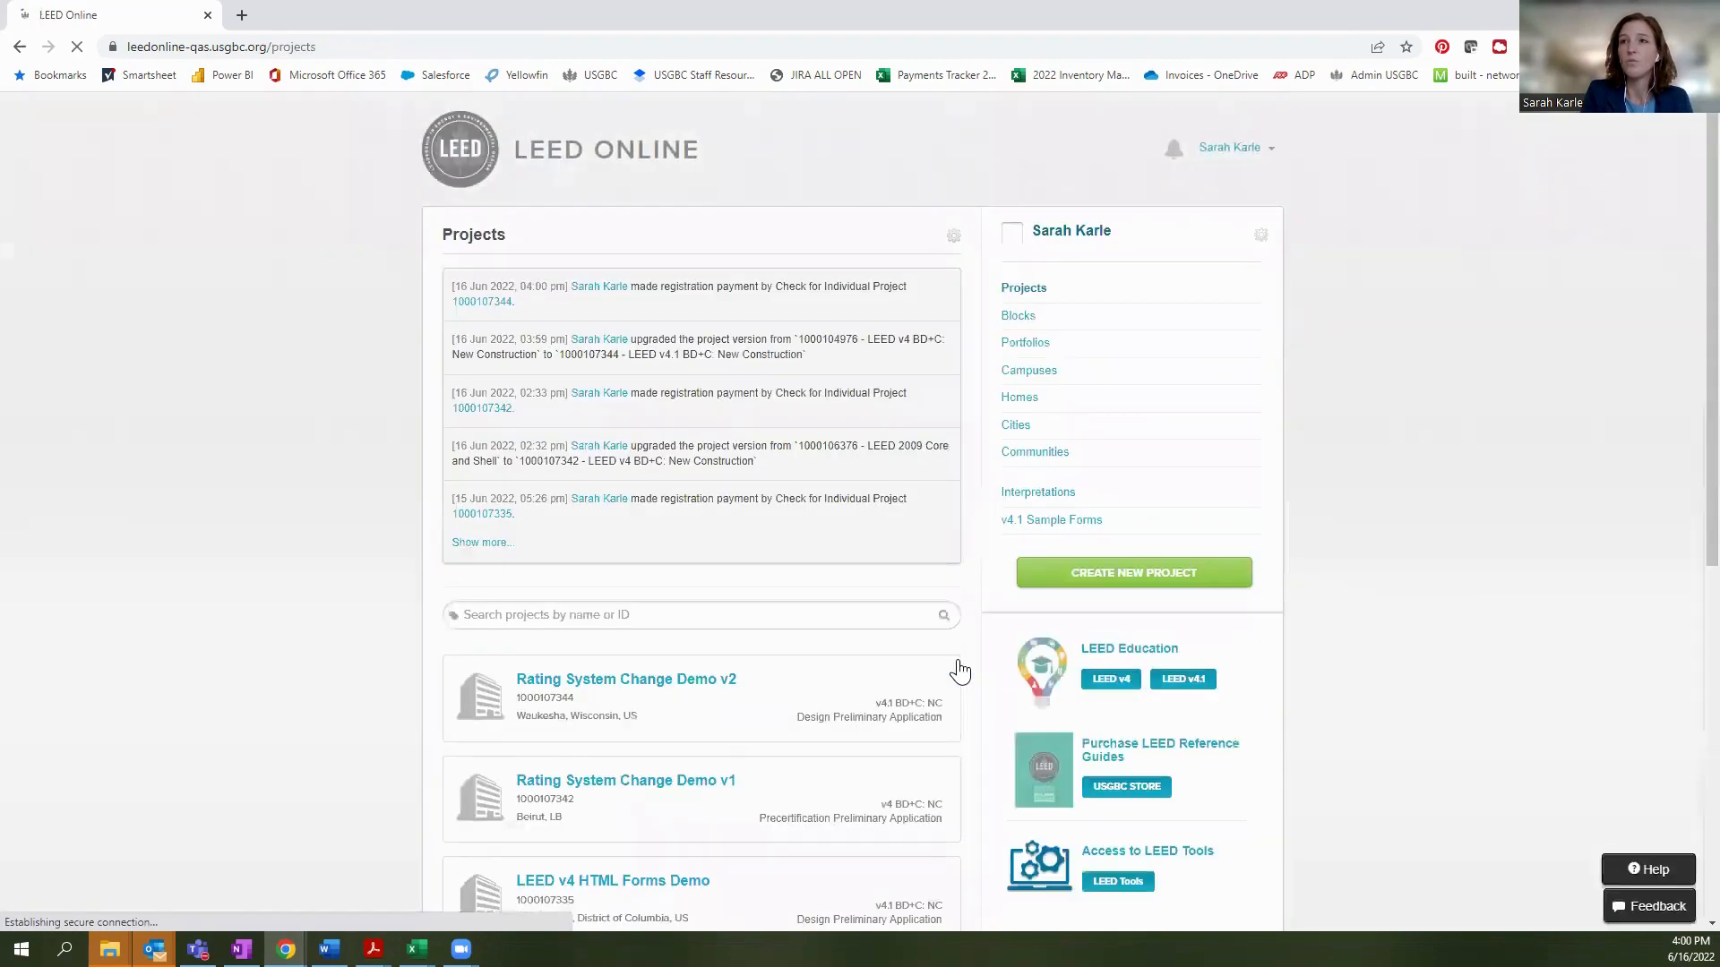
{"action": "left_click", "coordinate": [625, 679]}
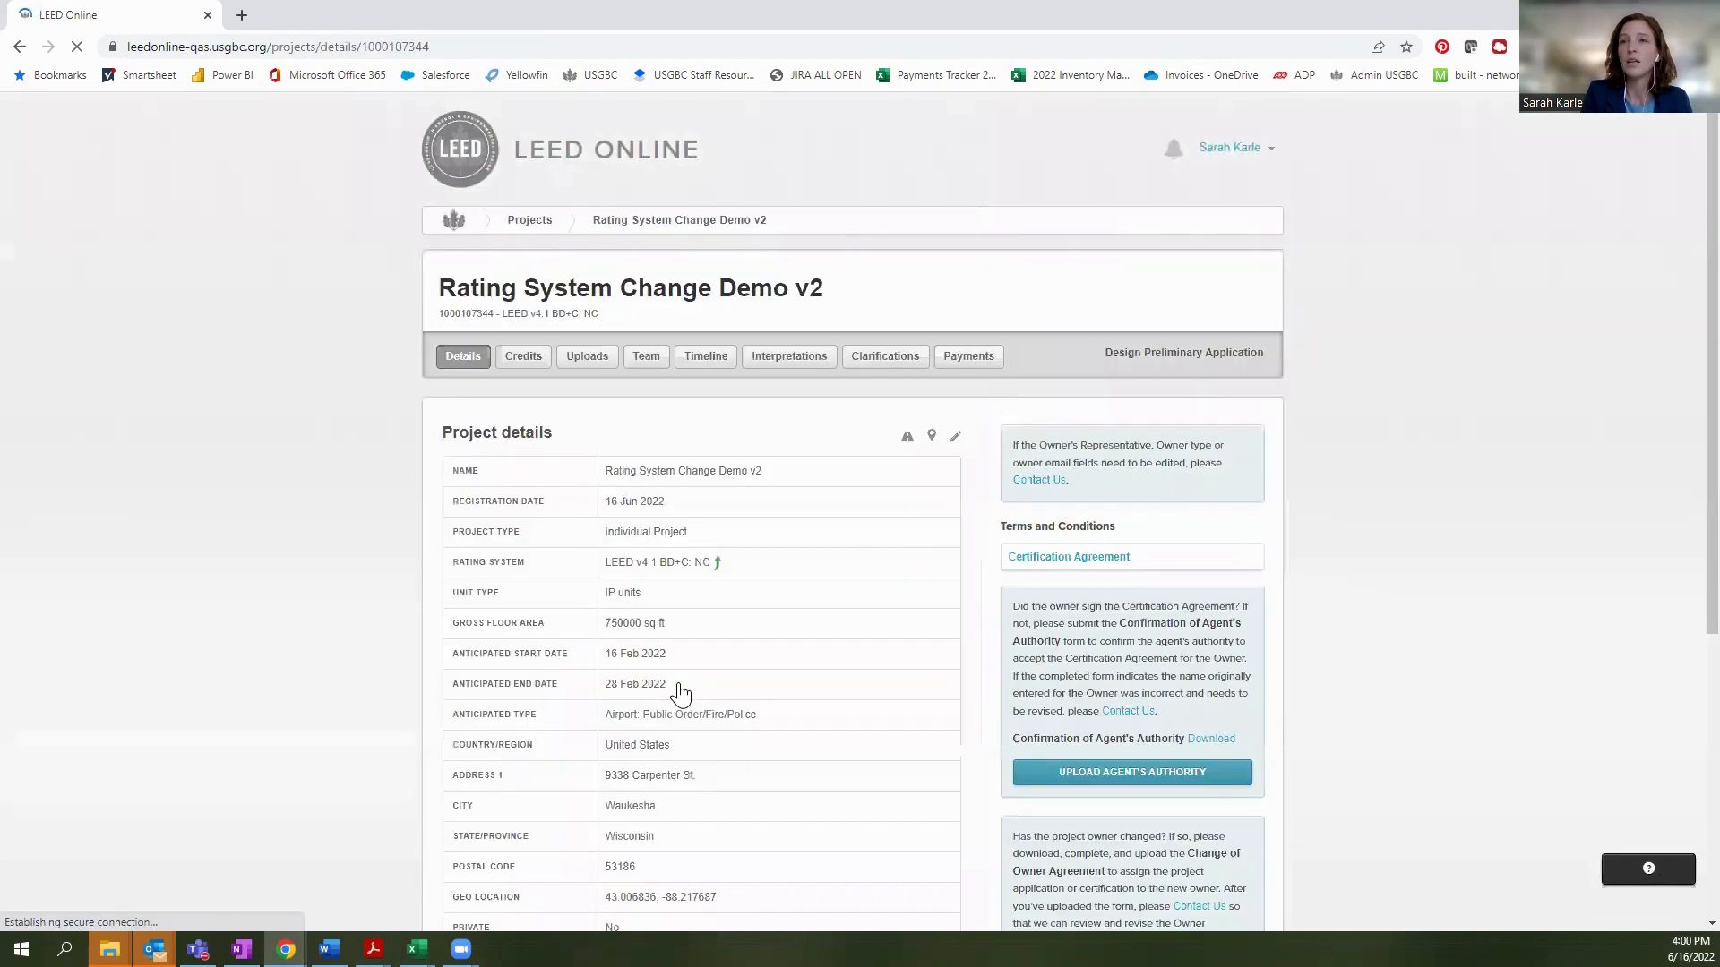
{"action": "left_click", "coordinate": [967, 355]}
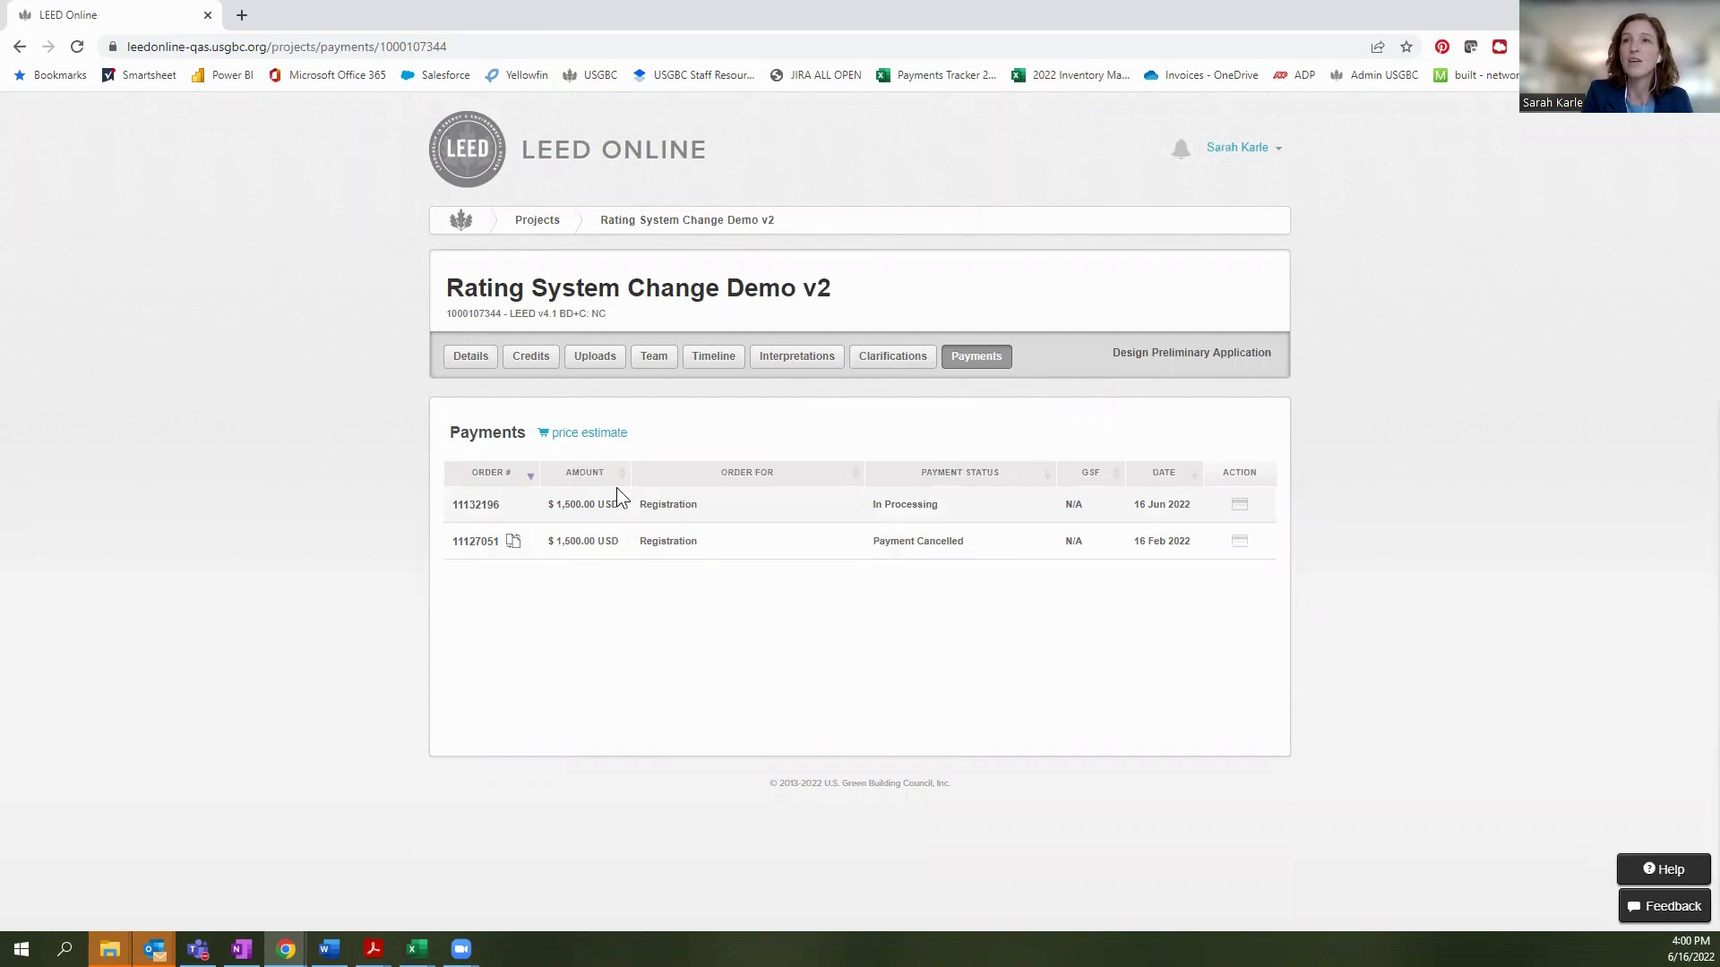
{"action": "mouse_move", "coordinate": [713, 526]}
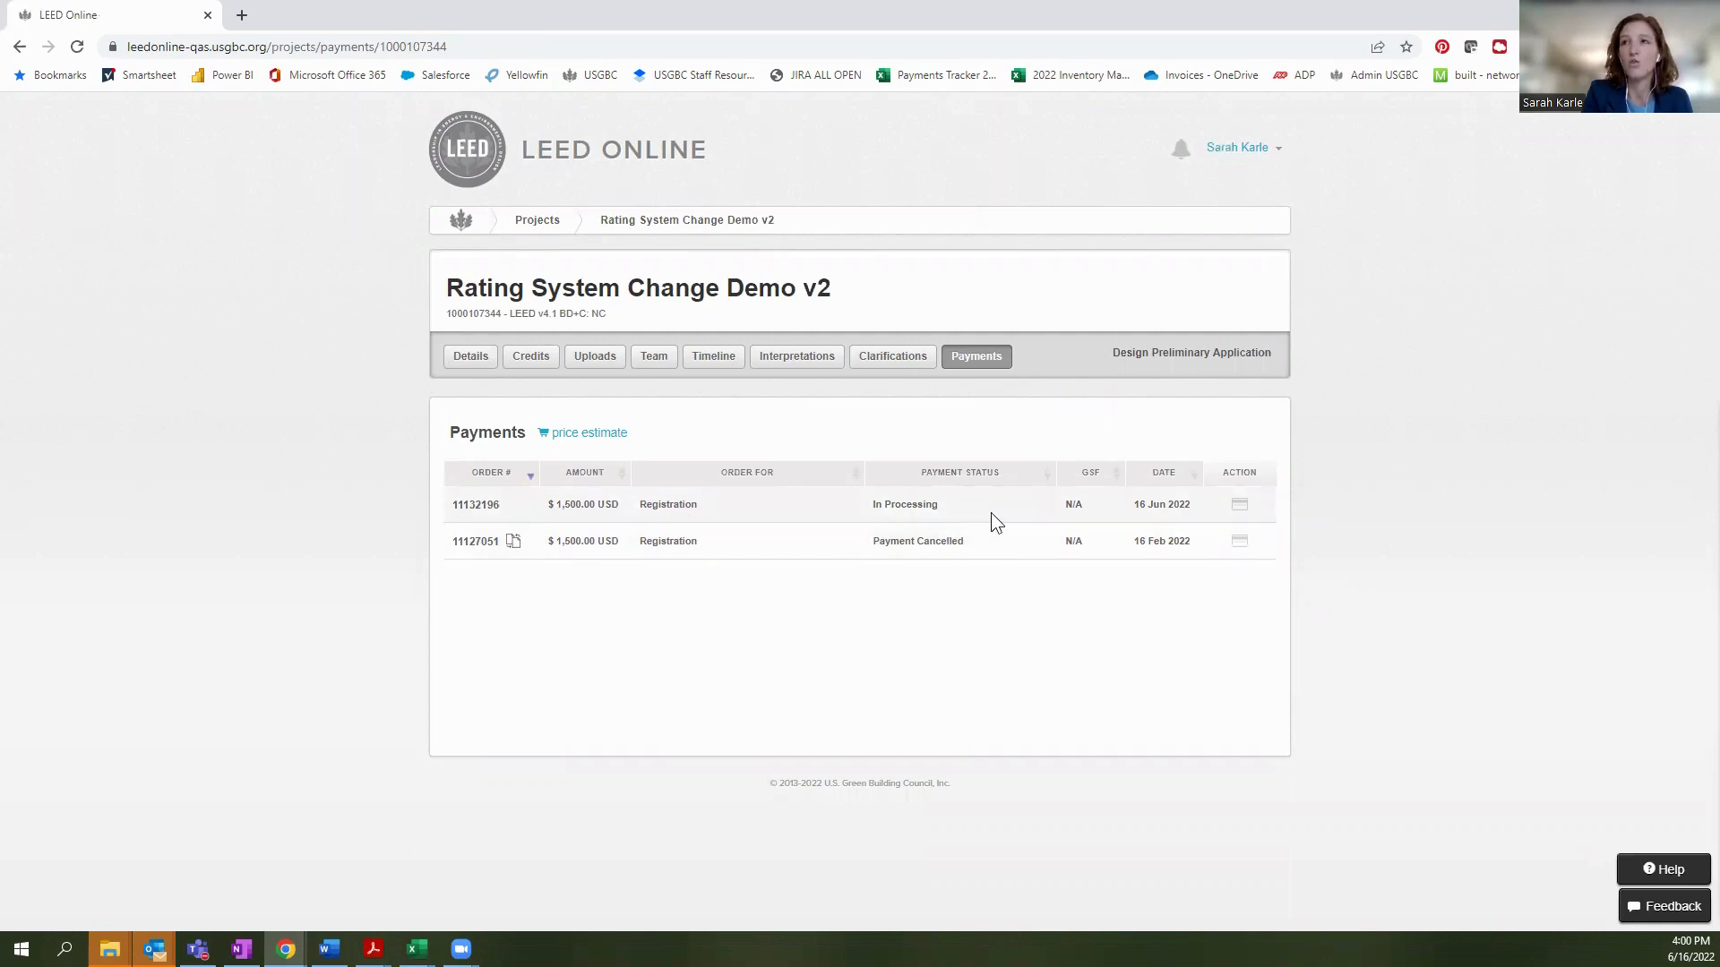
{"action": "mouse_move", "coordinate": [537, 376]}
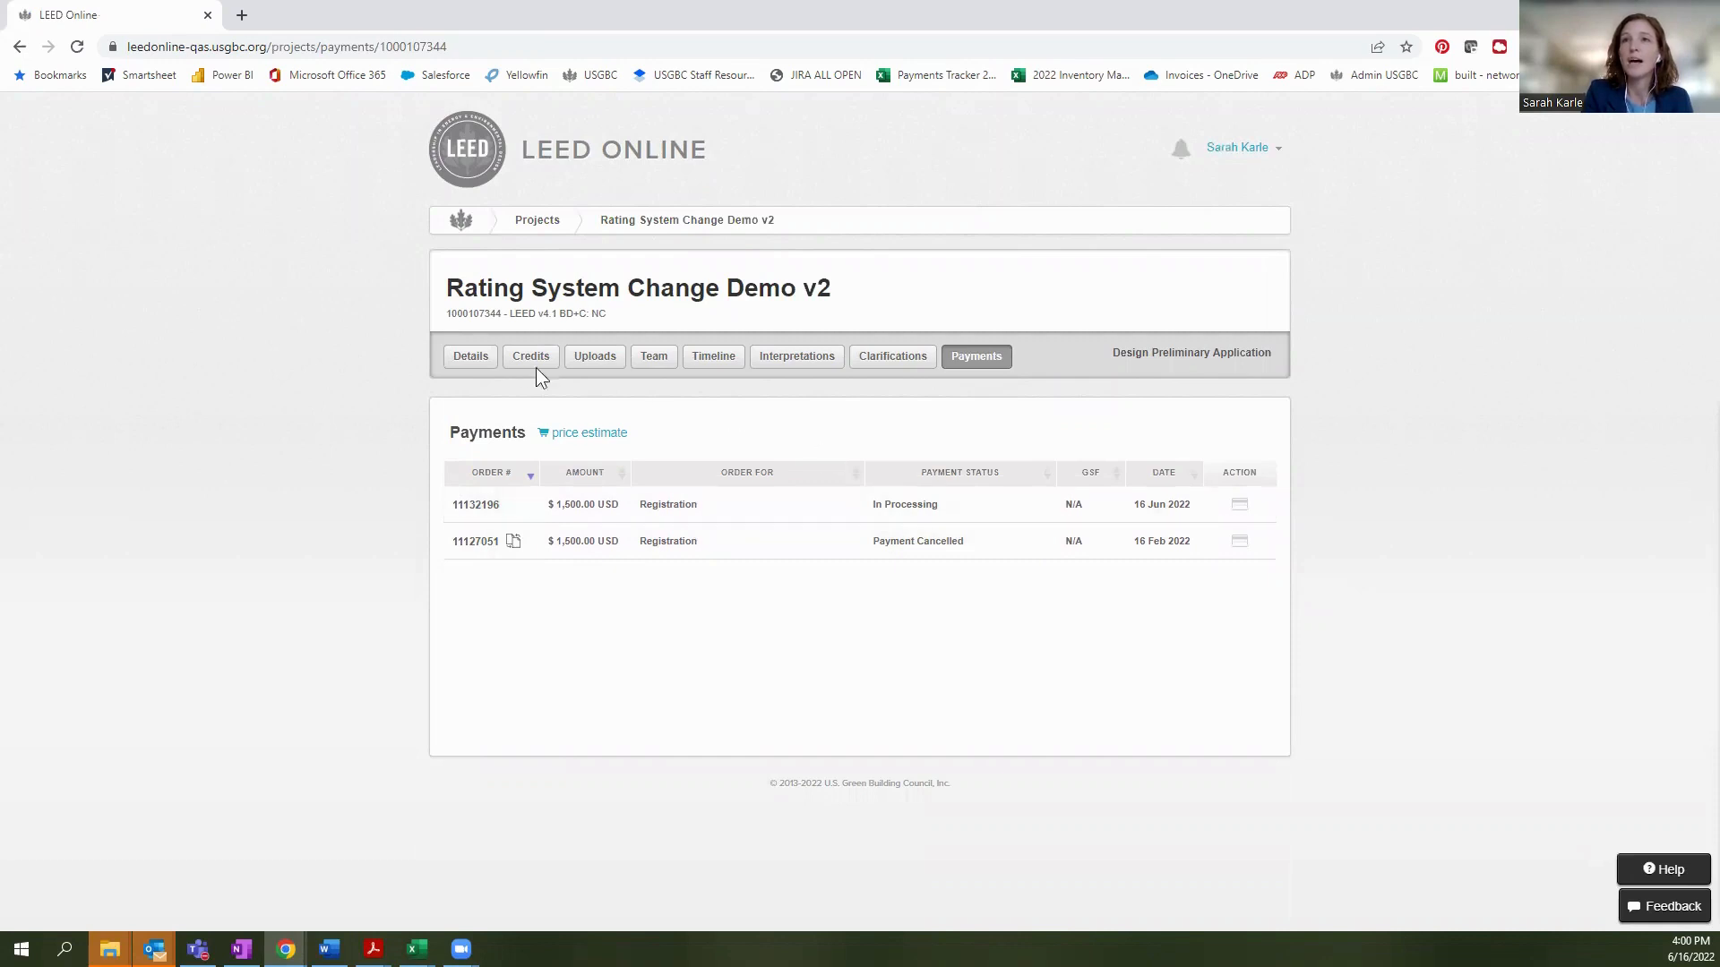
Review project details and the v4-to-v4.1 BD+C: NC rating system change history.
{"action": "left_click", "coordinate": [462, 356]}
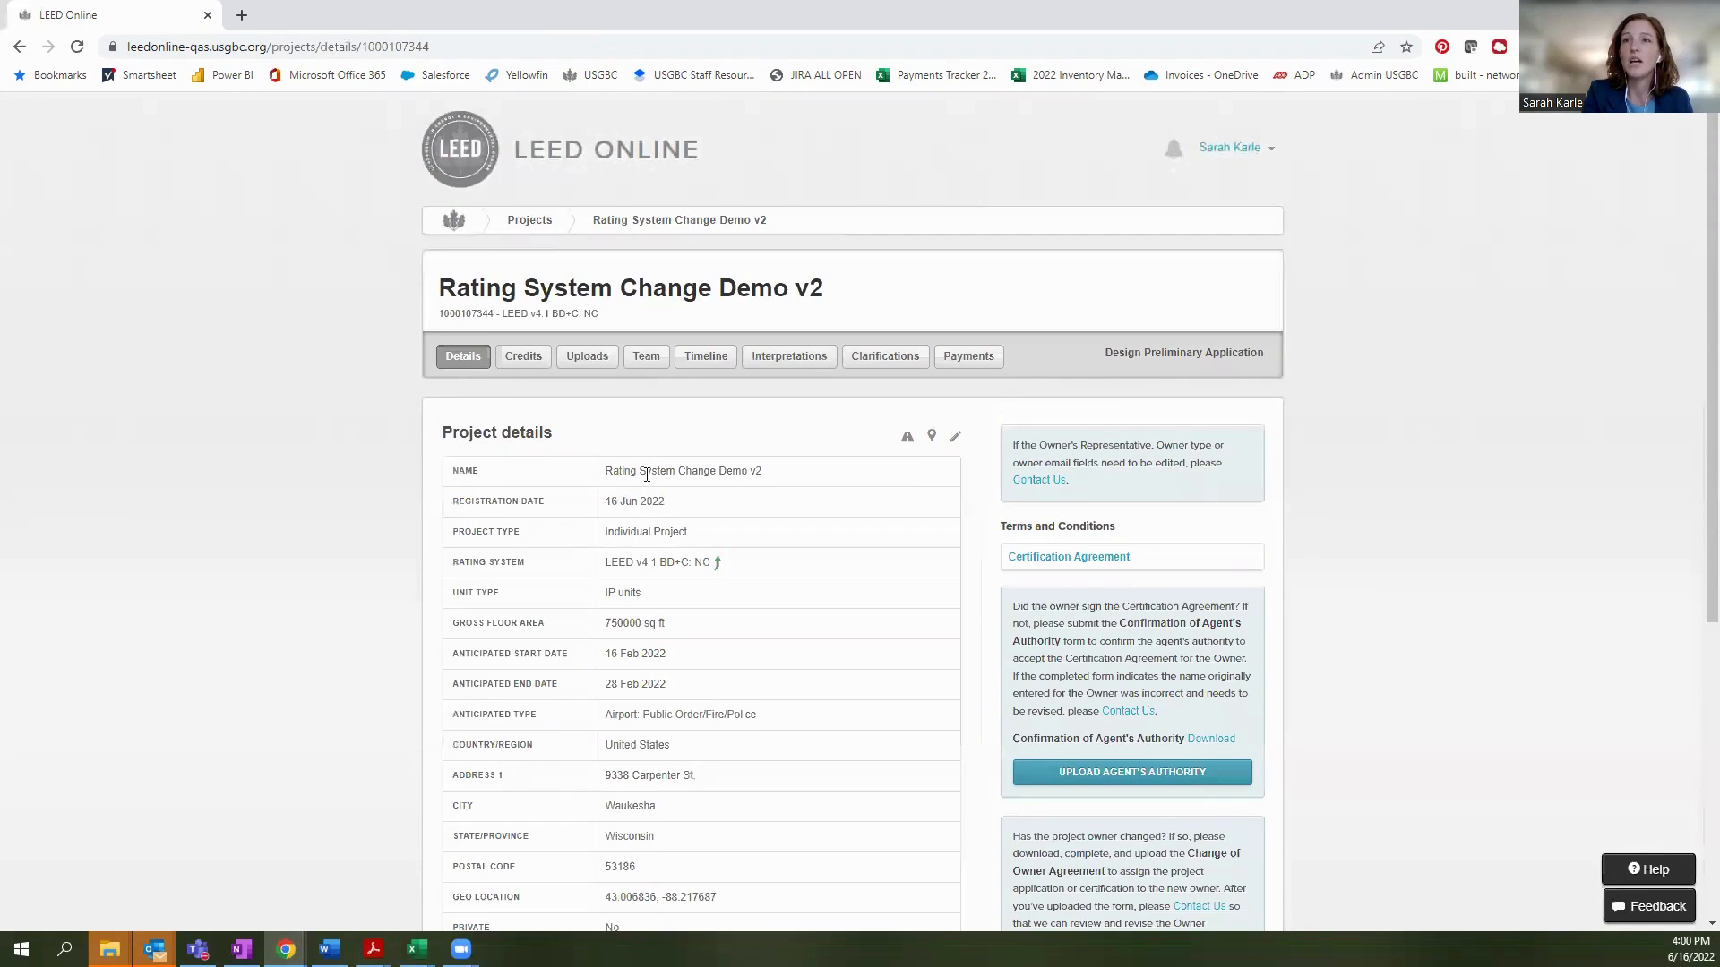
{"action": "mouse_move", "coordinate": [645, 776]}
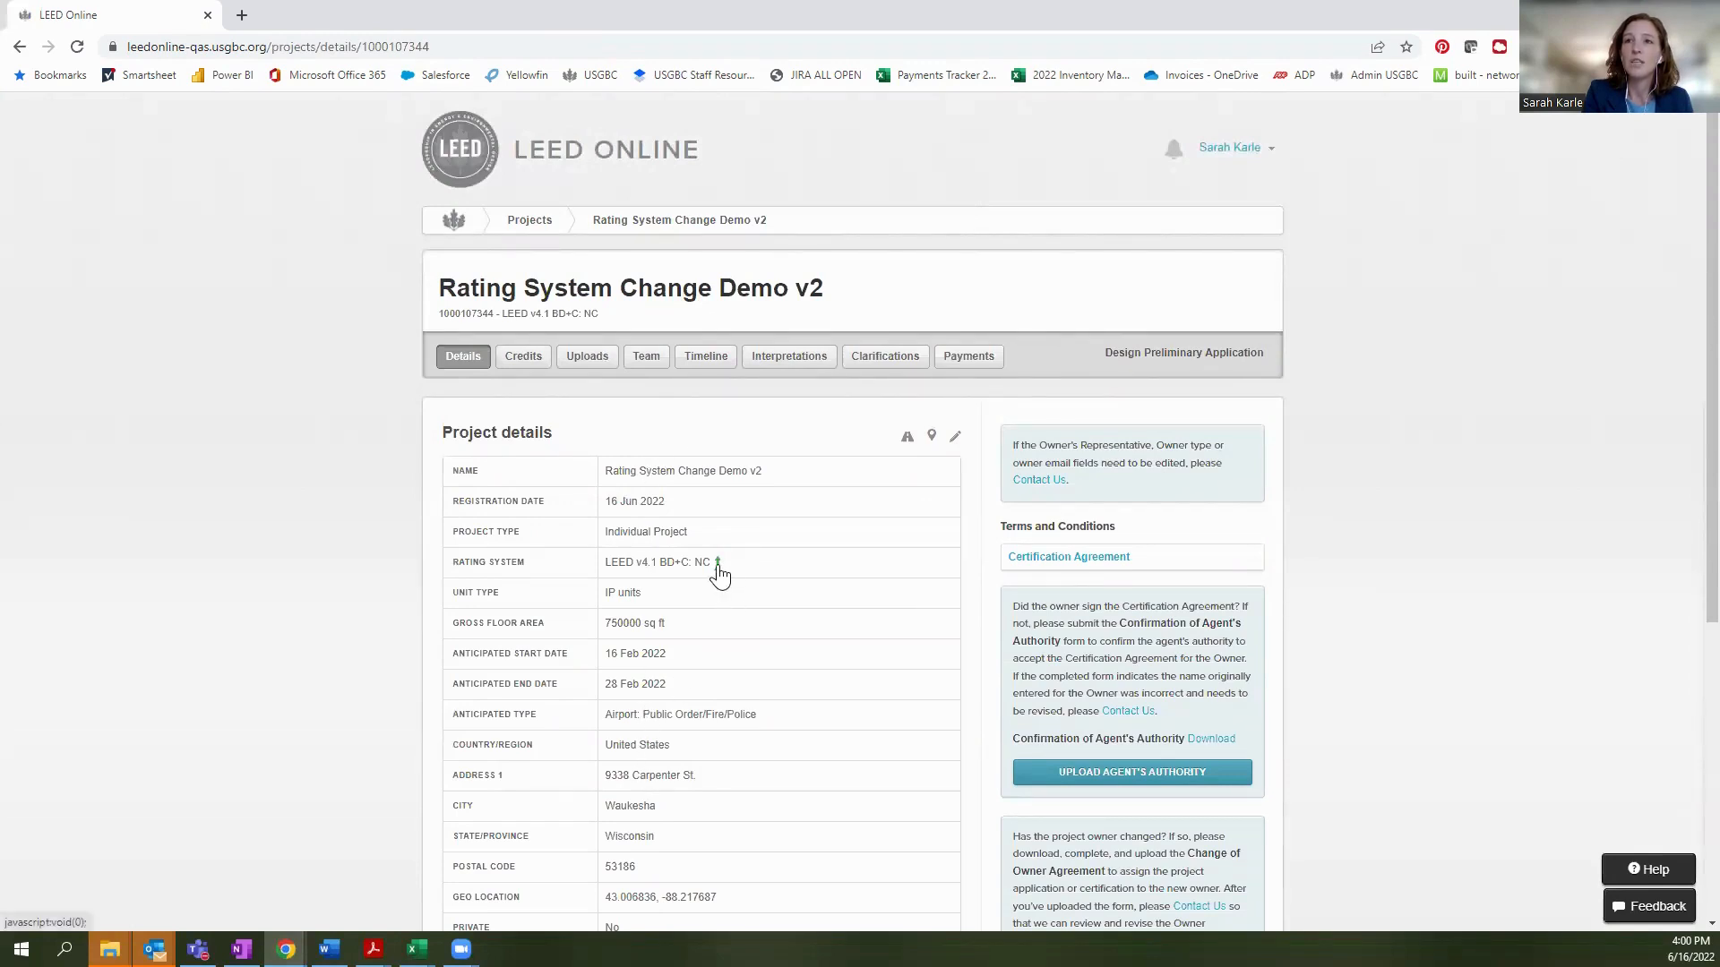
{"action": "left_click", "coordinate": [718, 562]}
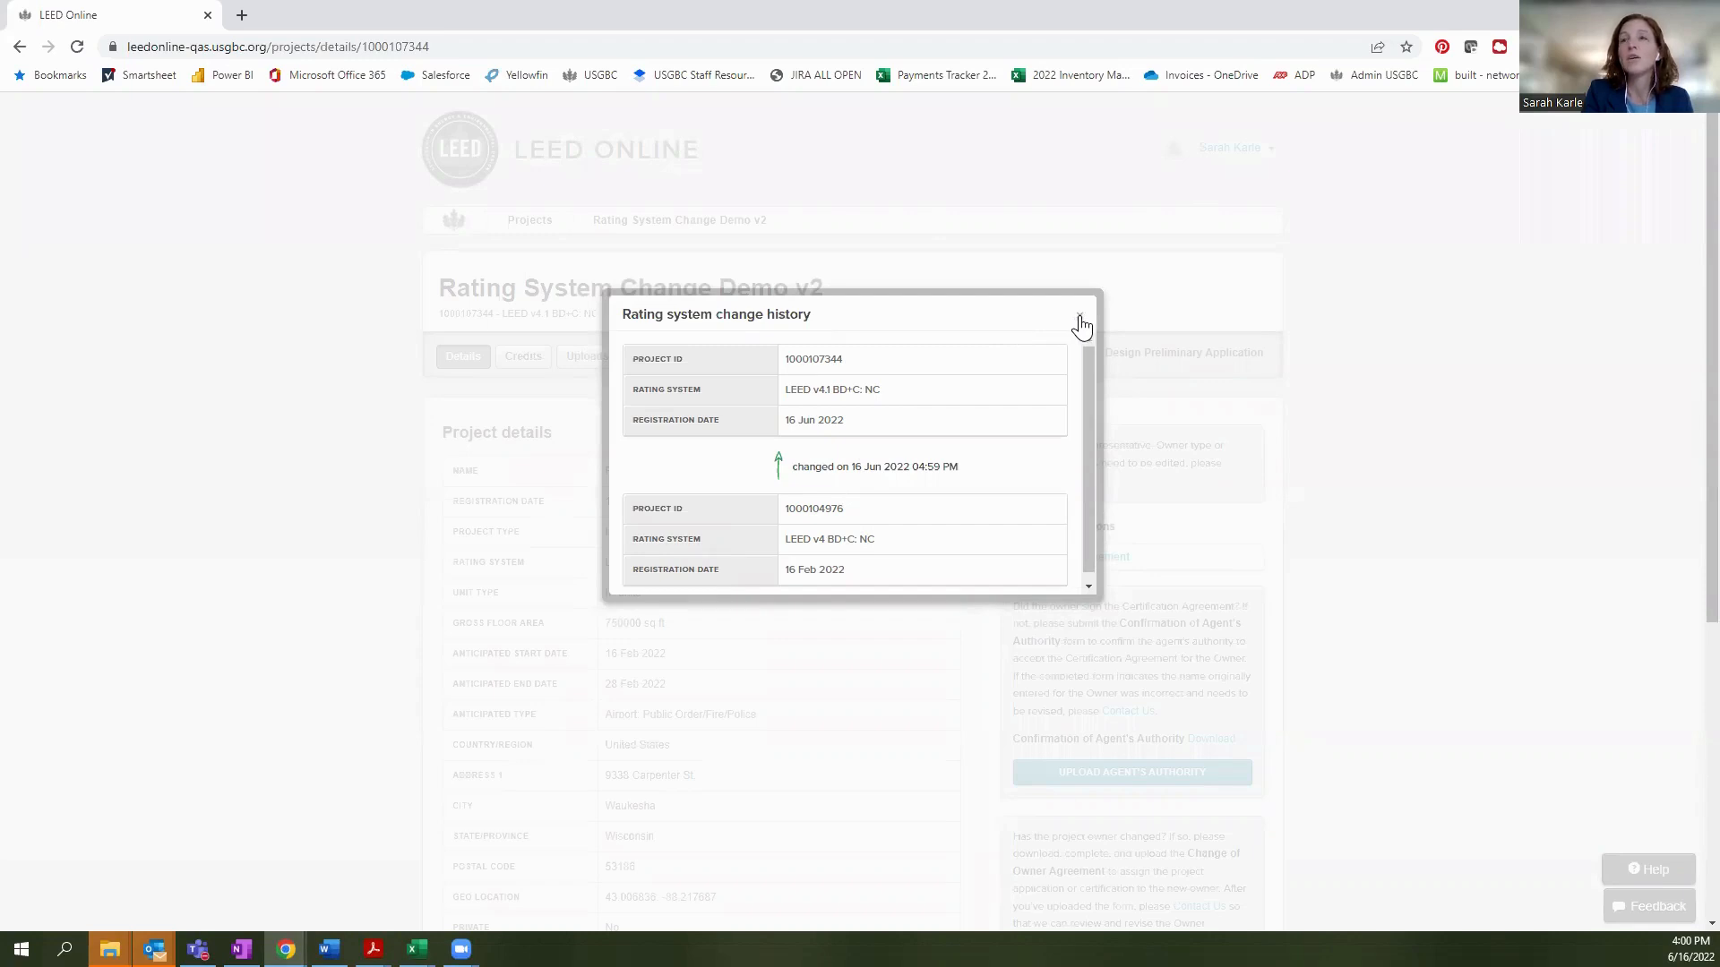
{"action": "left_click", "coordinate": [1080, 321]}
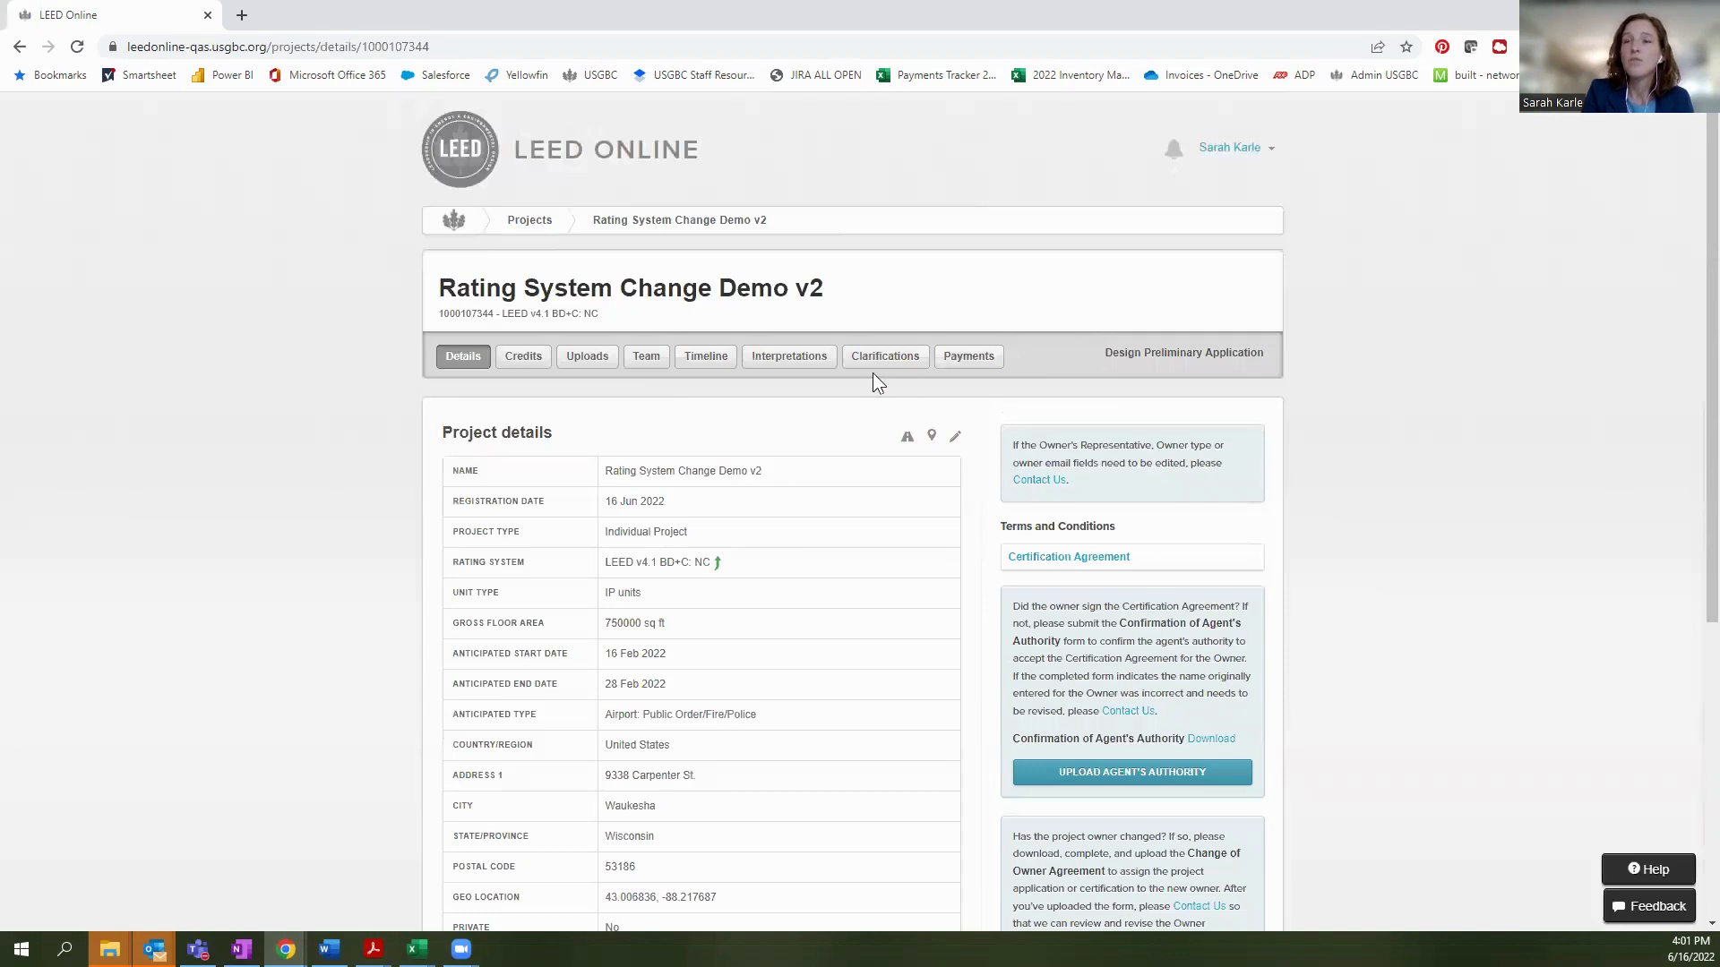
Expand Project Information under Credits, then view the two-member project team.
{"action": "left_click", "coordinate": [522, 355]}
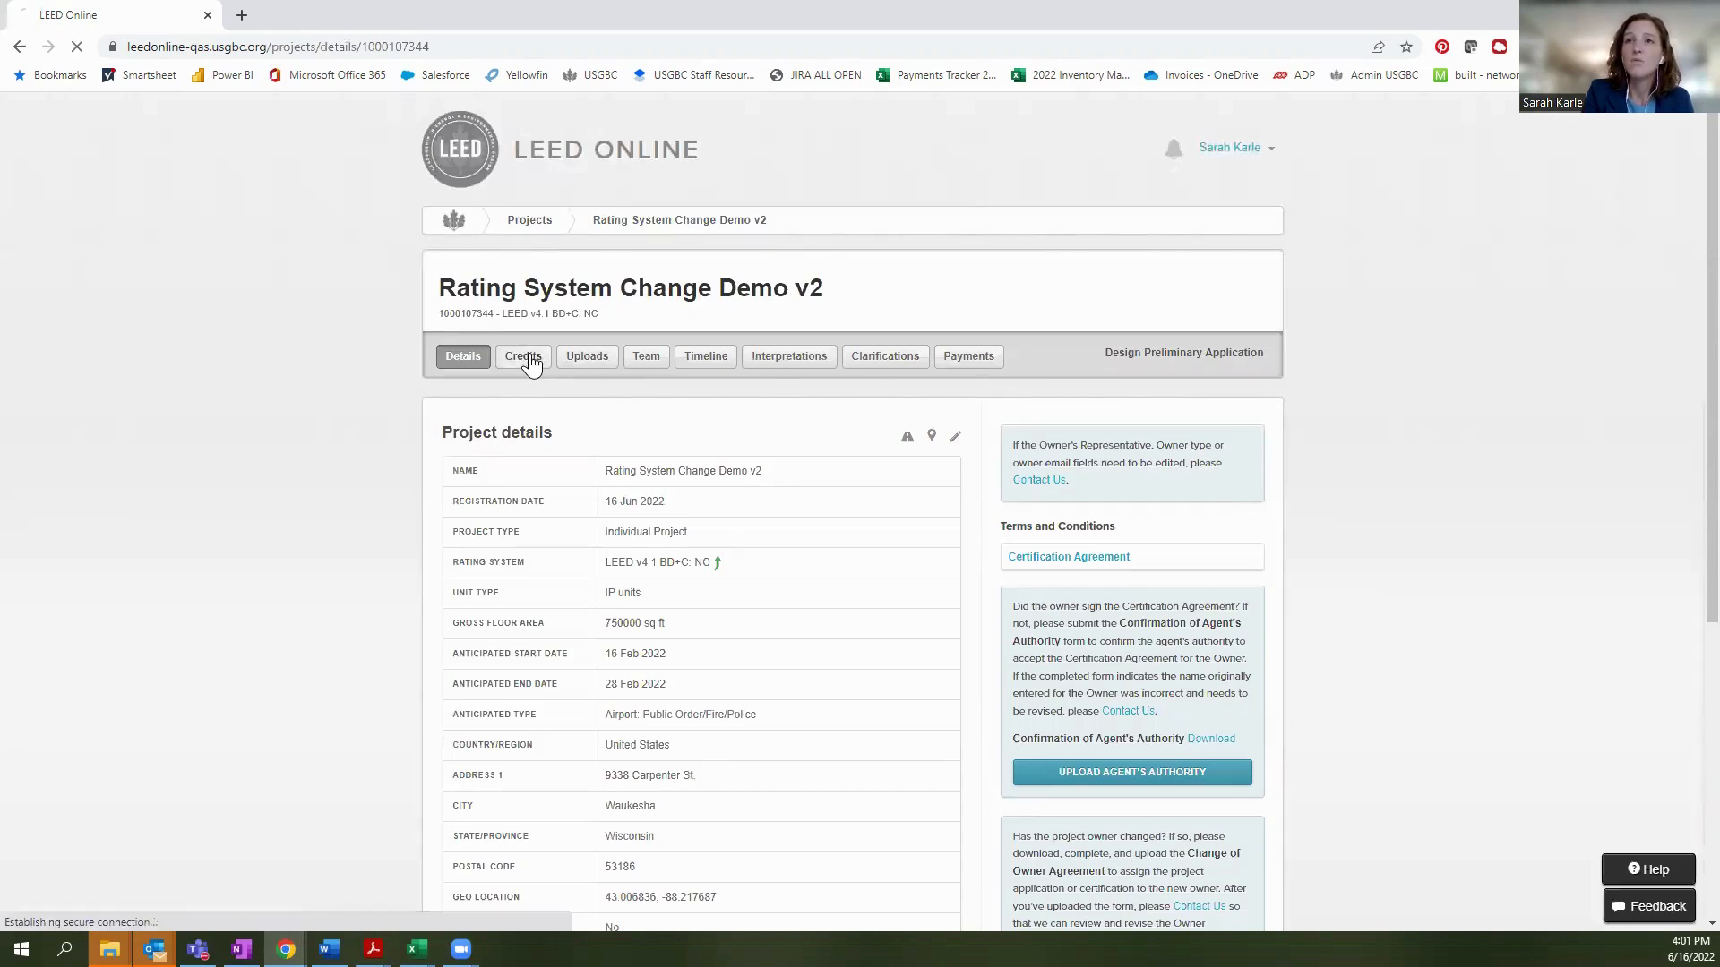
{"action": "left_click", "coordinate": [522, 356]}
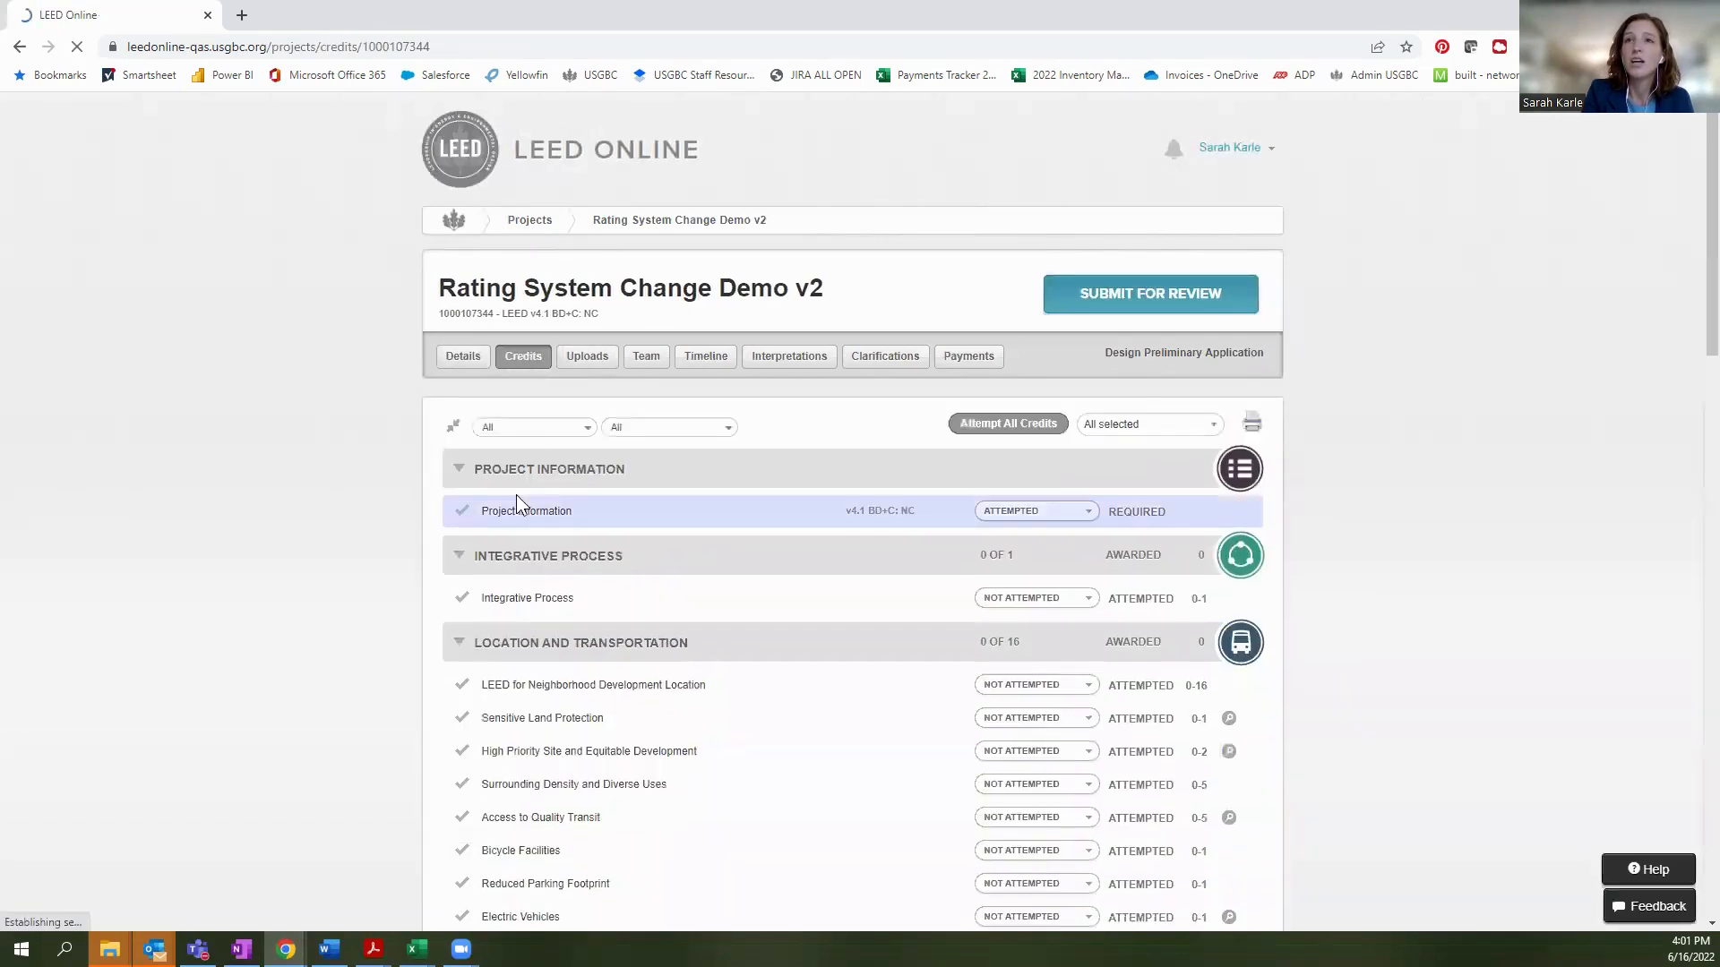
{"action": "left_click", "coordinate": [526, 509]}
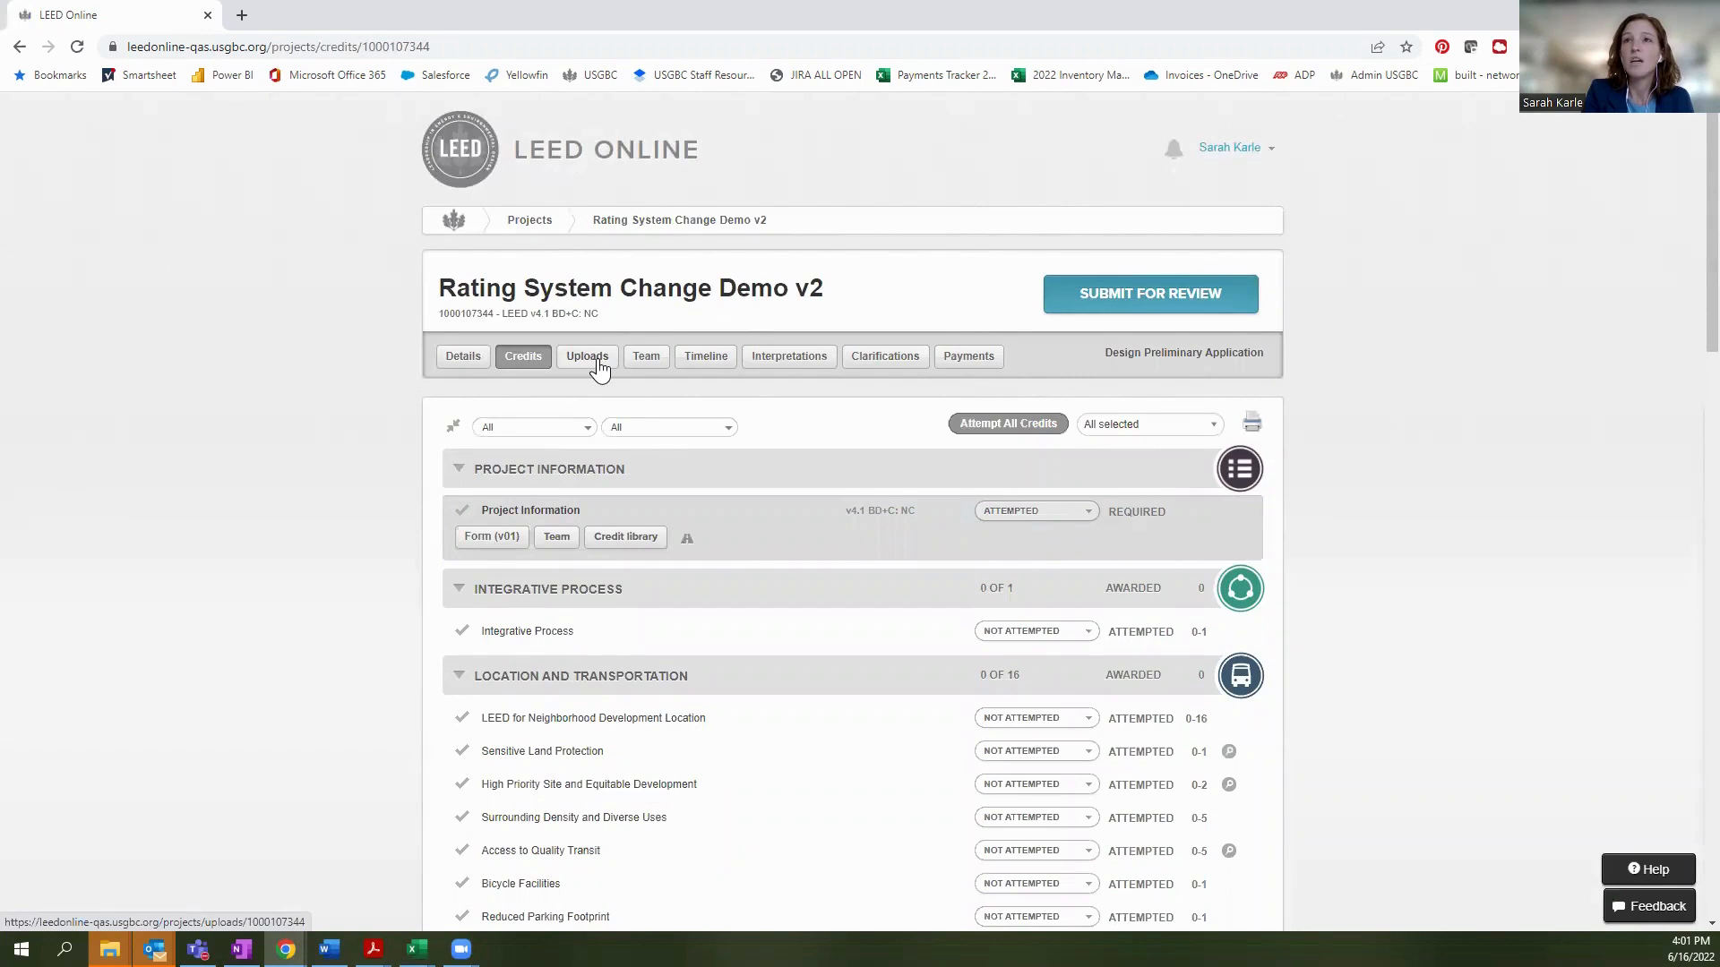
{"action": "left_click", "coordinate": [653, 355]}
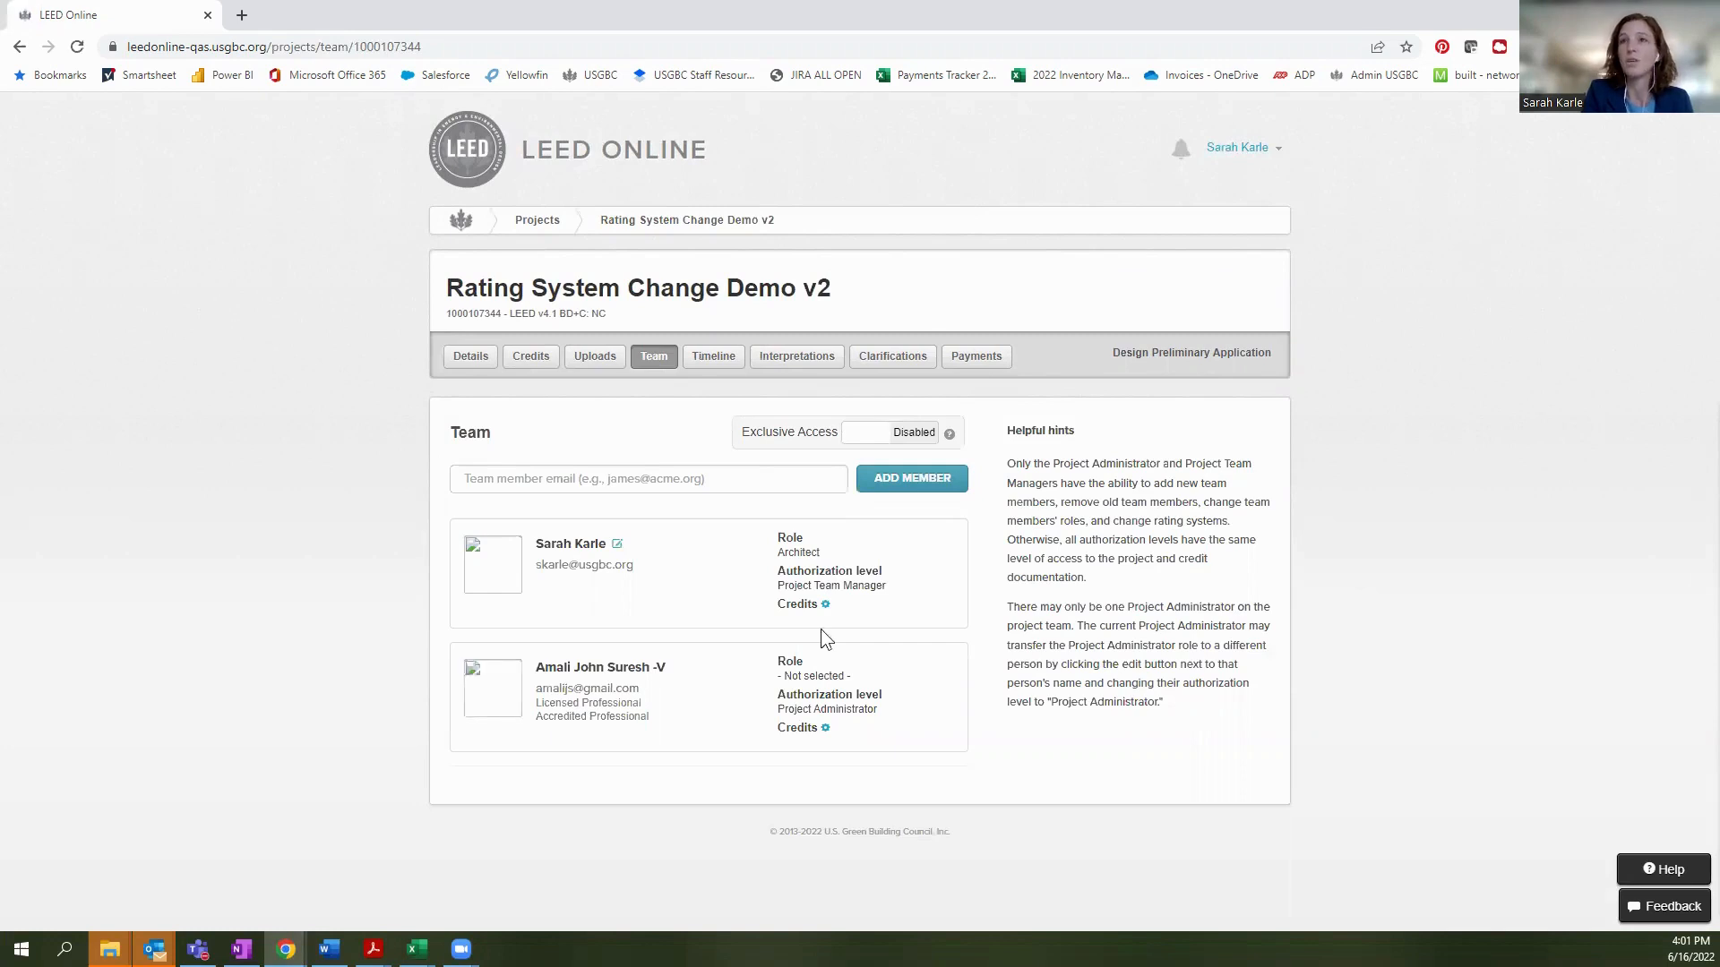
{"action": "mouse_move", "coordinate": [469, 356]}
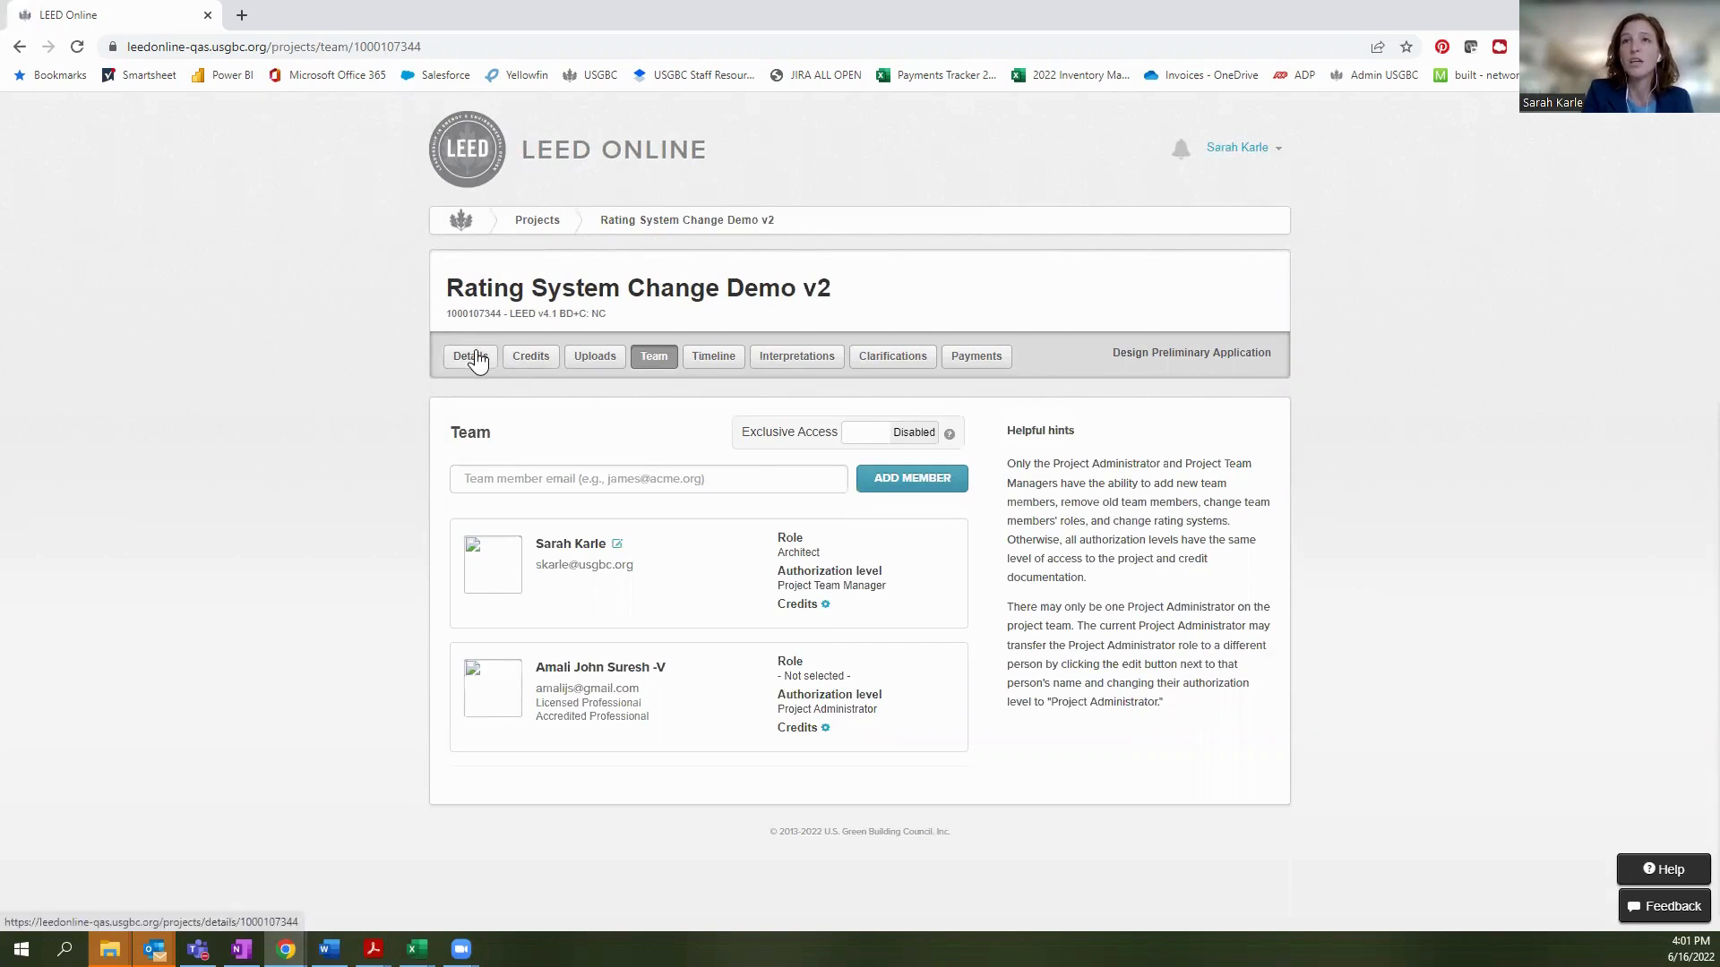
Go back to project Details showing rating system LEED v4.1 BD+C: NC.
{"action": "left_click", "coordinate": [469, 355]}
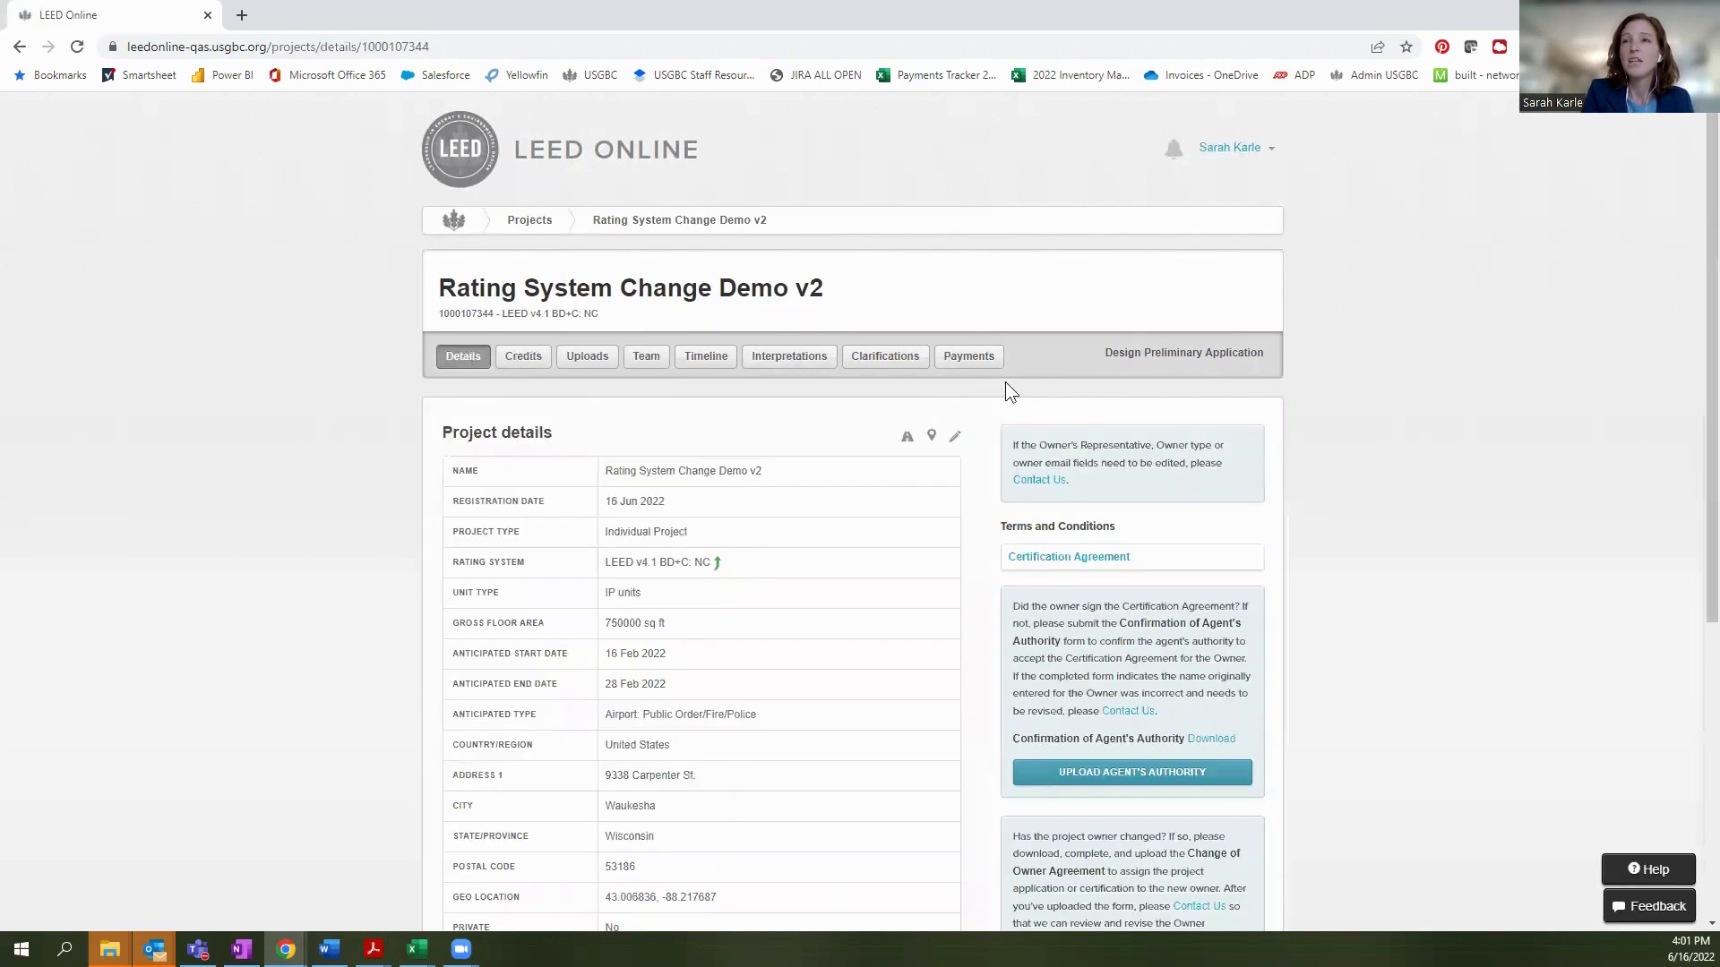
{"action": "mouse_move", "coordinate": [764, 567]}
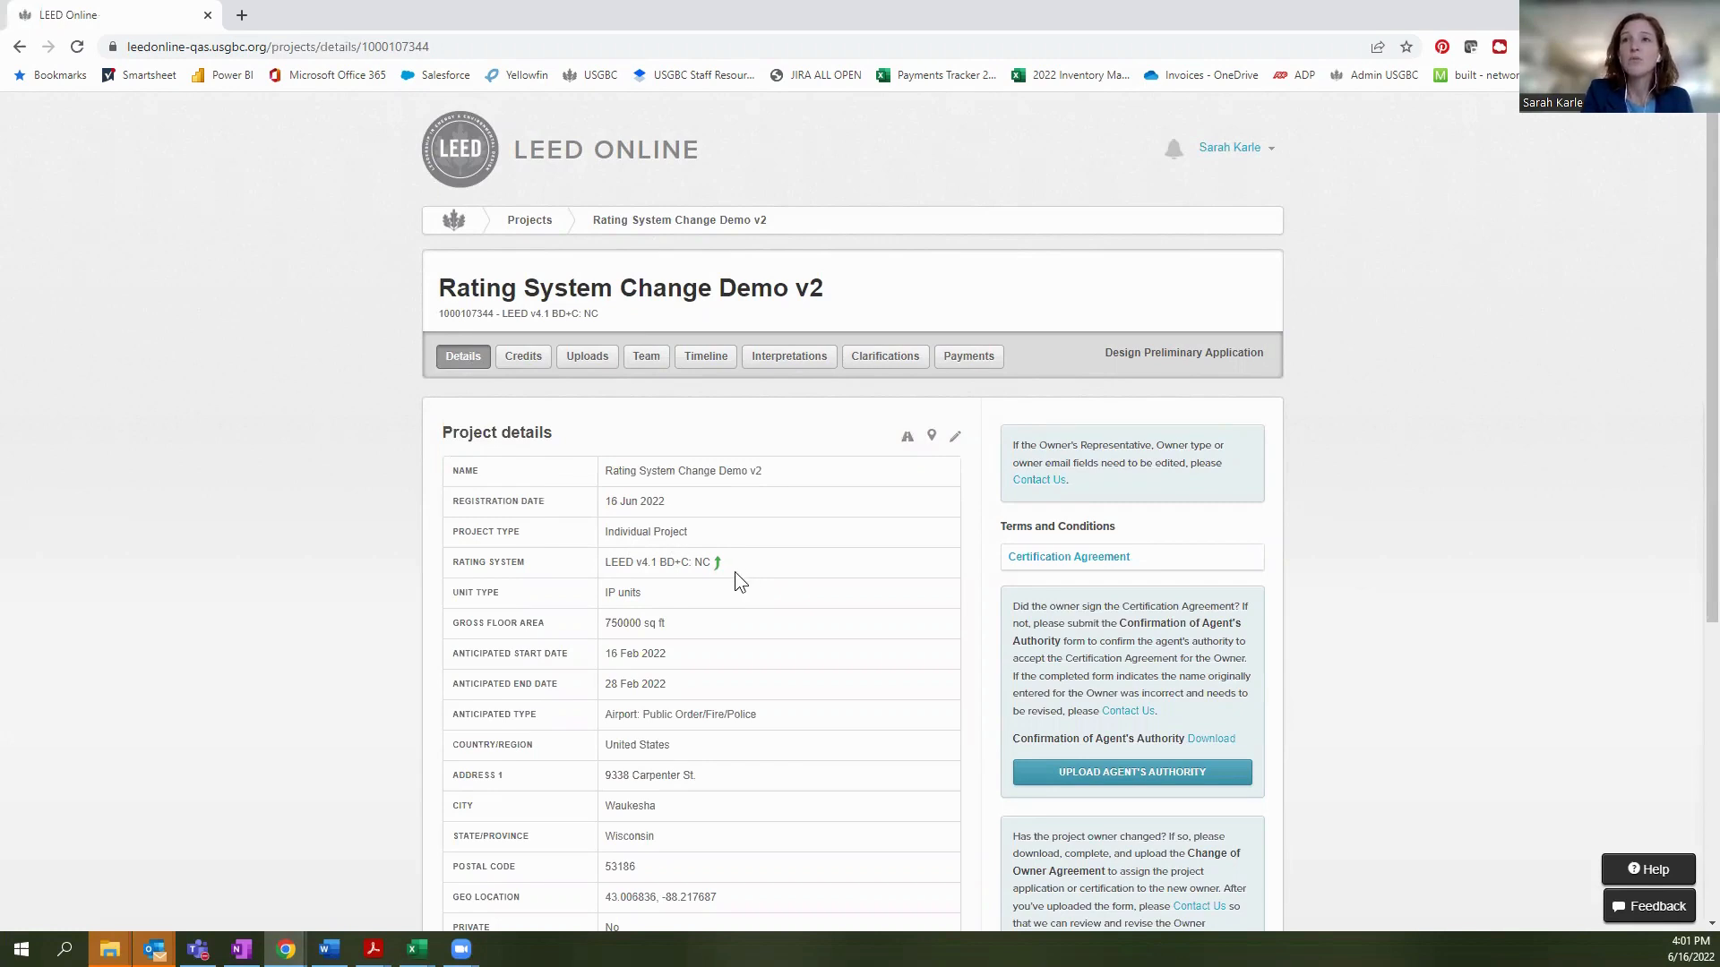
{"action": "mouse_move", "coordinate": [758, 571]}
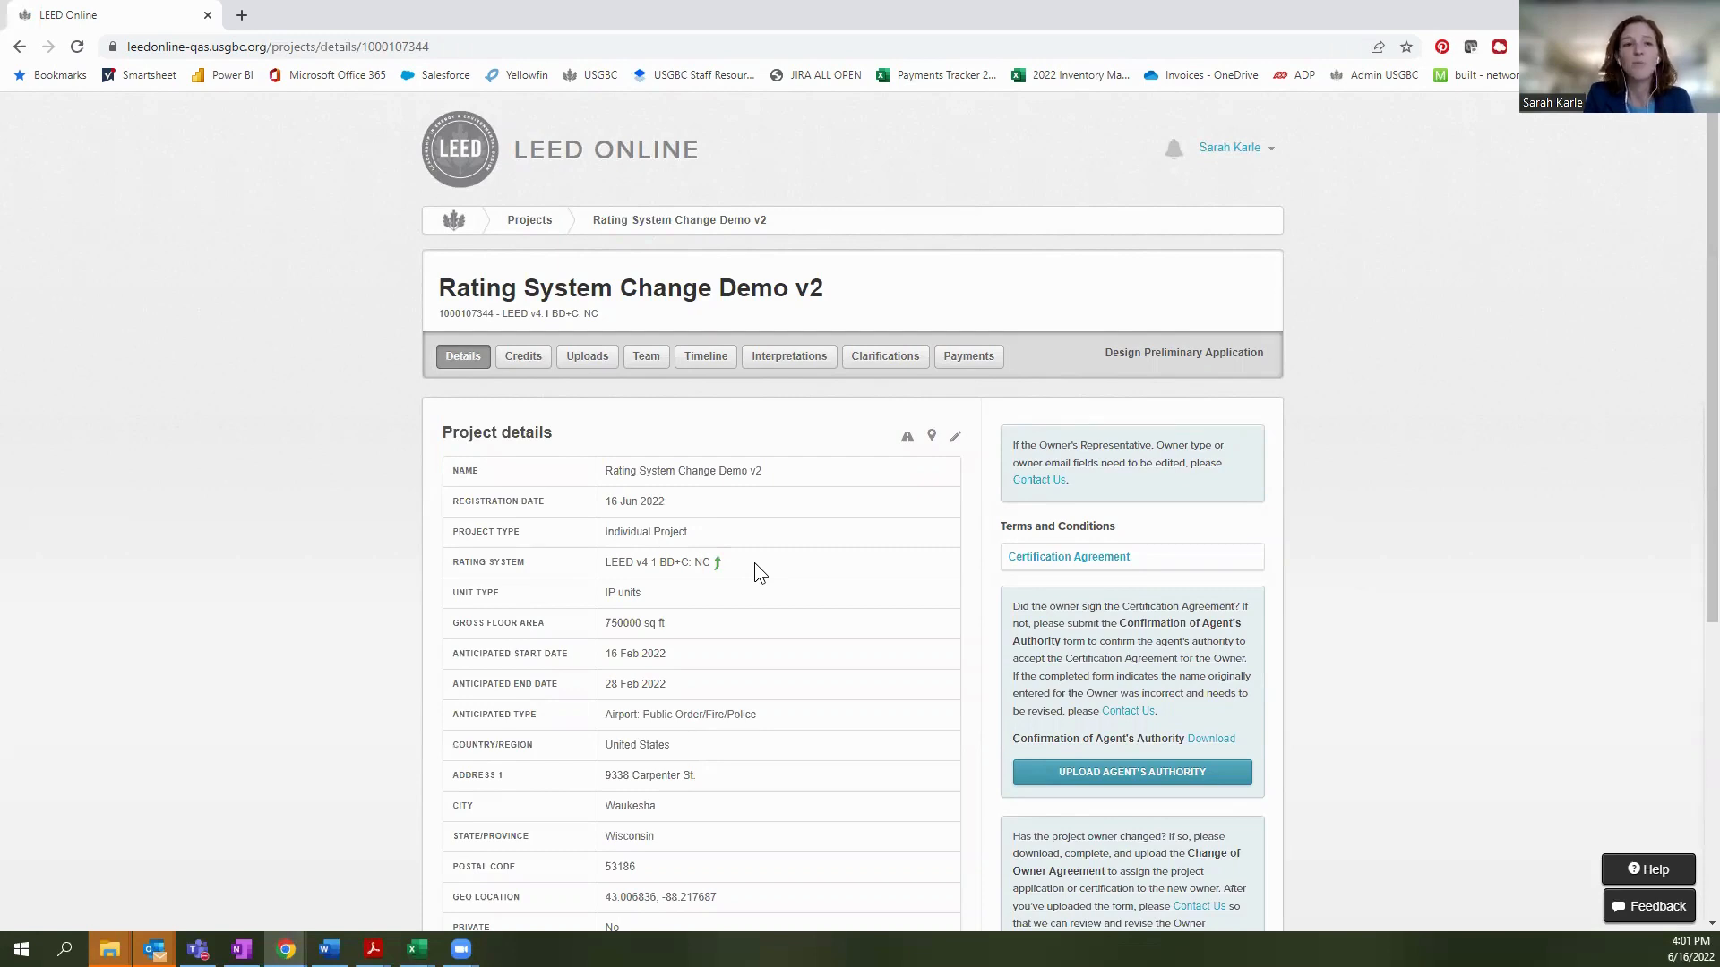
{"action": "mouse_move", "coordinate": [883, 345]}
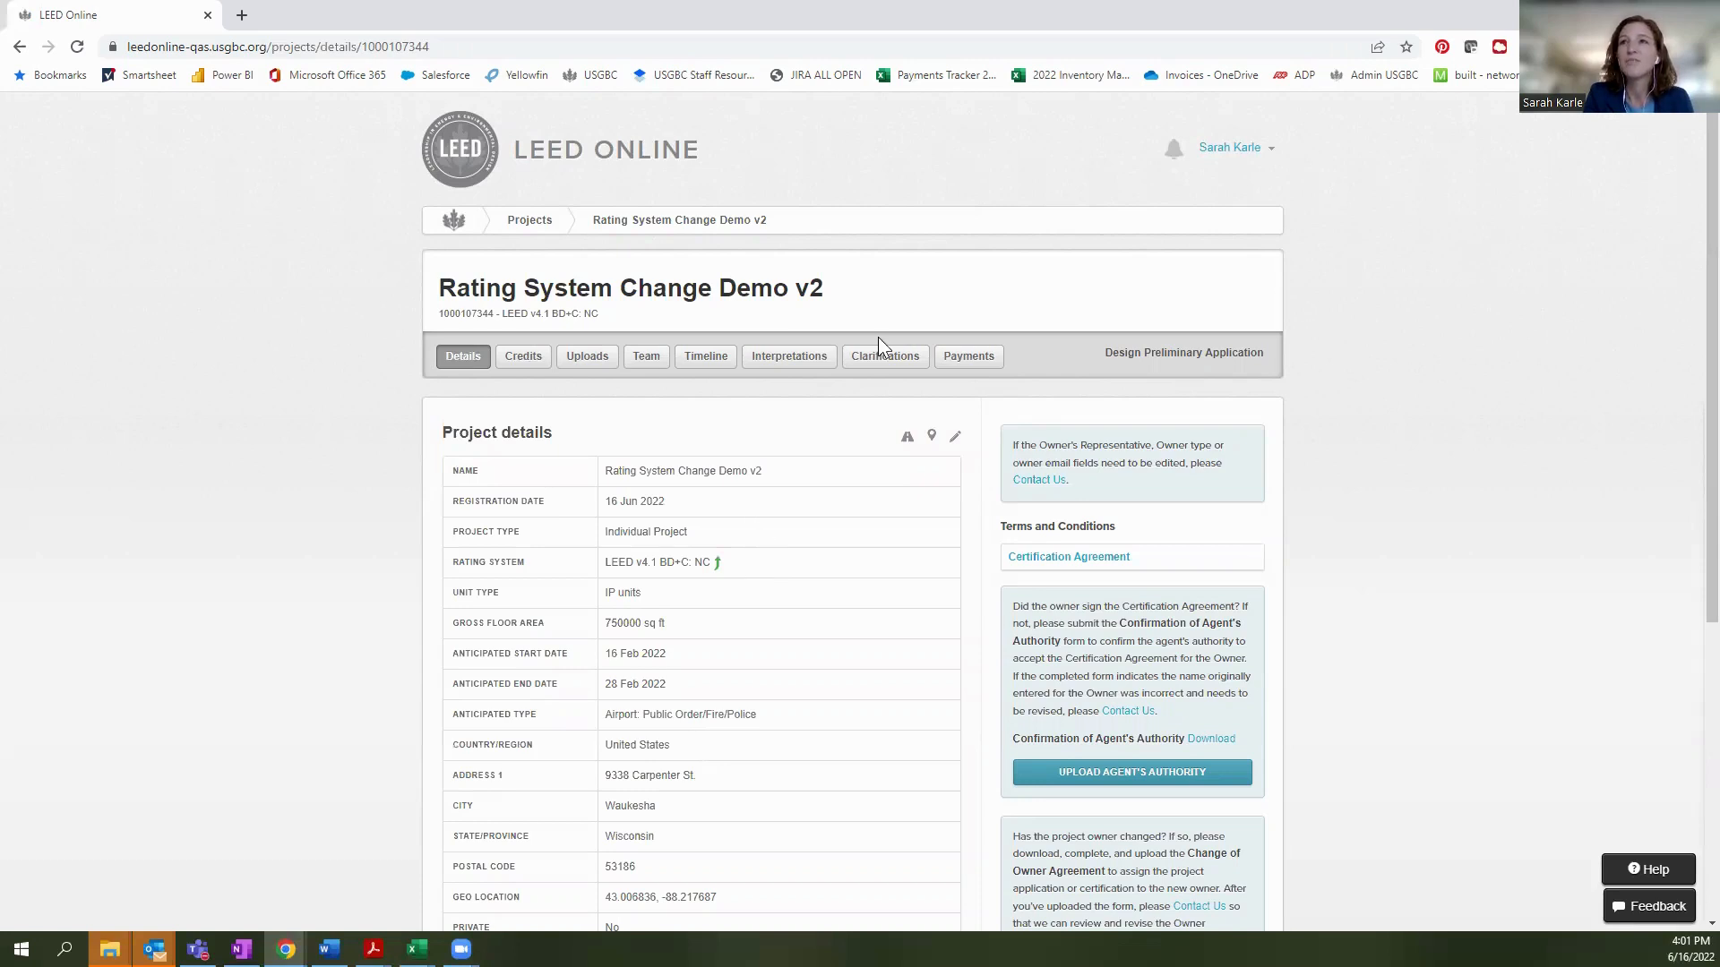